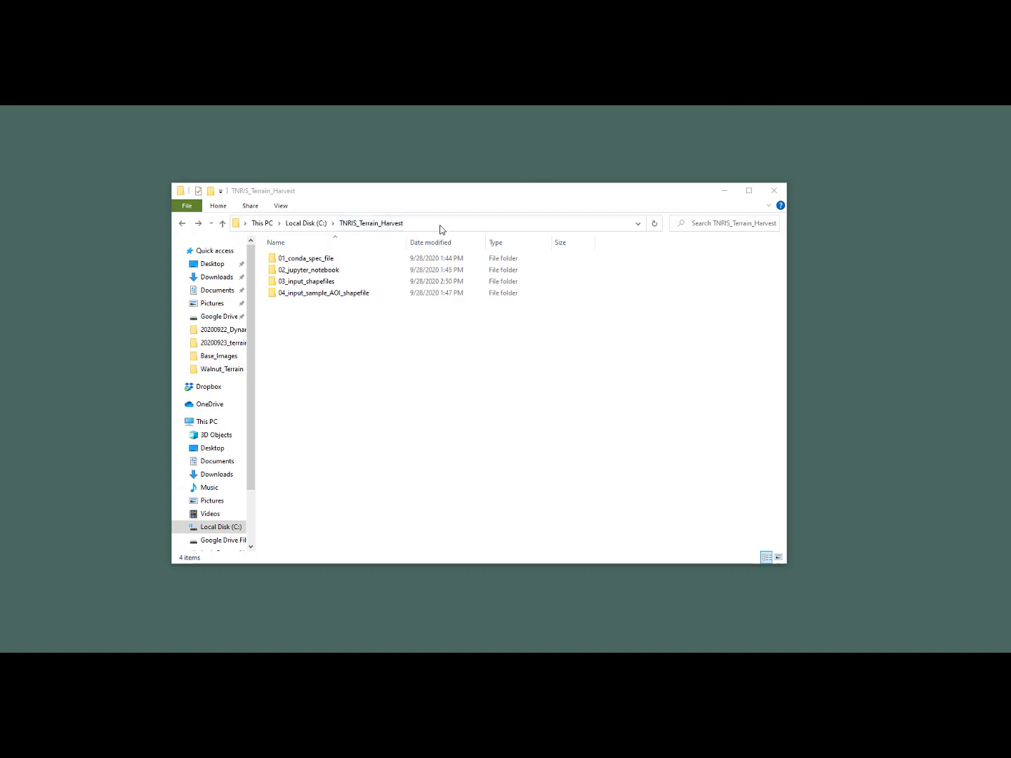
# Browse the project's 01_conda_spec_file and 04_input_sample_AOI_shapefile folders in File Explorer.
pyautogui.doubleClick(306, 258)
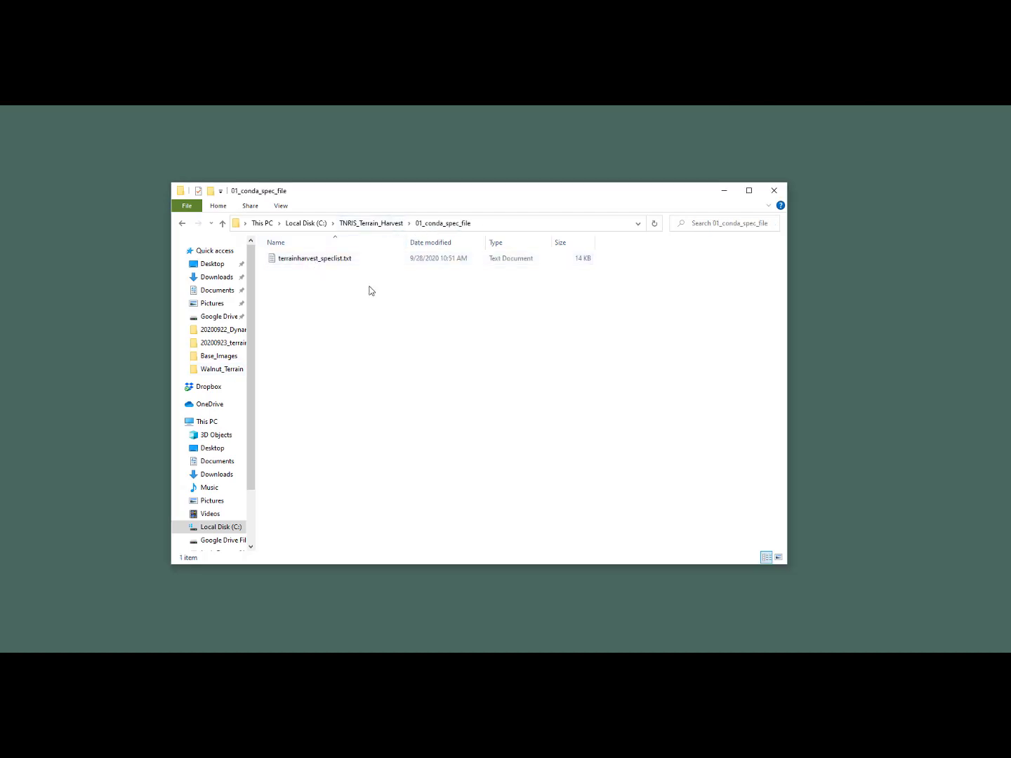
pyautogui.click(315, 258)
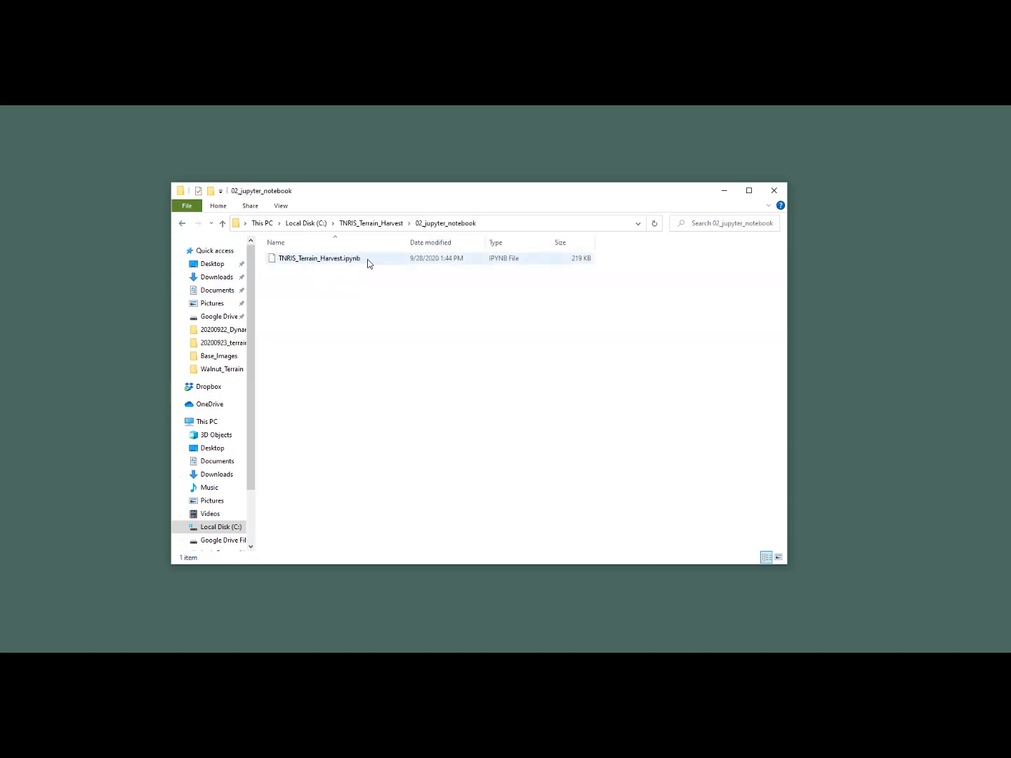
pyautogui.click(317, 259)
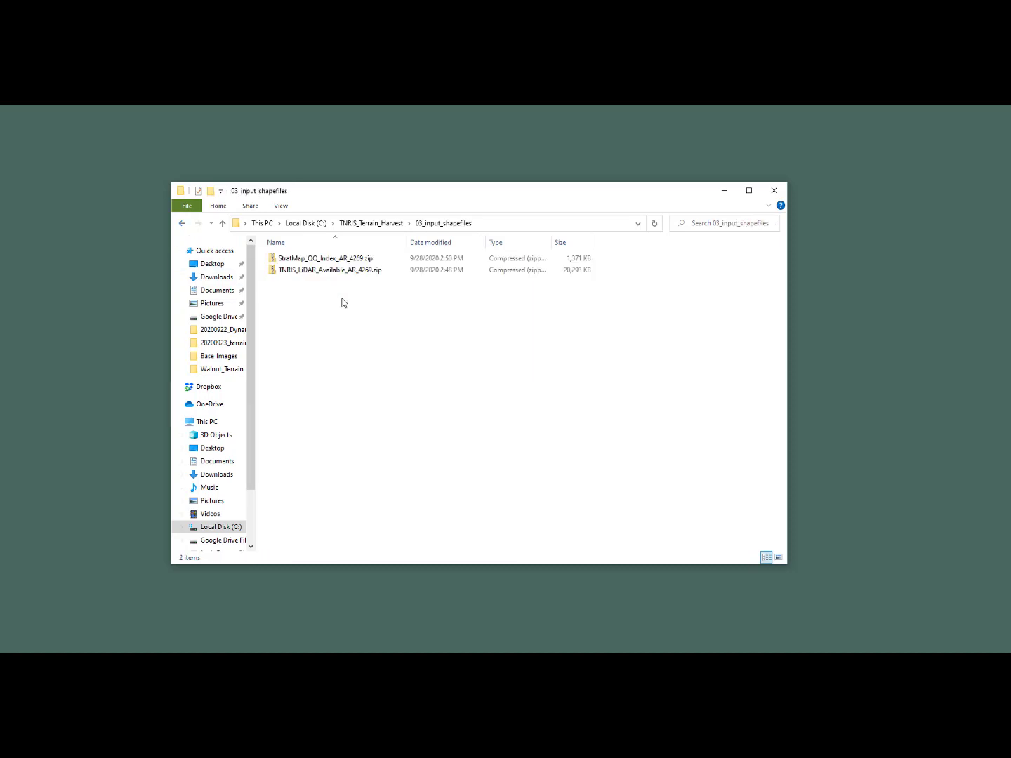
pyautogui.click(326, 259)
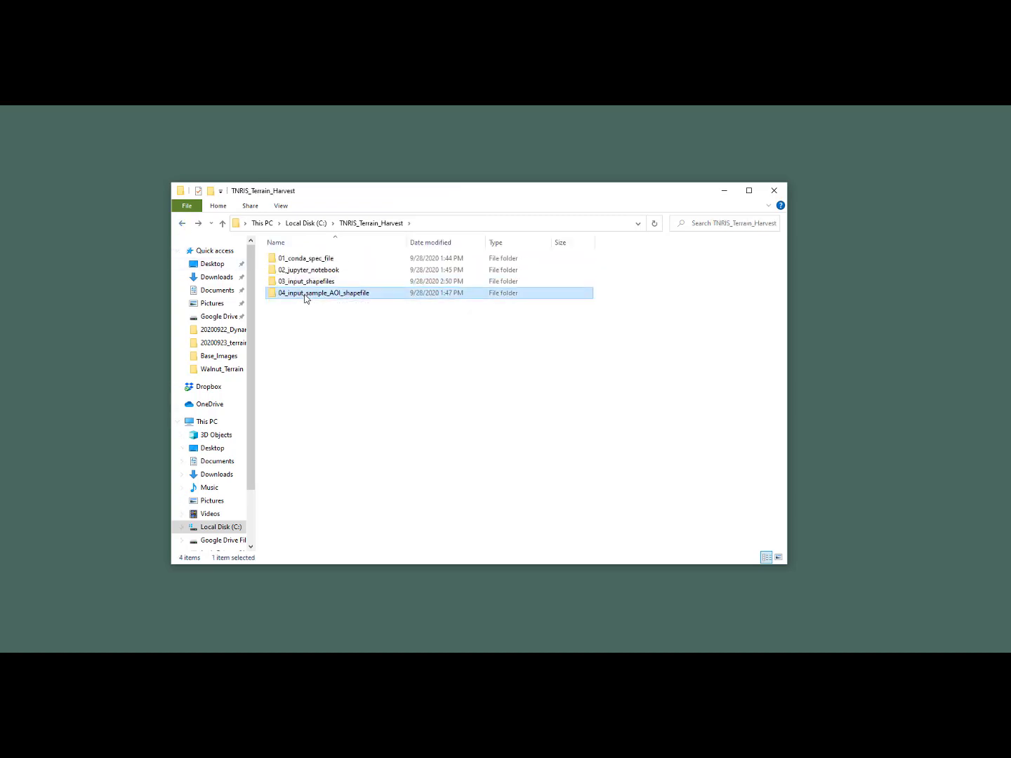
pyautogui.doubleClick(323, 292)
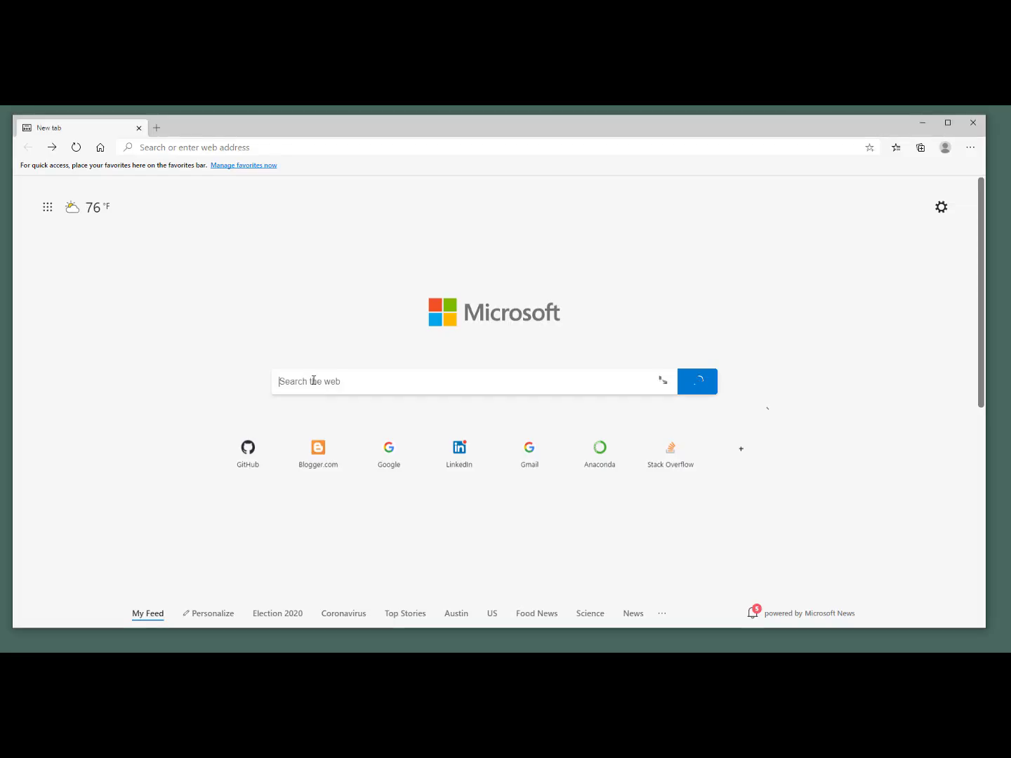
# Search 'ana' in Edge, reach Anaconda's Individual Edition page and scroll through its offerings.
pyautogui.write('ana')
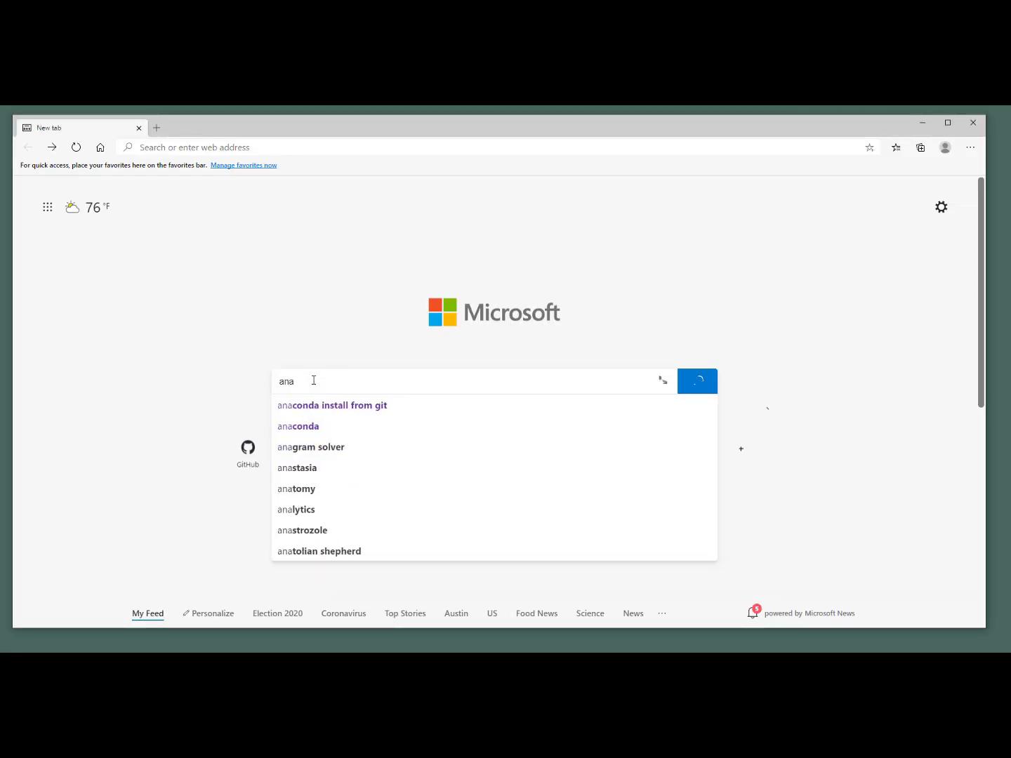
pyautogui.click(298, 427)
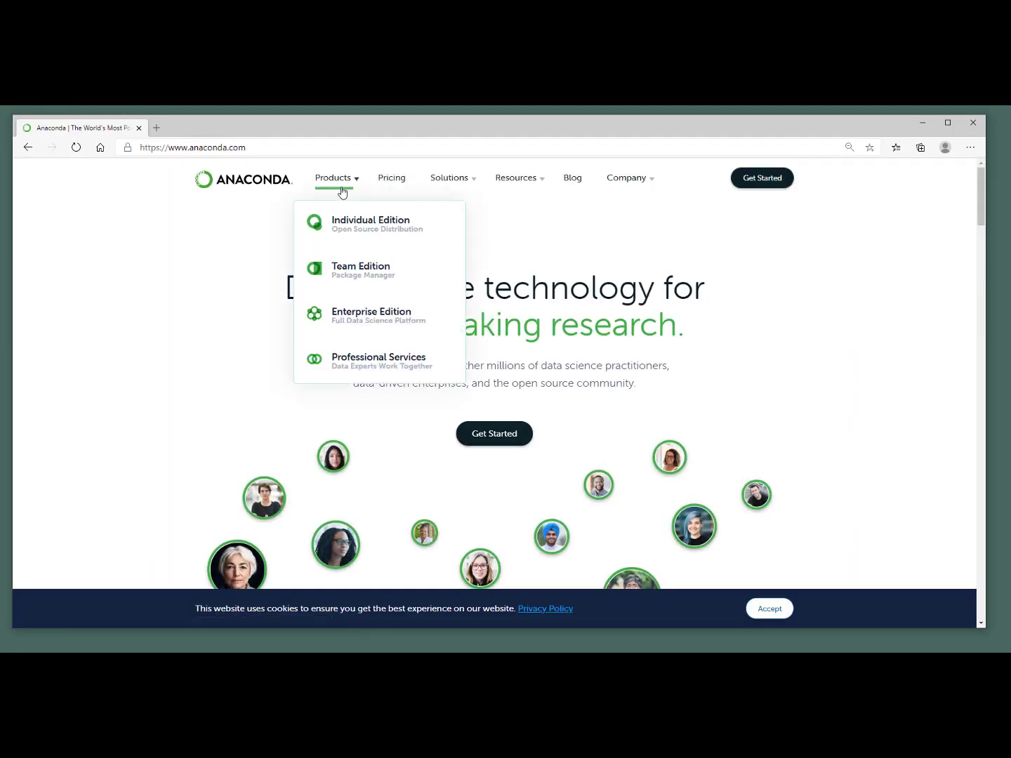
pyautogui.click(370, 224)
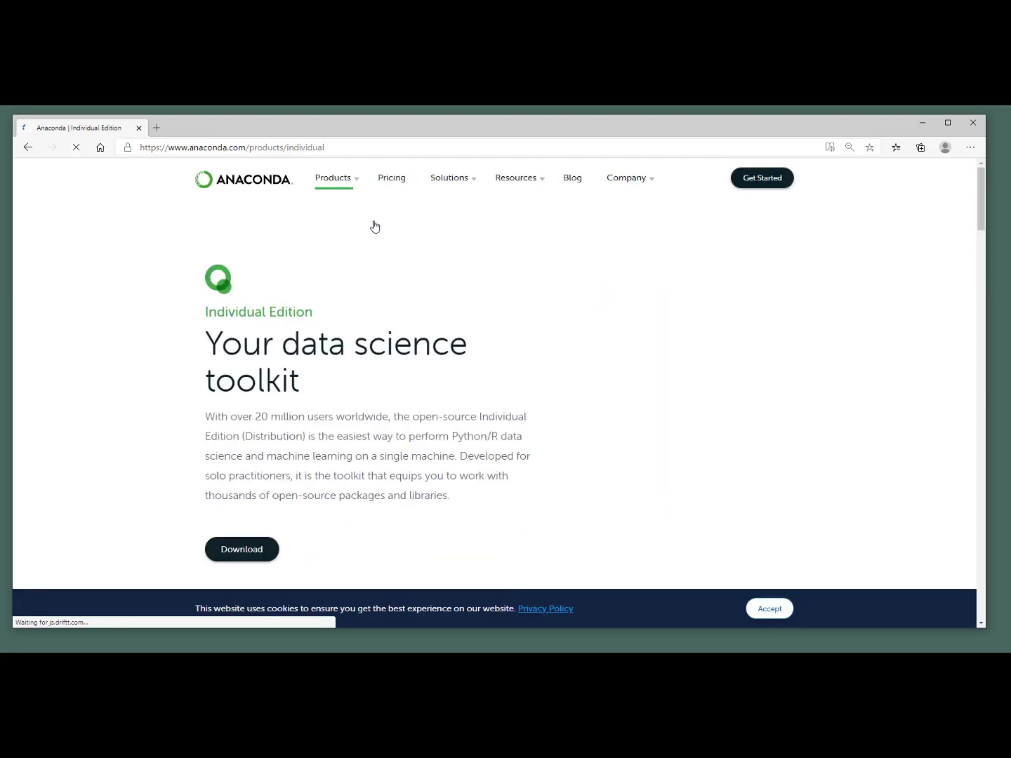
pyautogui.scroll(-3)
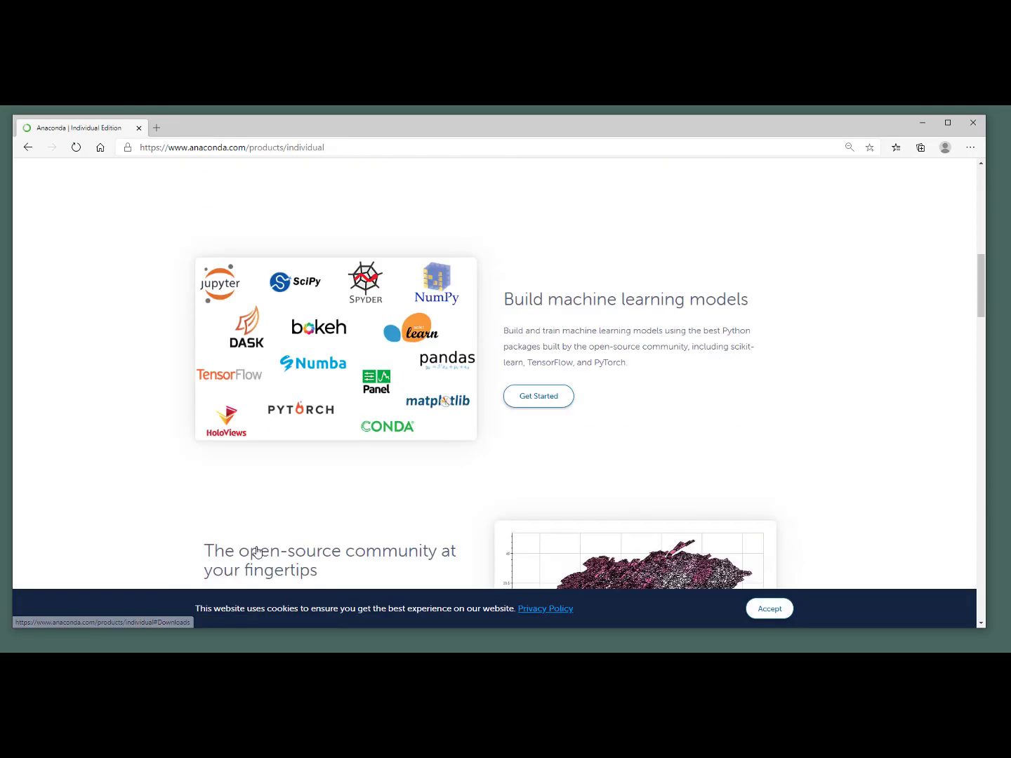
pyautogui.scroll(-3)
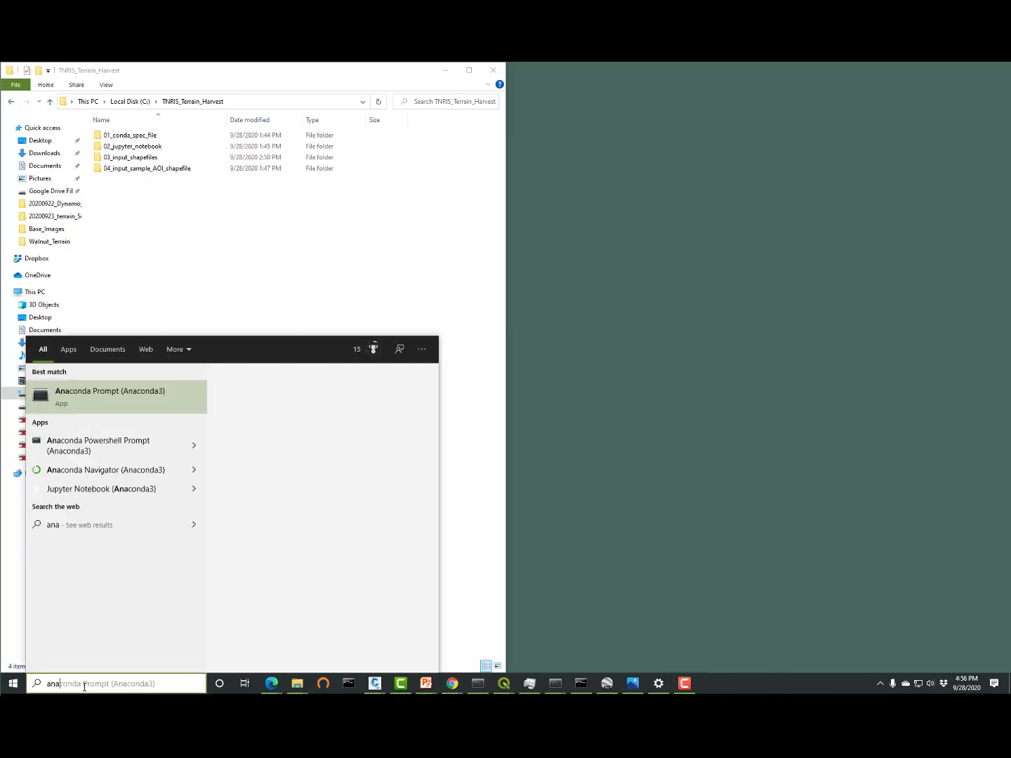
pyautogui.moveTo(115, 396)
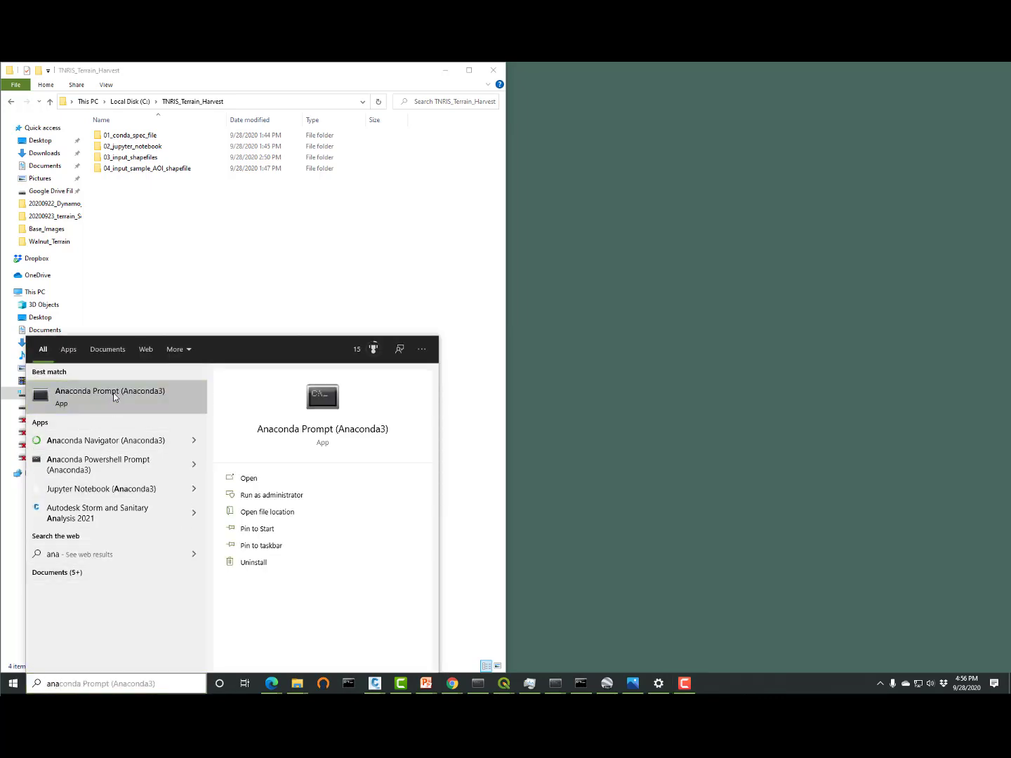
# Launch Anaconda Prompt from Start, then open a new File Explorer window from the Start shortcut menu.
pyautogui.click(109, 396)
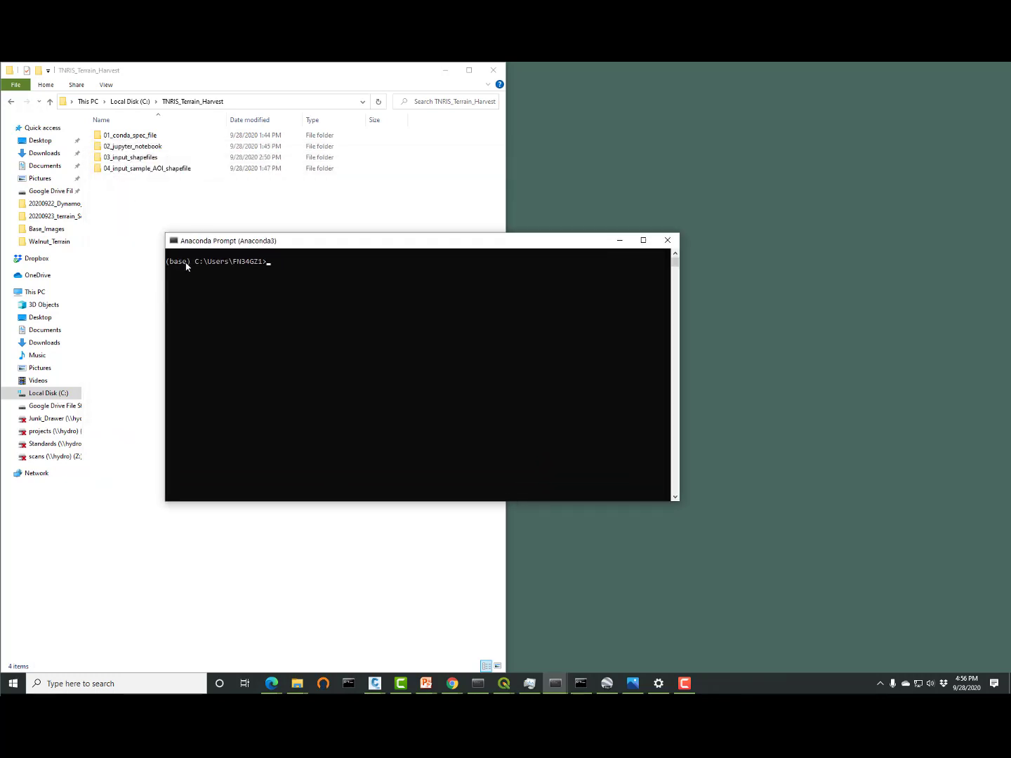
pyautogui.rightClick(11, 682)
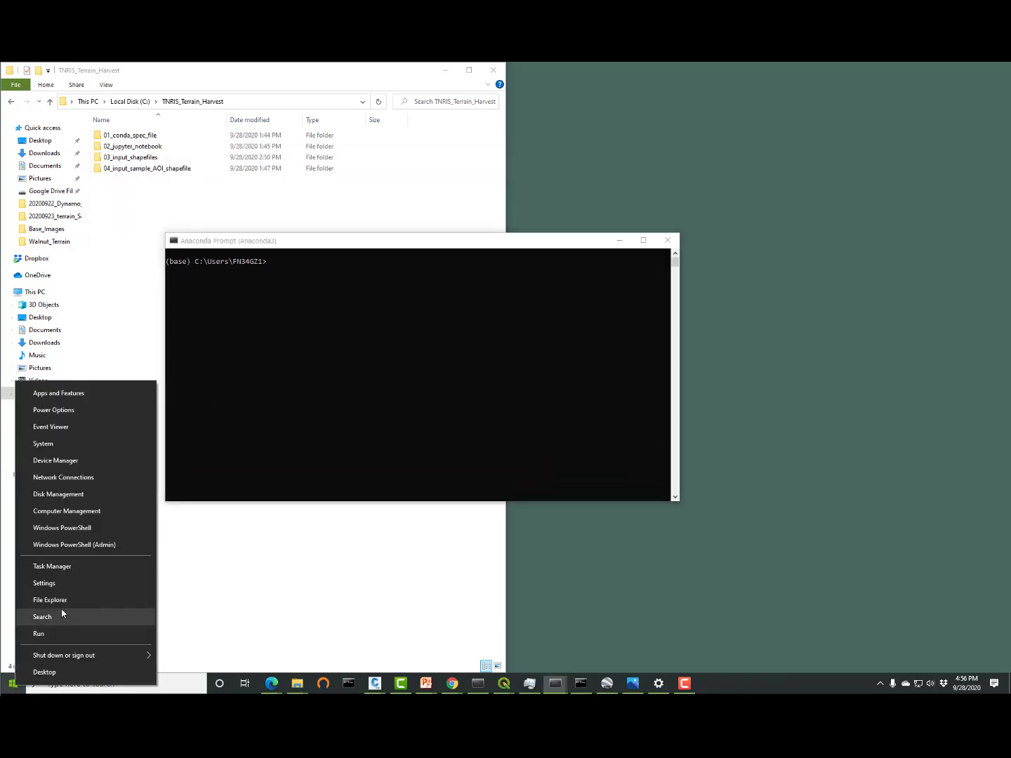
pyautogui.click(50, 599)
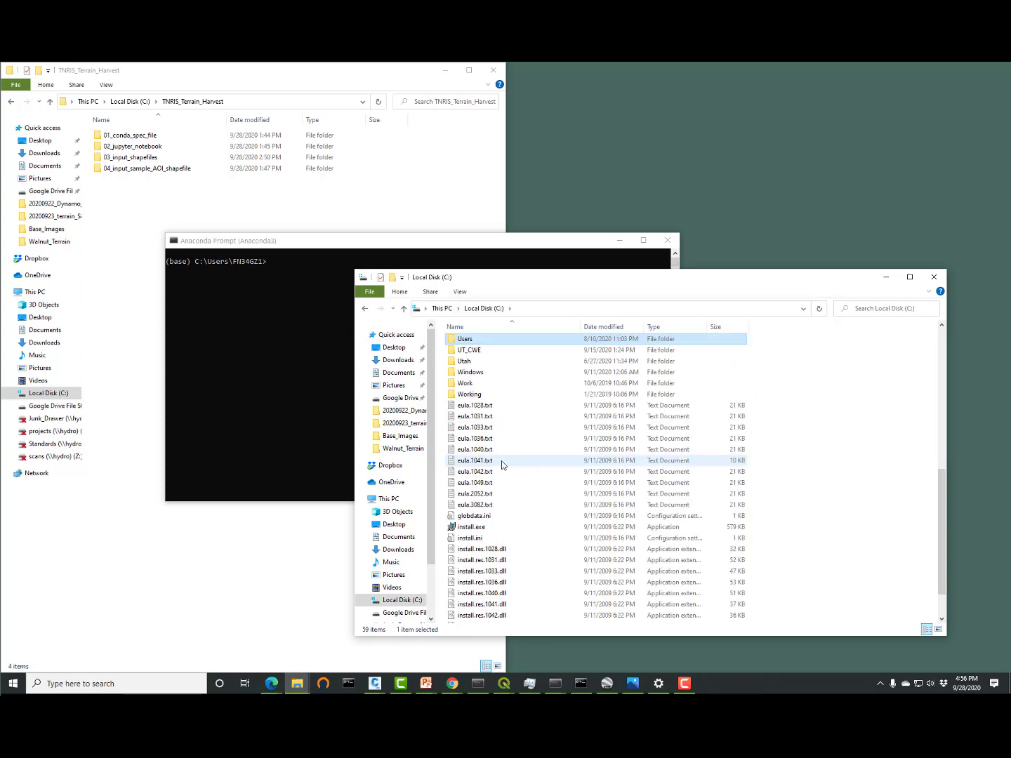
# Paste terrainharvest_speclist.txt from 01_conda_spec_file into the user's home folder, replacing the old copy.
pyautogui.doubleClick(465, 339)
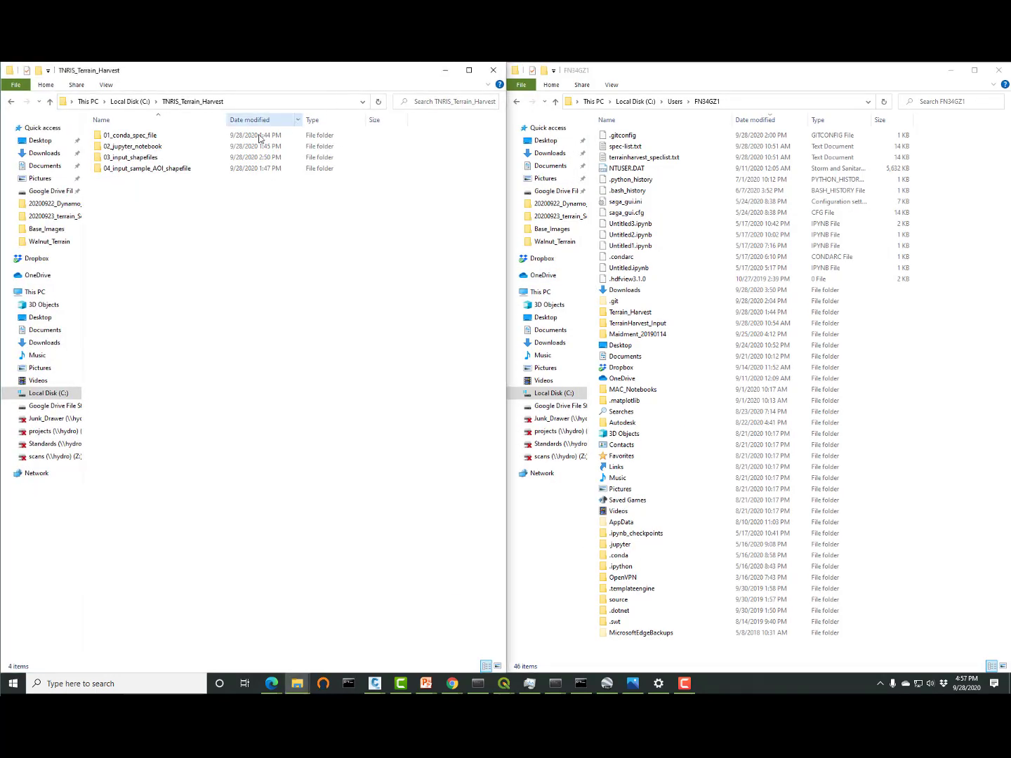
pyautogui.doubleClick(132, 135)
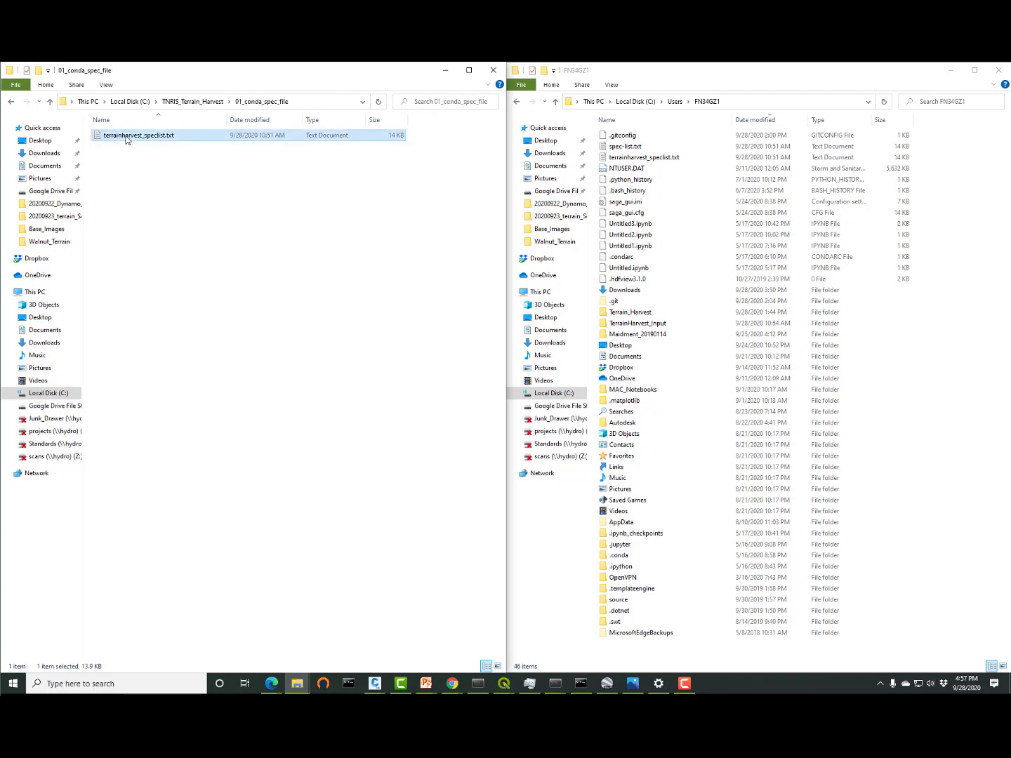
pyautogui.moveTo(932, 313)
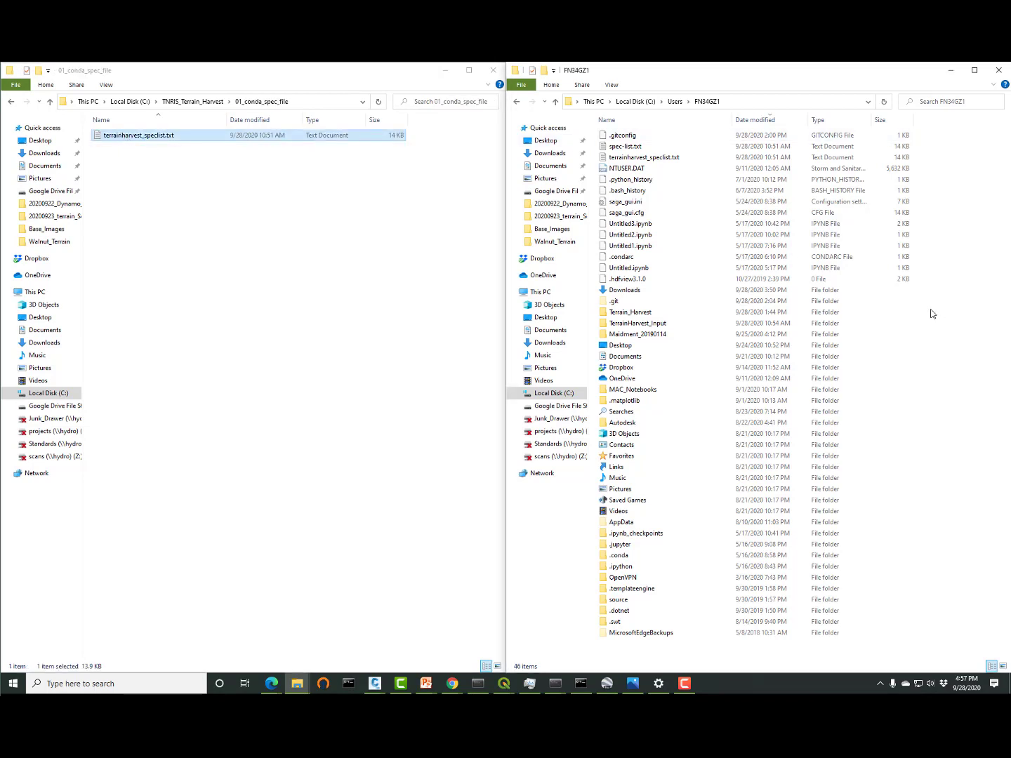
pyautogui.rightClick(922, 313)
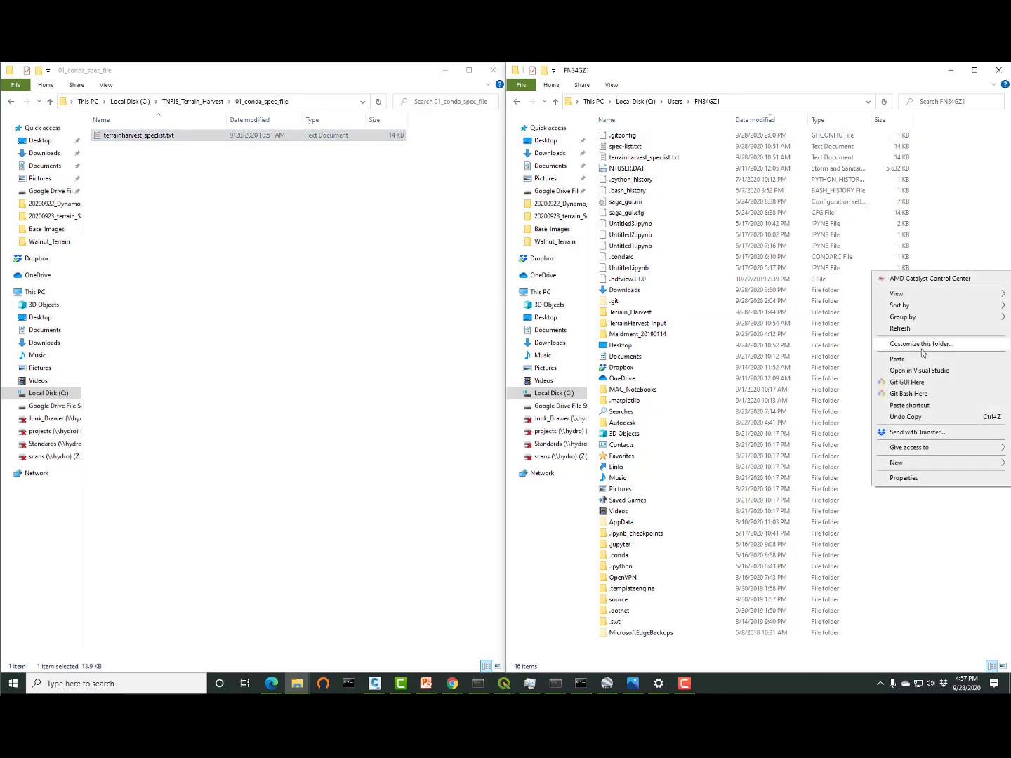
pyautogui.click(896, 359)
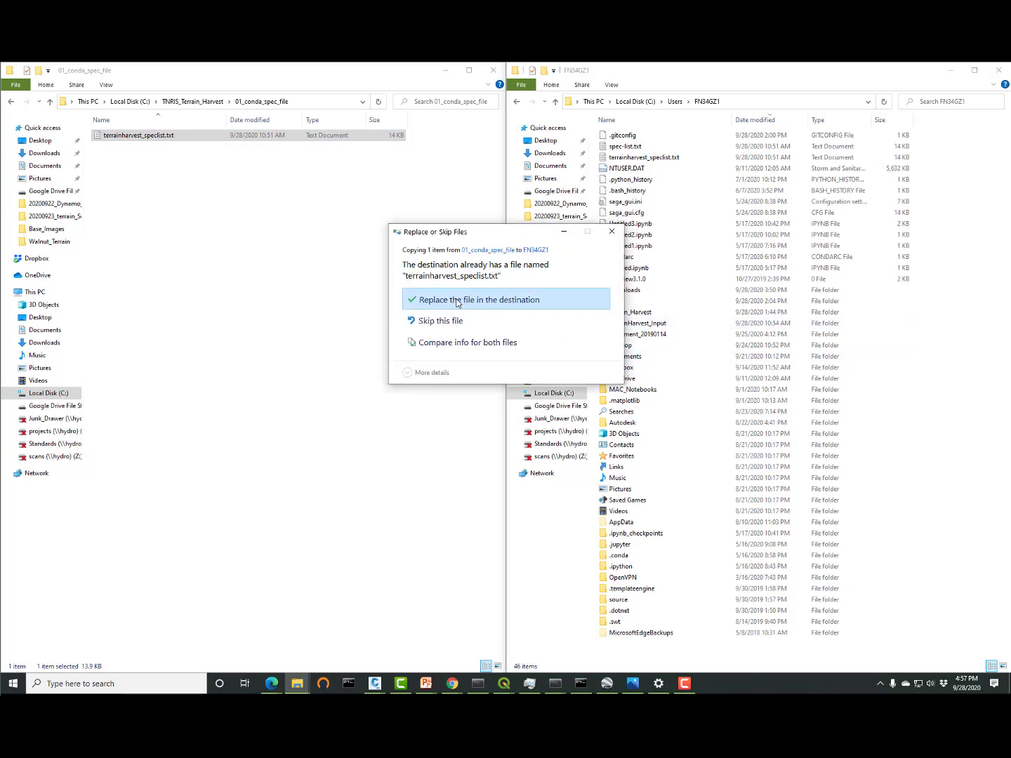
pyautogui.click(456, 300)
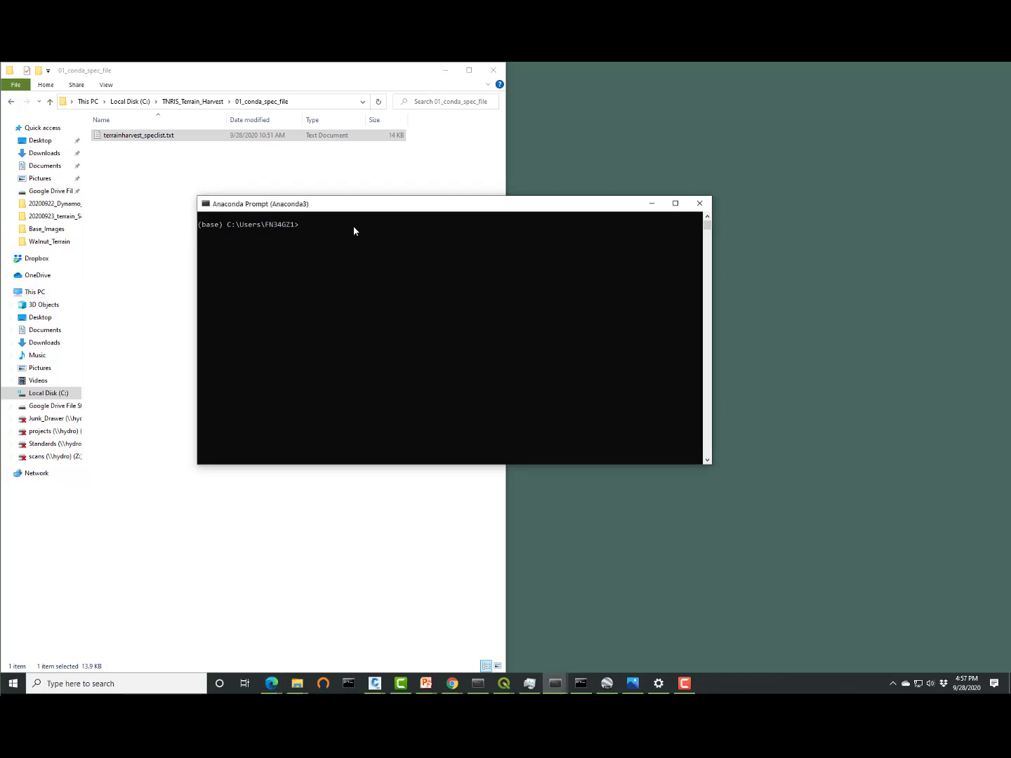
# Run conda create --name harvest --file terrainharvest_speclist.txt and answer y to replace the old environment.
pyautogui.write('conda')
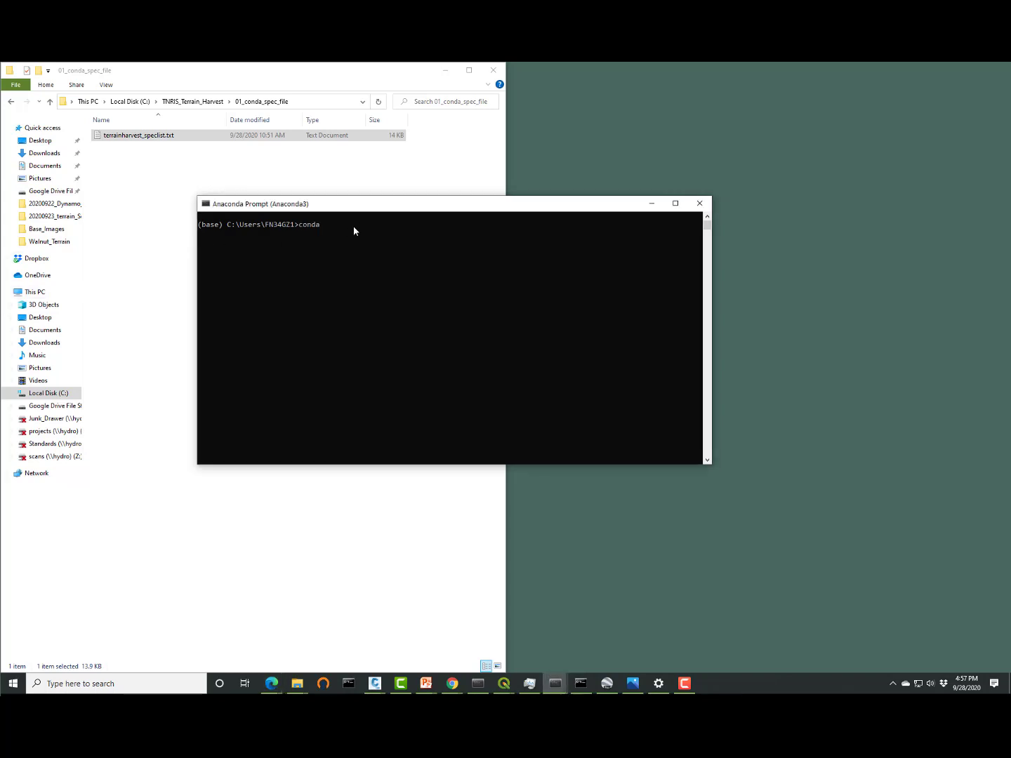
pyautogui.write('create')
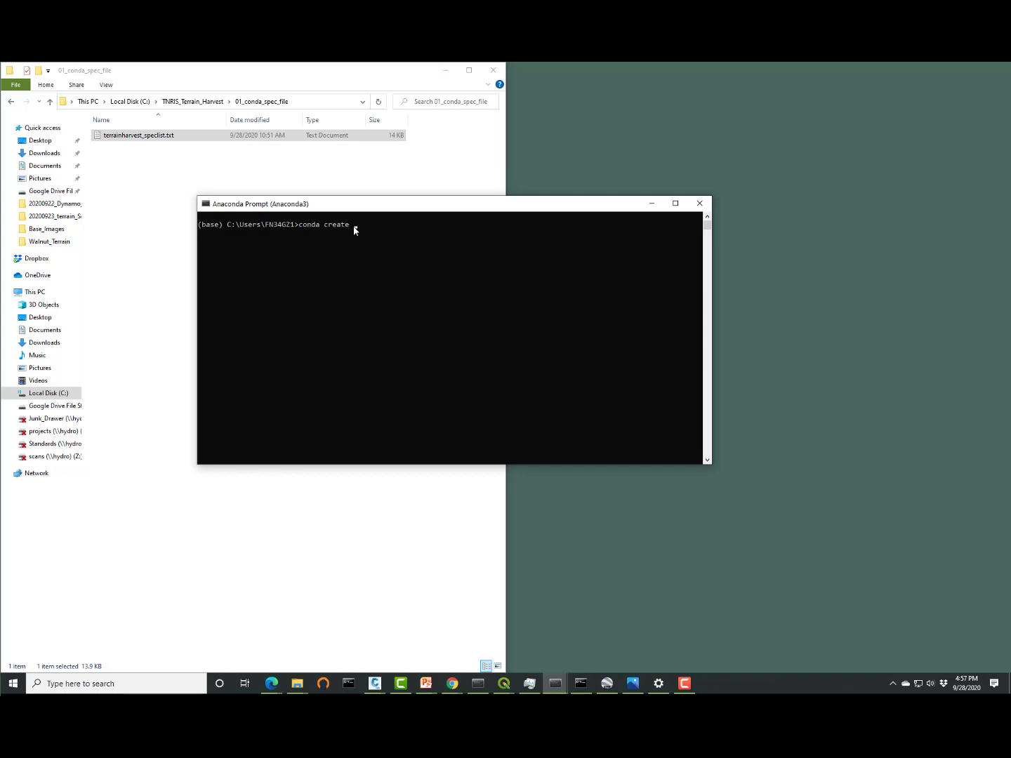
pyautogui.write('--name')
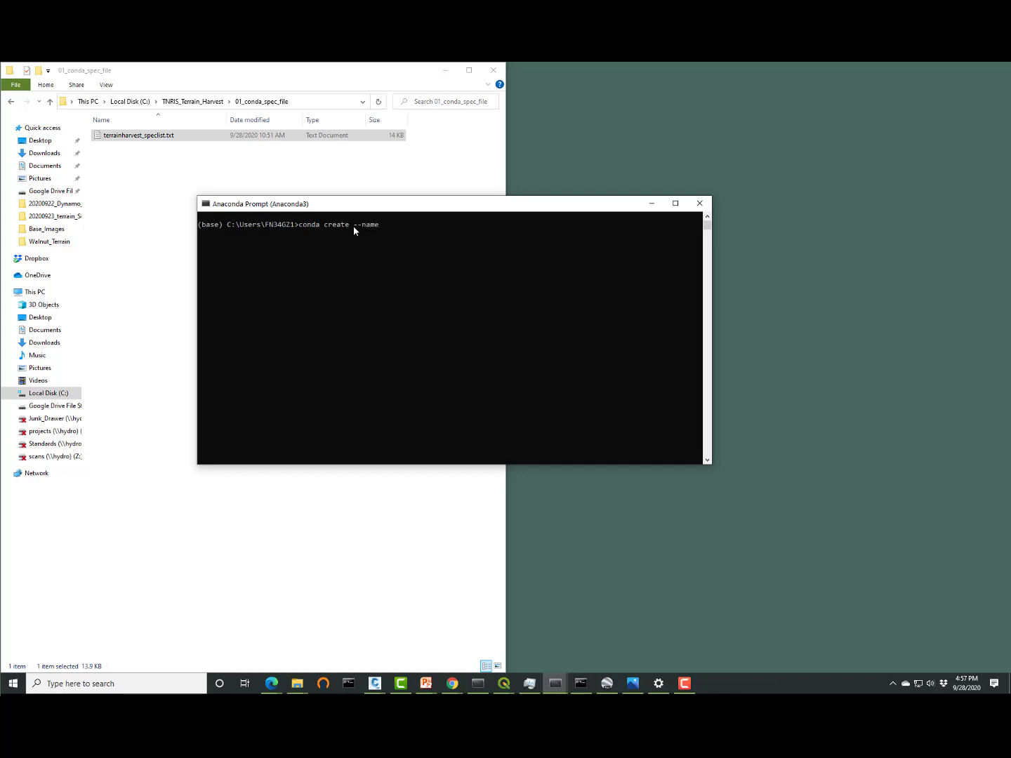
pyautogui.write('harv')
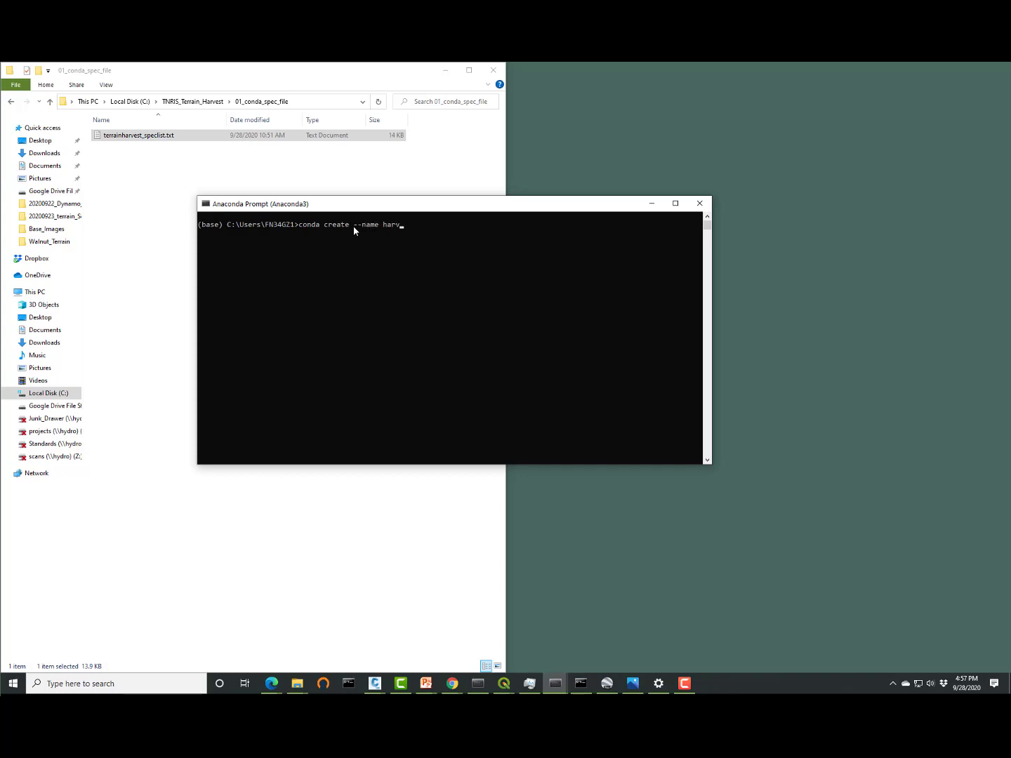
pyautogui.write('est')
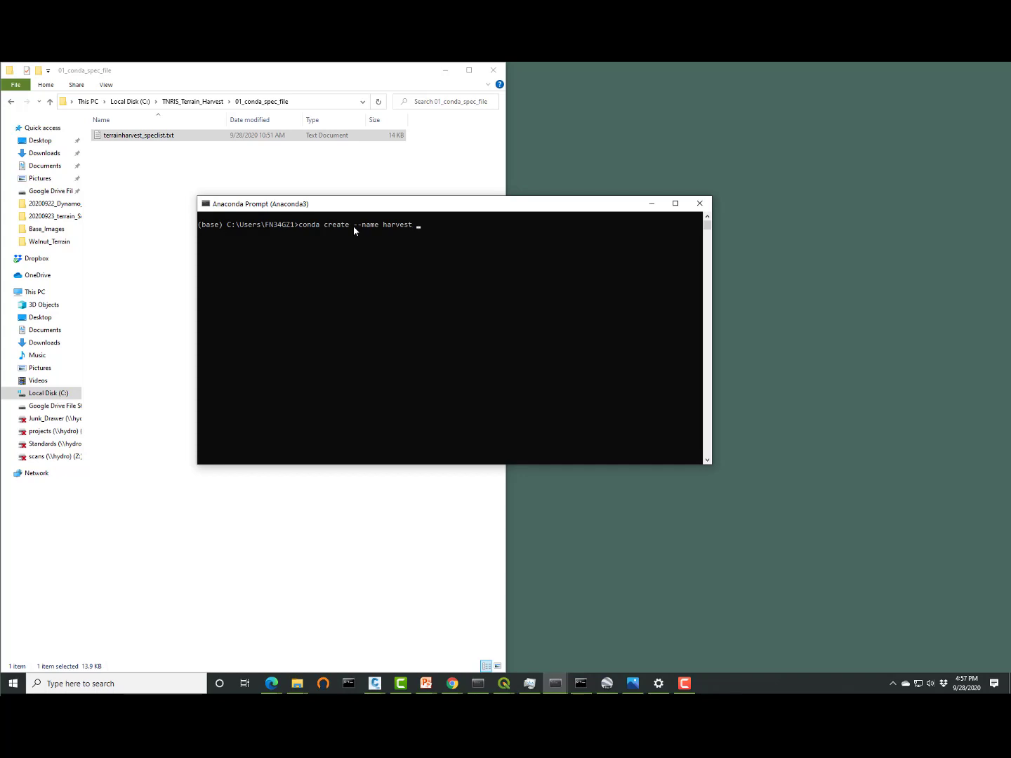
pyautogui.write('--file')
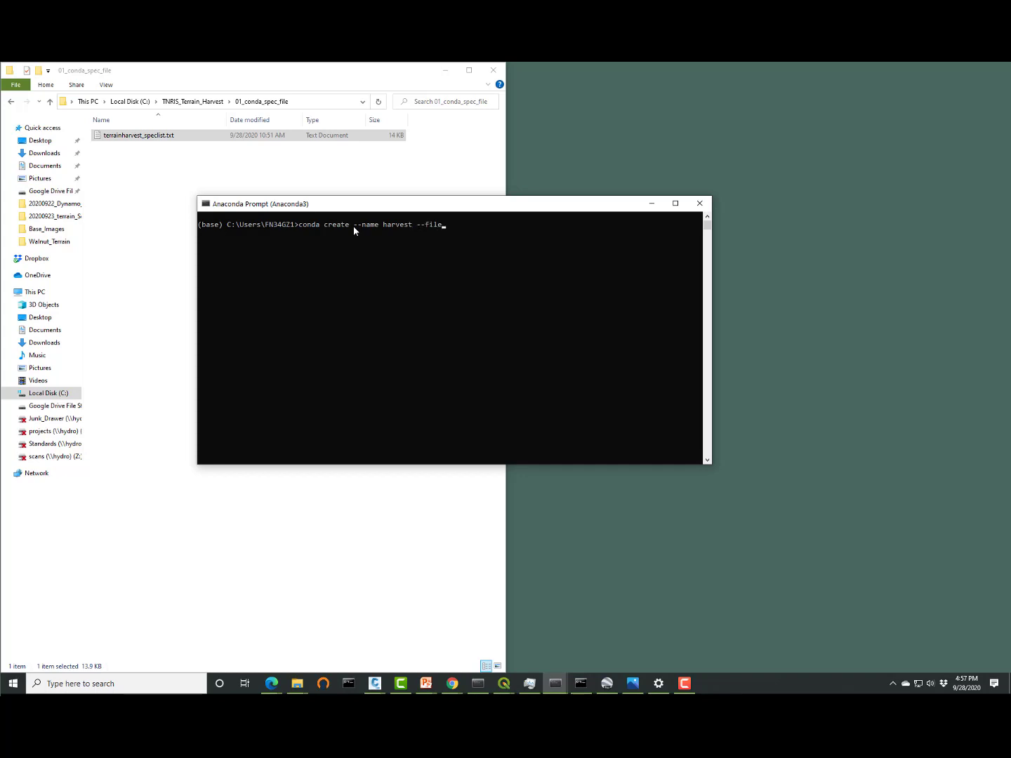
pyautogui.write('terrai')
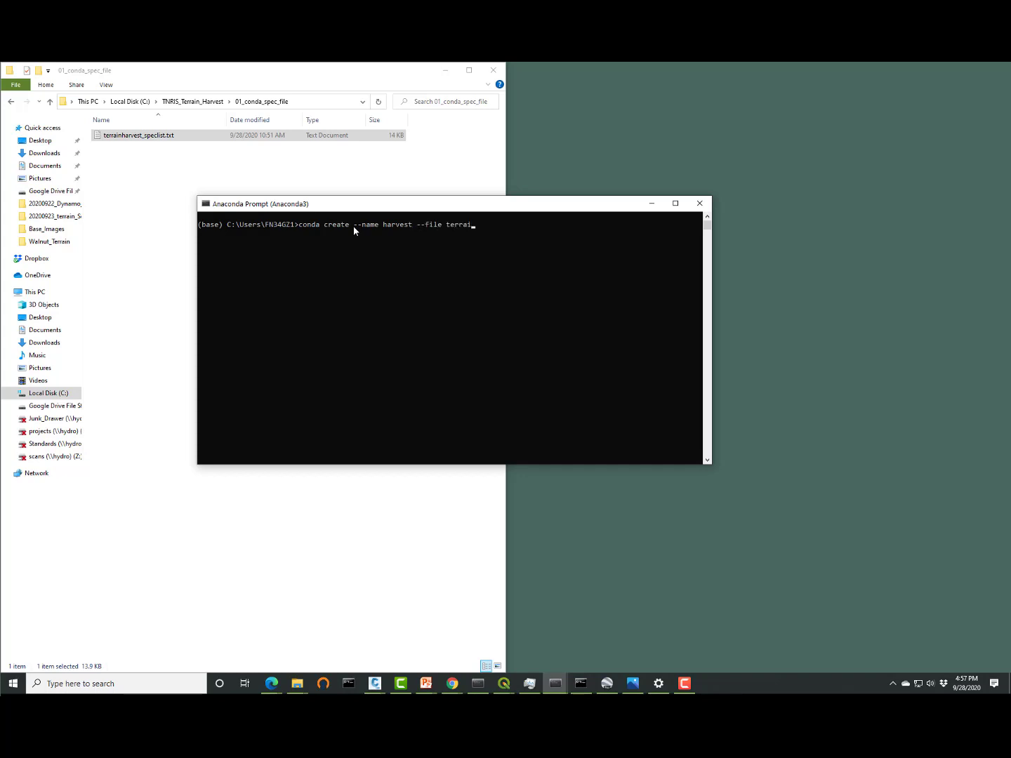
pyautogui.write('nharvest')
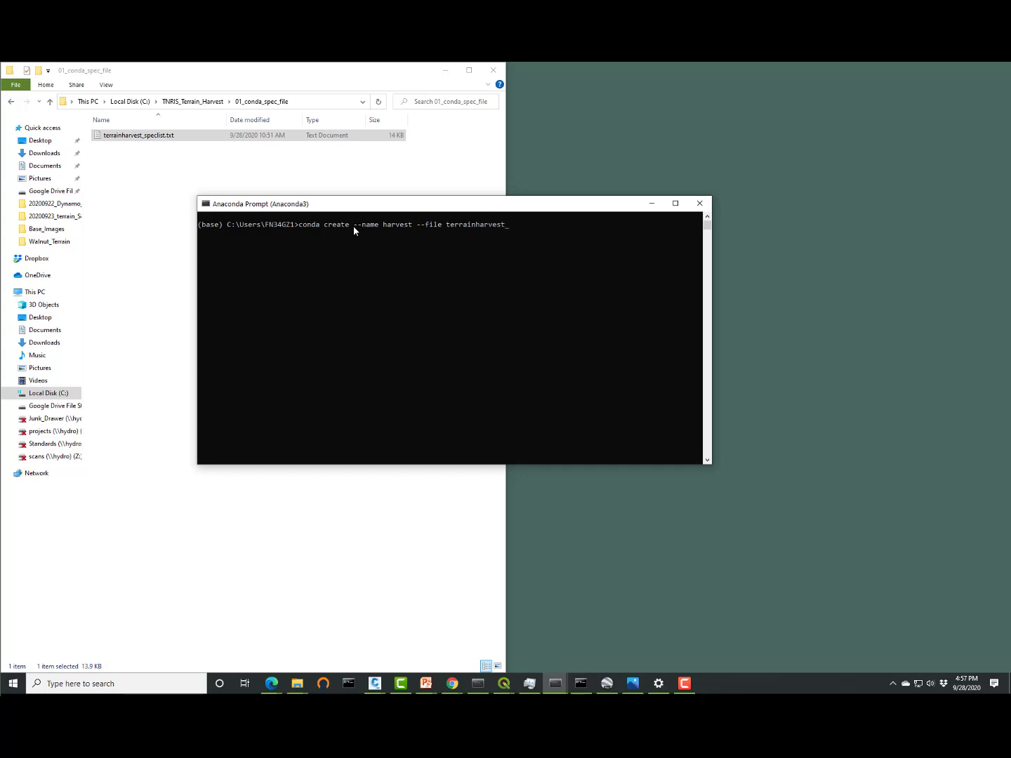
pyautogui.write('spec')
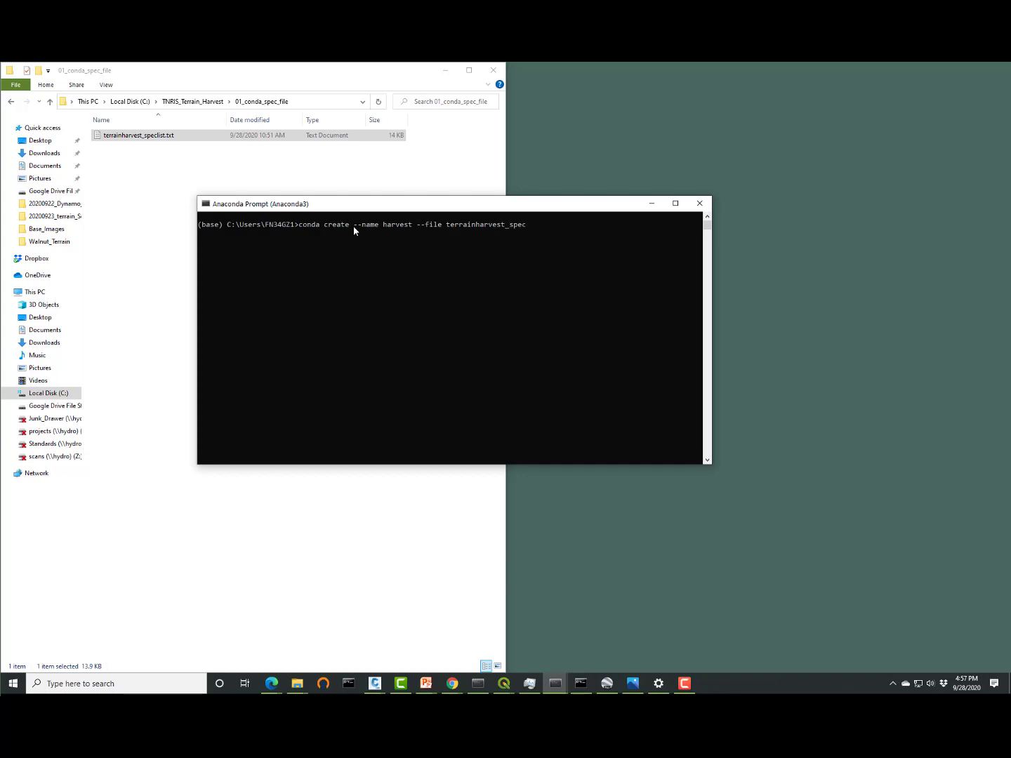
pyautogui.write('list.t')
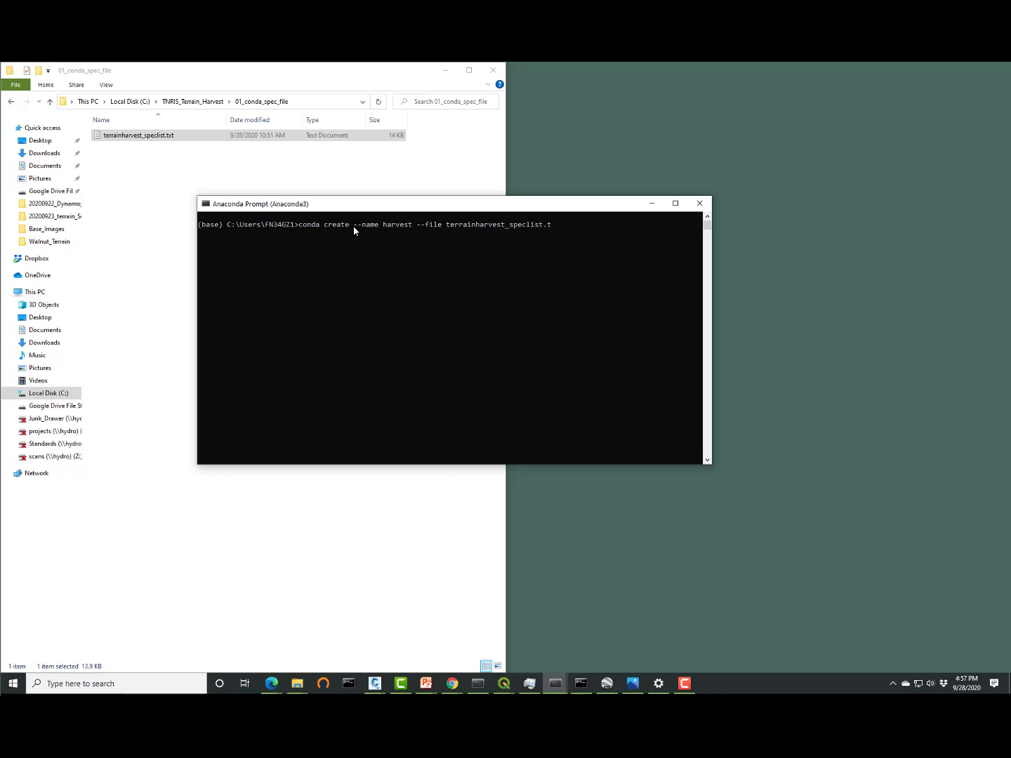
pyautogui.write('xt')
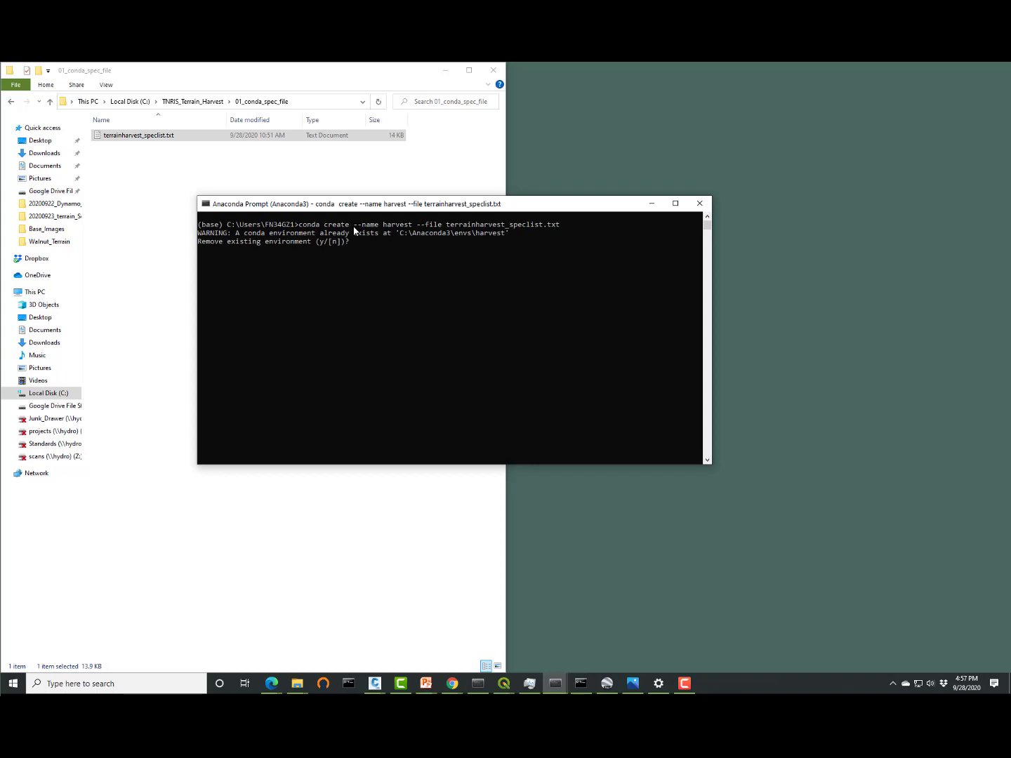
pyautogui.write('y')
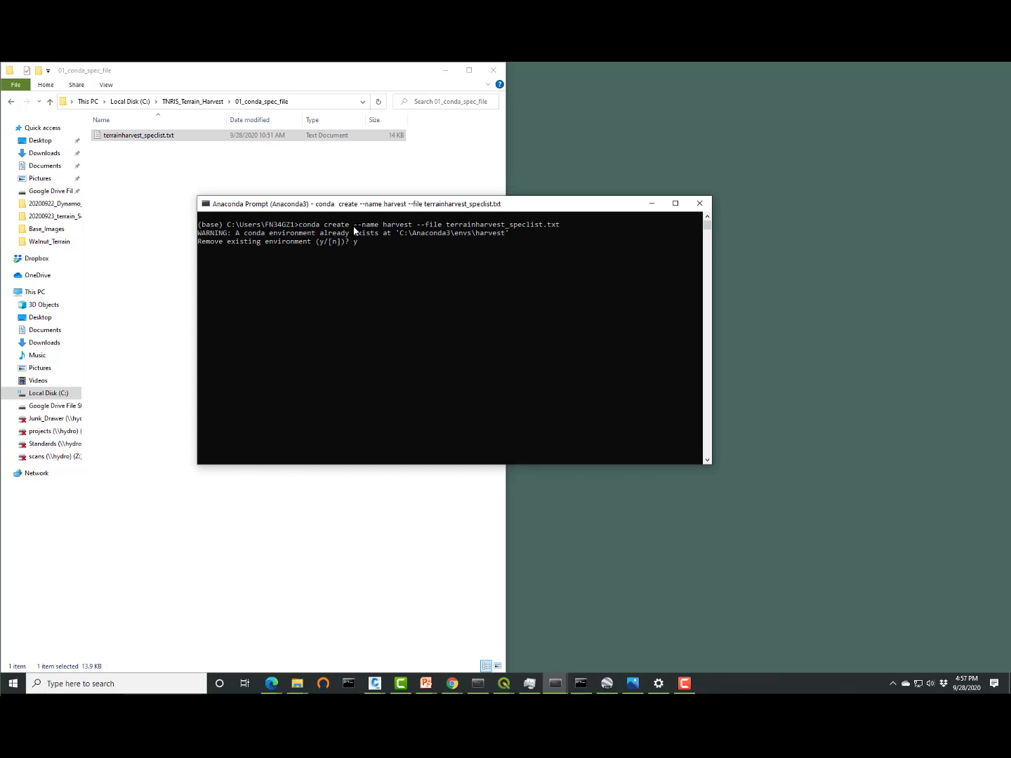
pyautogui.press('enter')
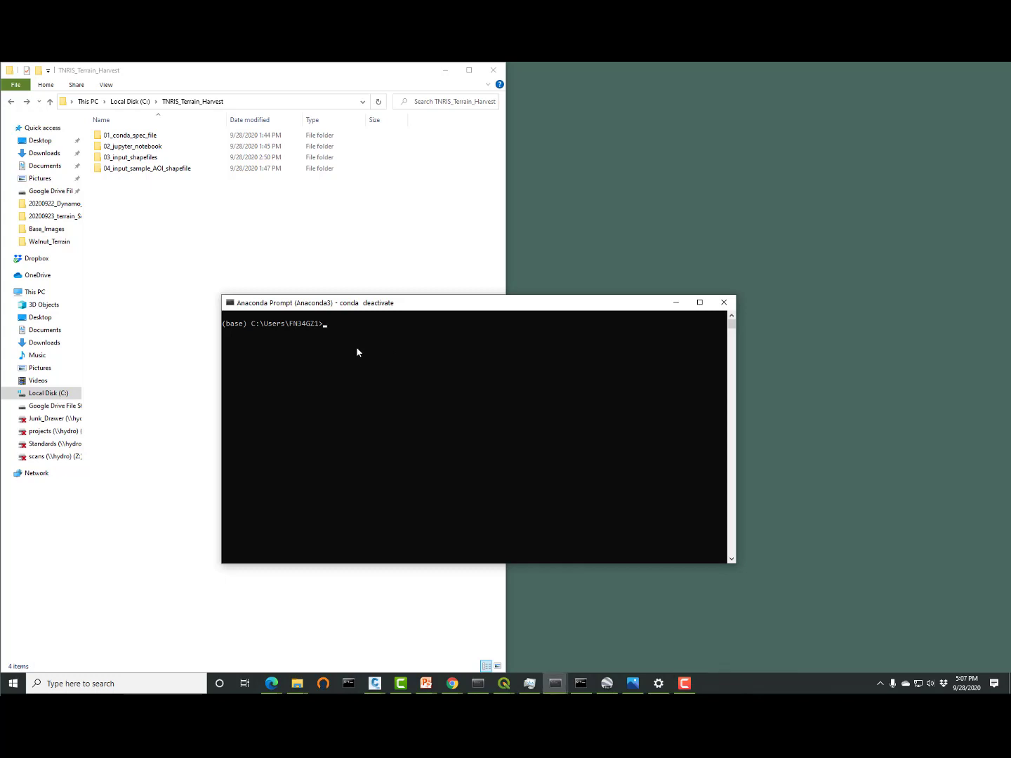
# Run conda activate harvest to switch the prompt into the harvest environment.
pyautogui.write('conda')
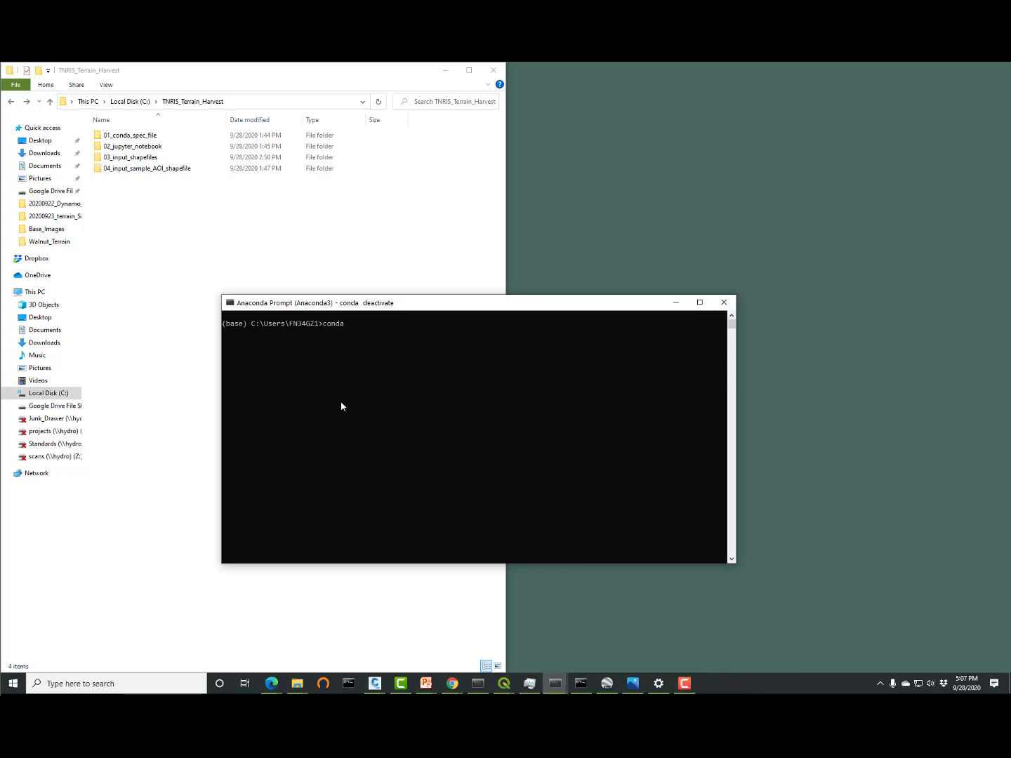
pyautogui.write('actina')
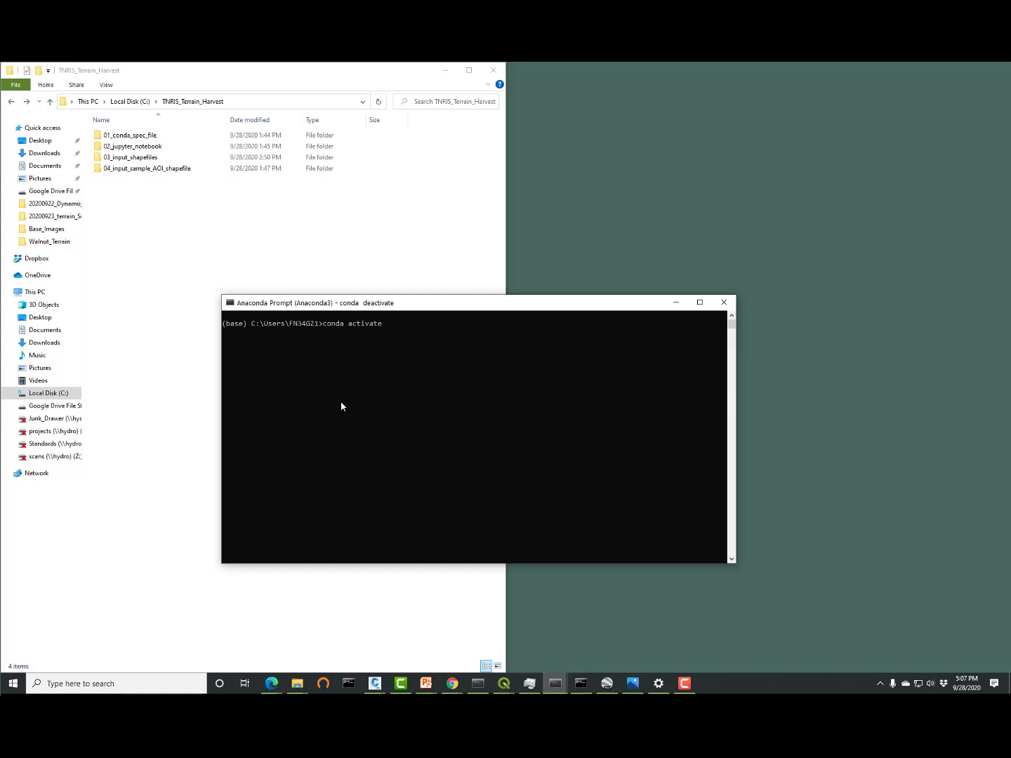
pyautogui.write('harvest')
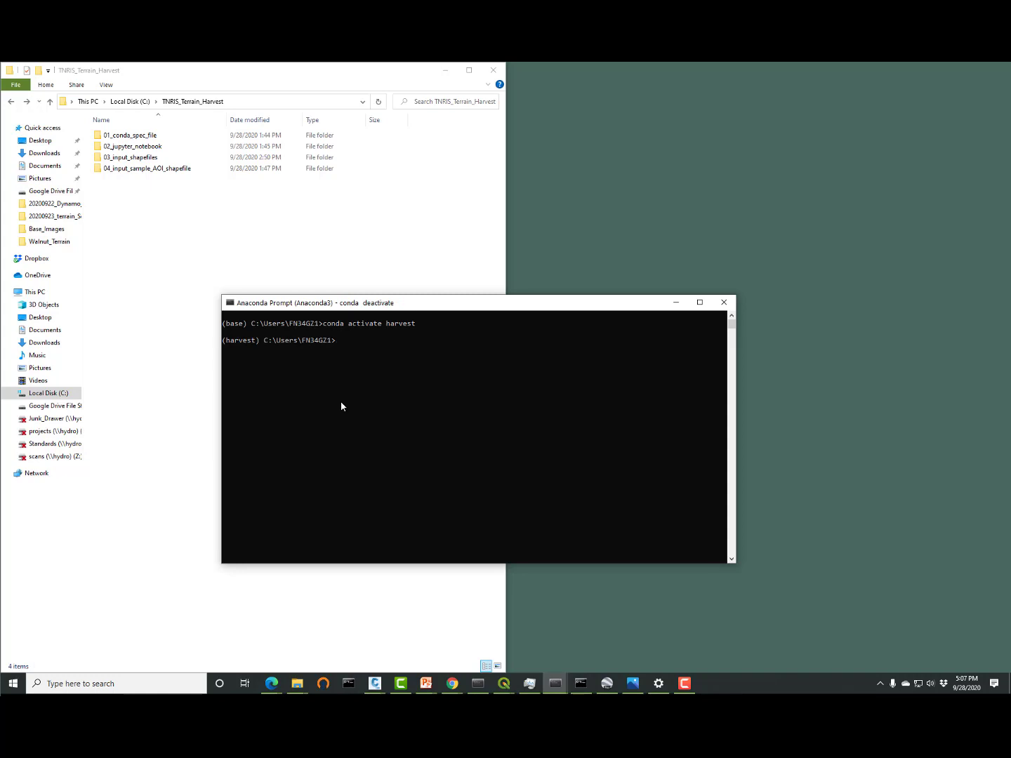
pyautogui.click(132, 146)
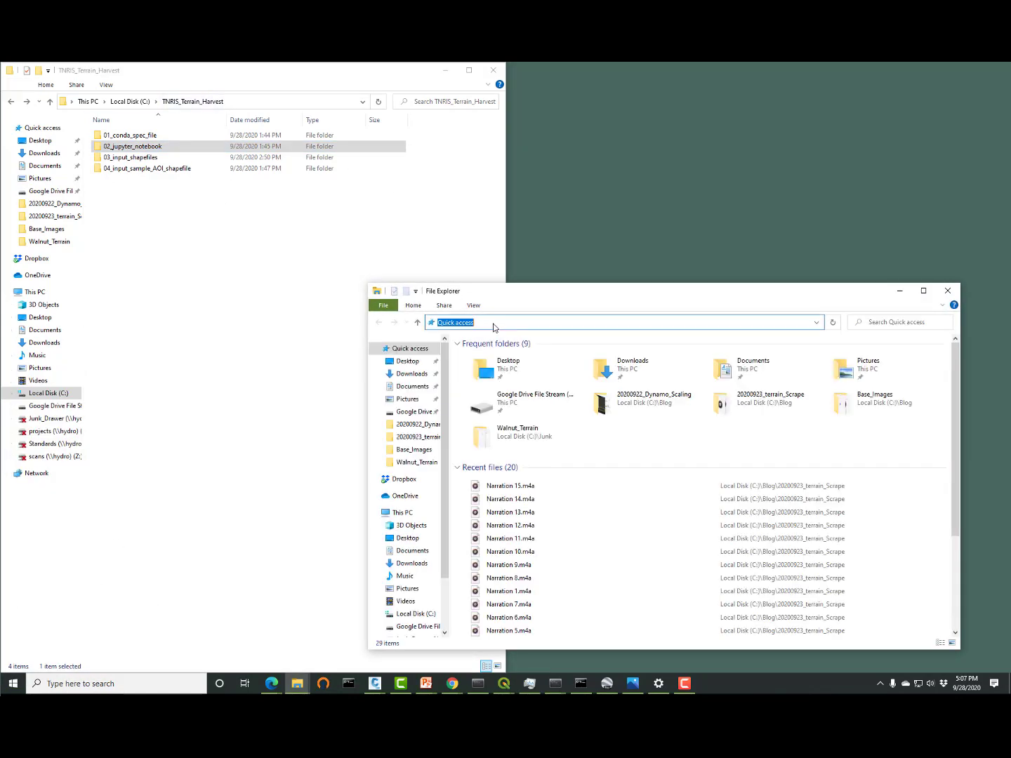
# Navigate the new Explorer window to C:\Users\<user> beside the project's 02_jupyter_notebook folder.
pyautogui.write('C:\\')
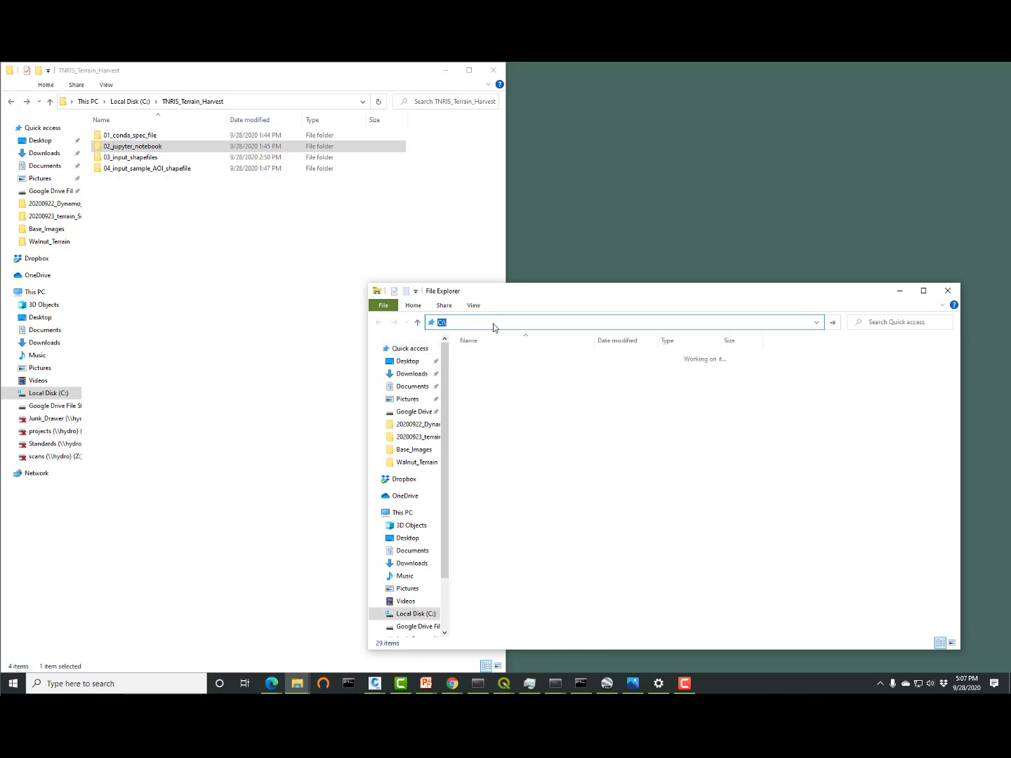
pyautogui.press('Enter')
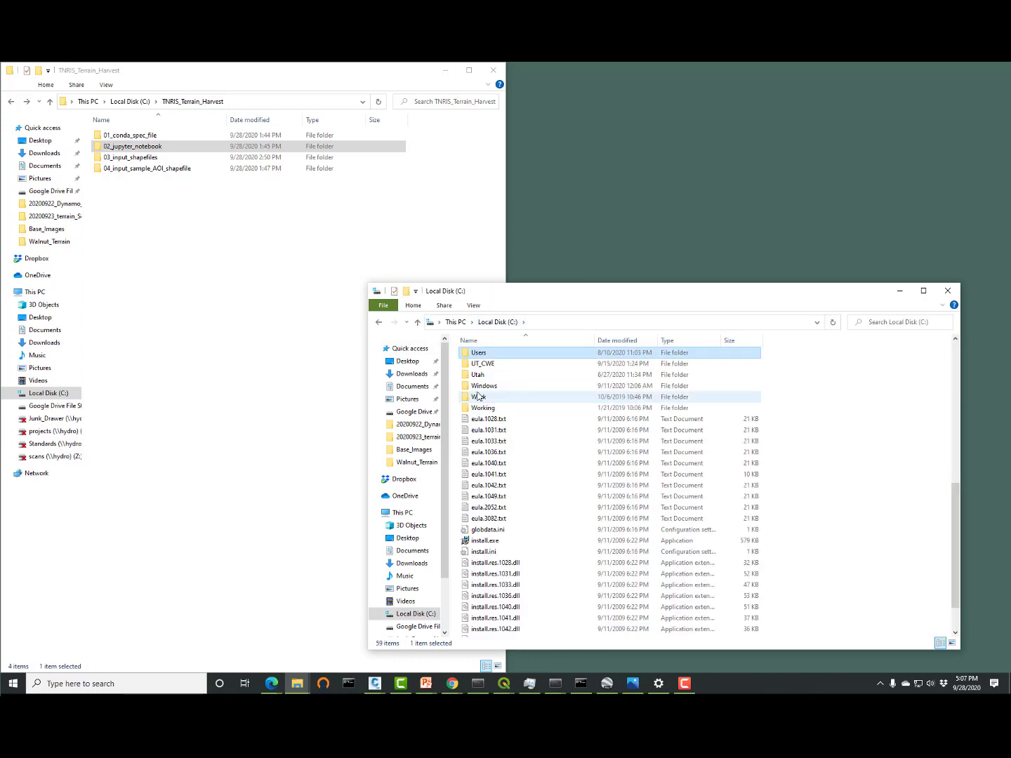
pyautogui.doubleClick(478, 353)
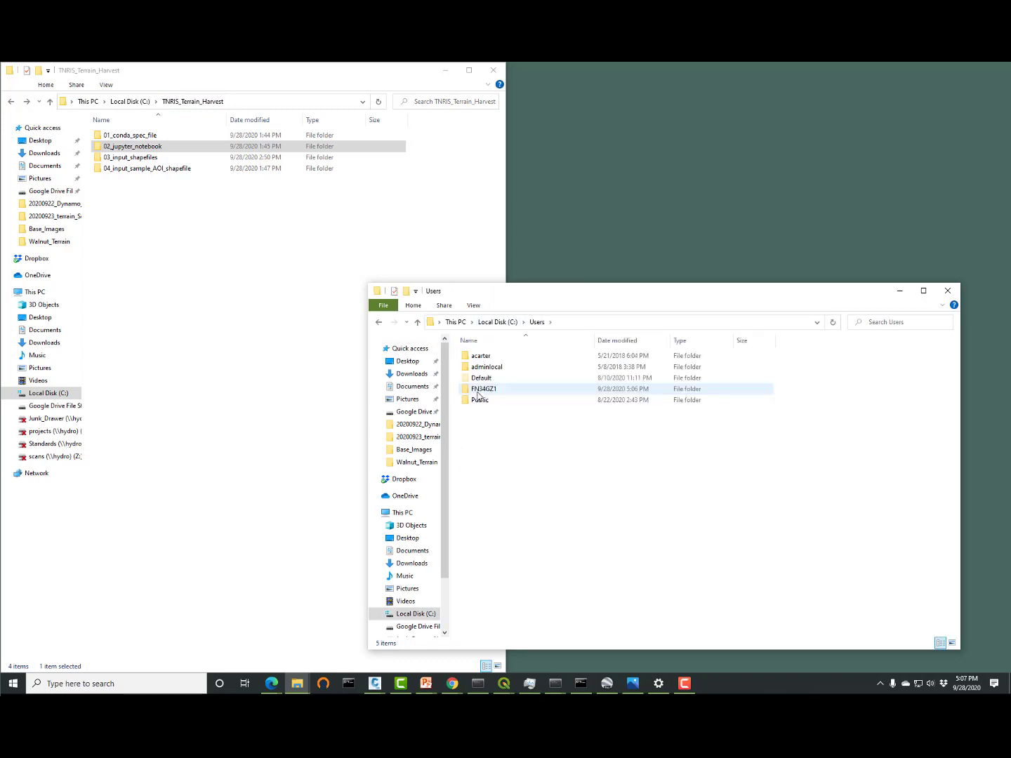
pyautogui.doubleClick(484, 388)
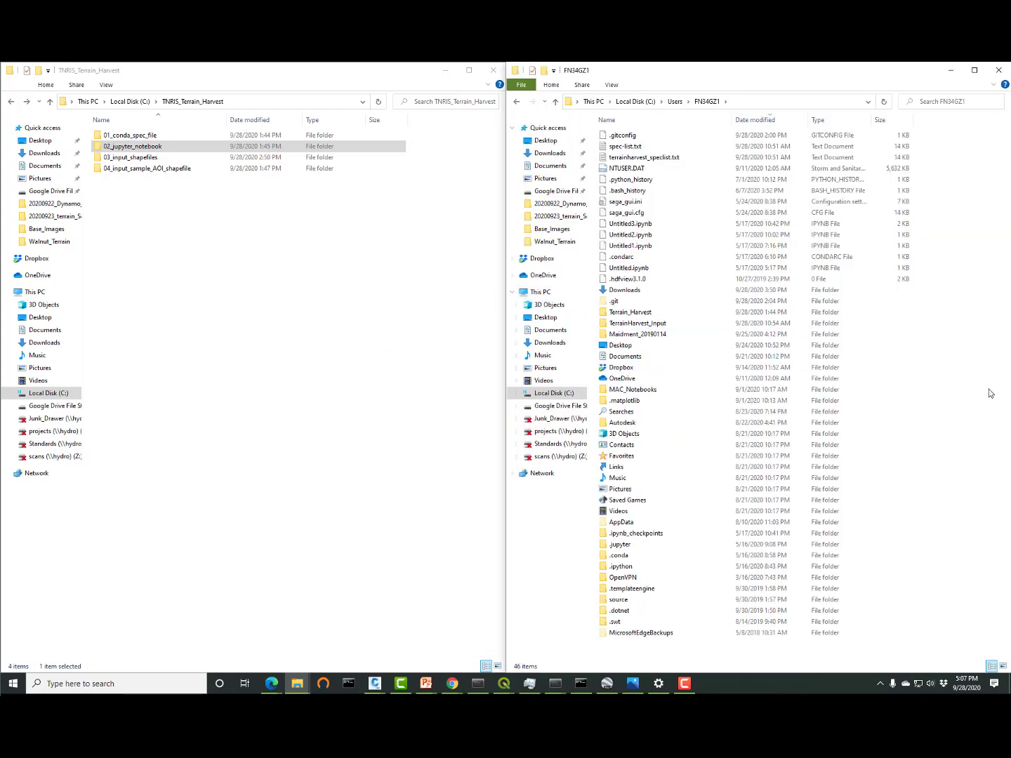
pyautogui.rightClick(132, 146)
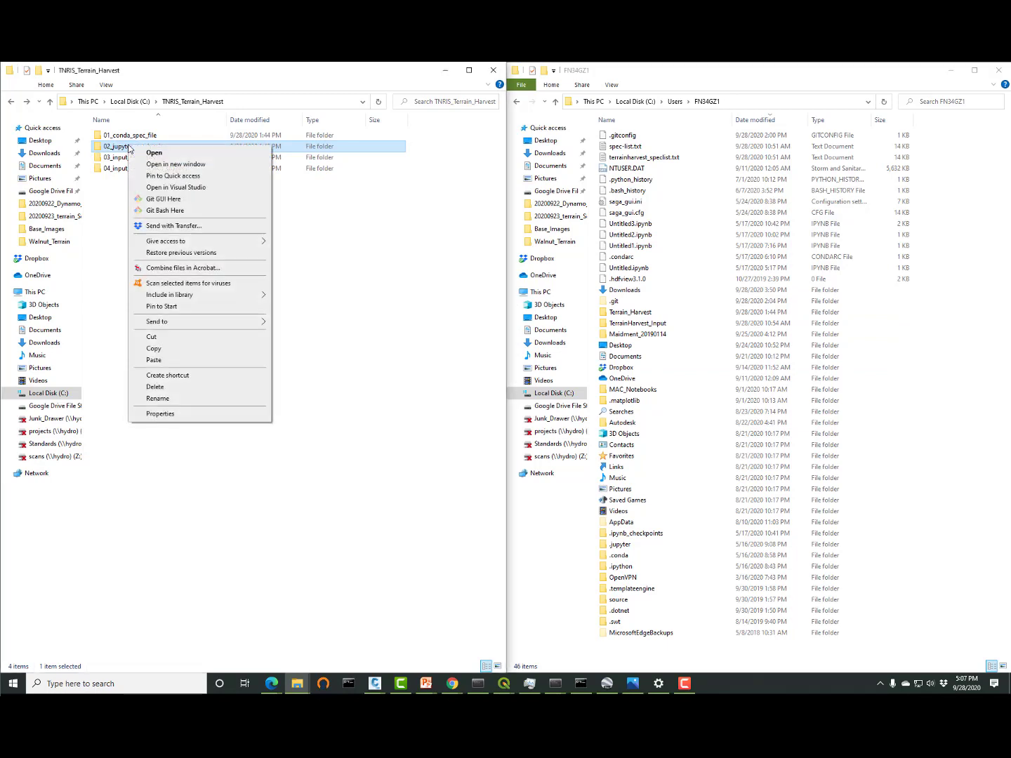
pyautogui.click(959, 240)
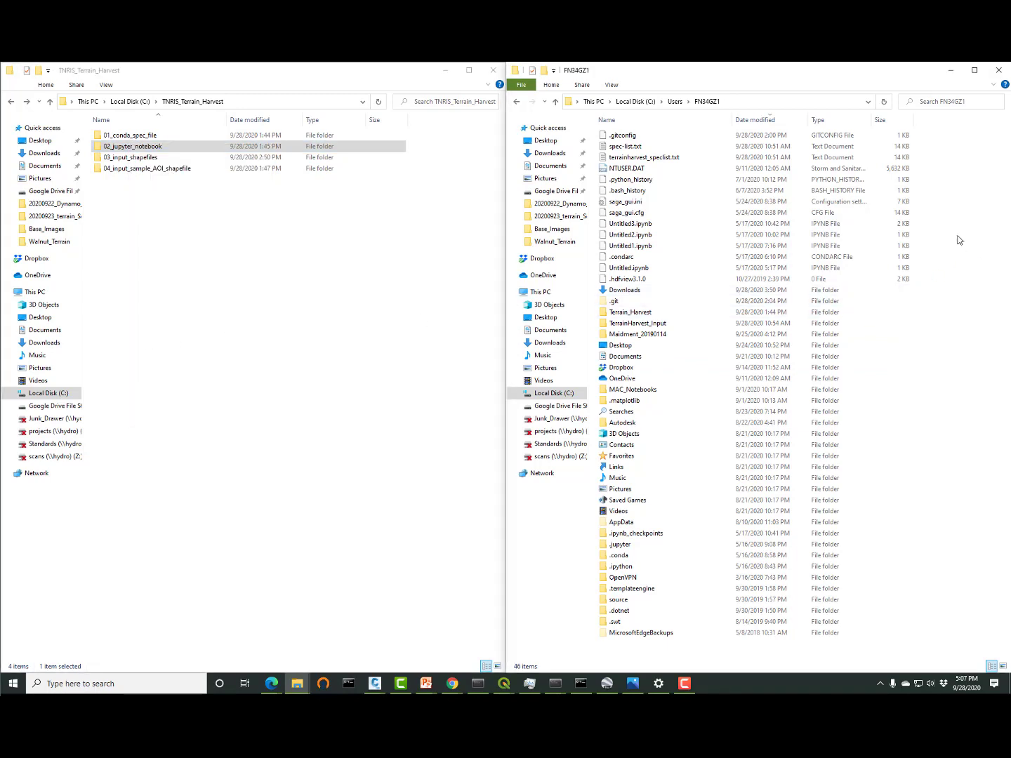
pyautogui.moveTo(934, 329)
pyautogui.write('j')
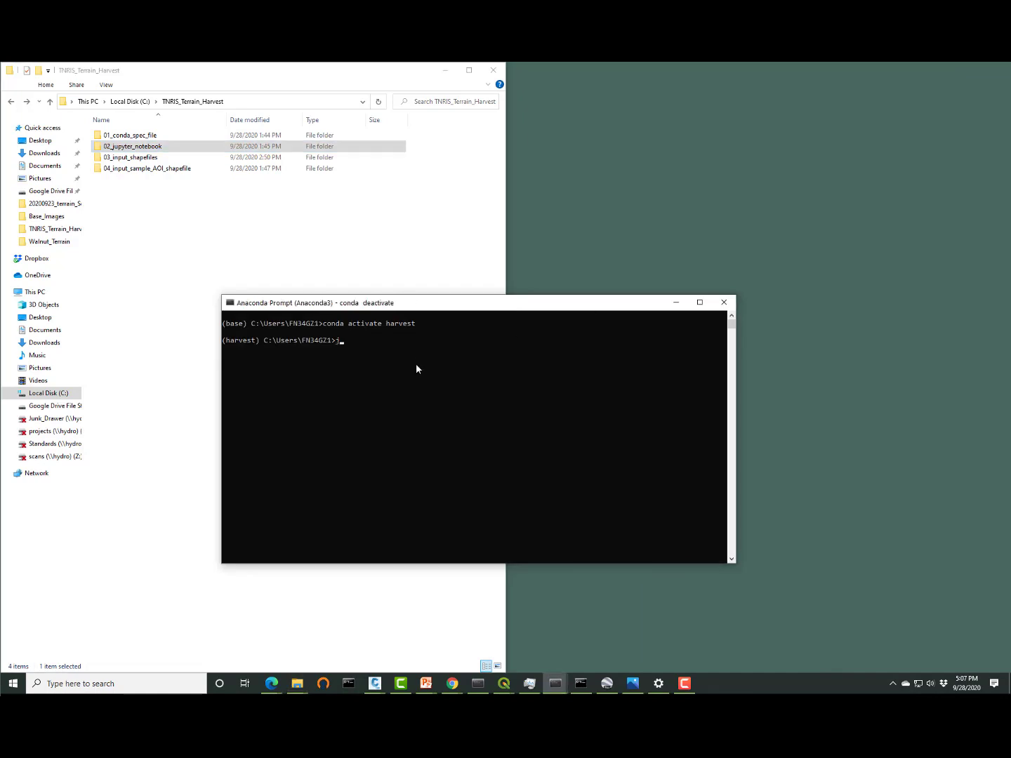
# Run jupyter notebook at the (harvest) prompt to start the notebook server.
pyautogui.write('upyter no')
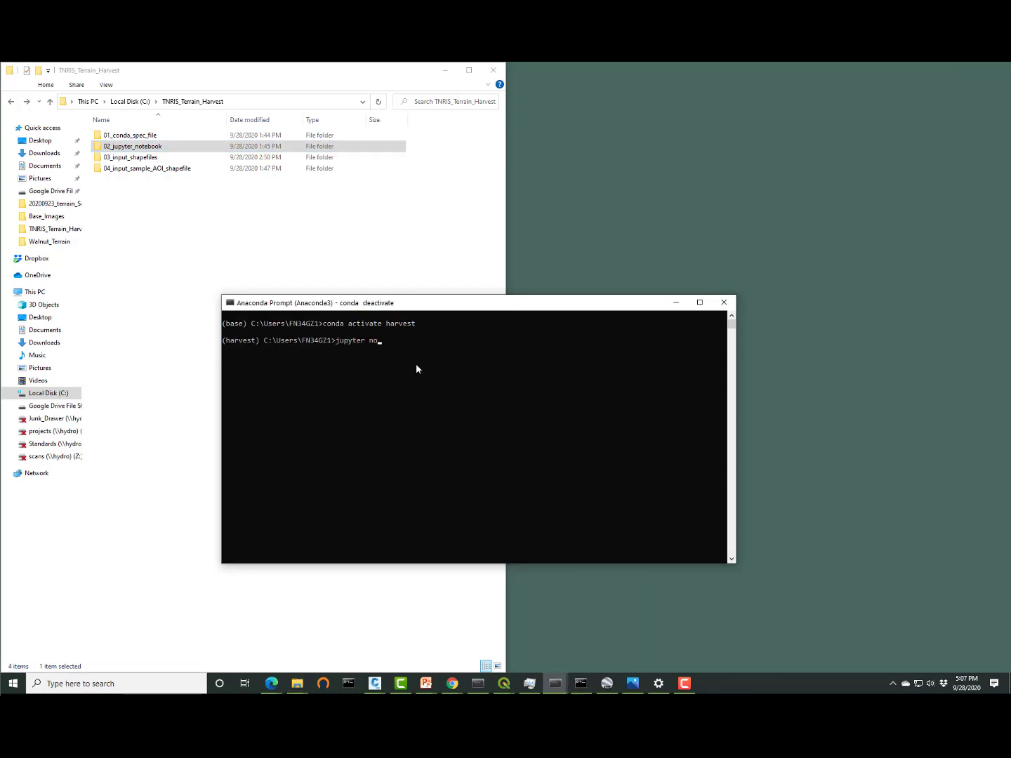
pyautogui.write('tebook')
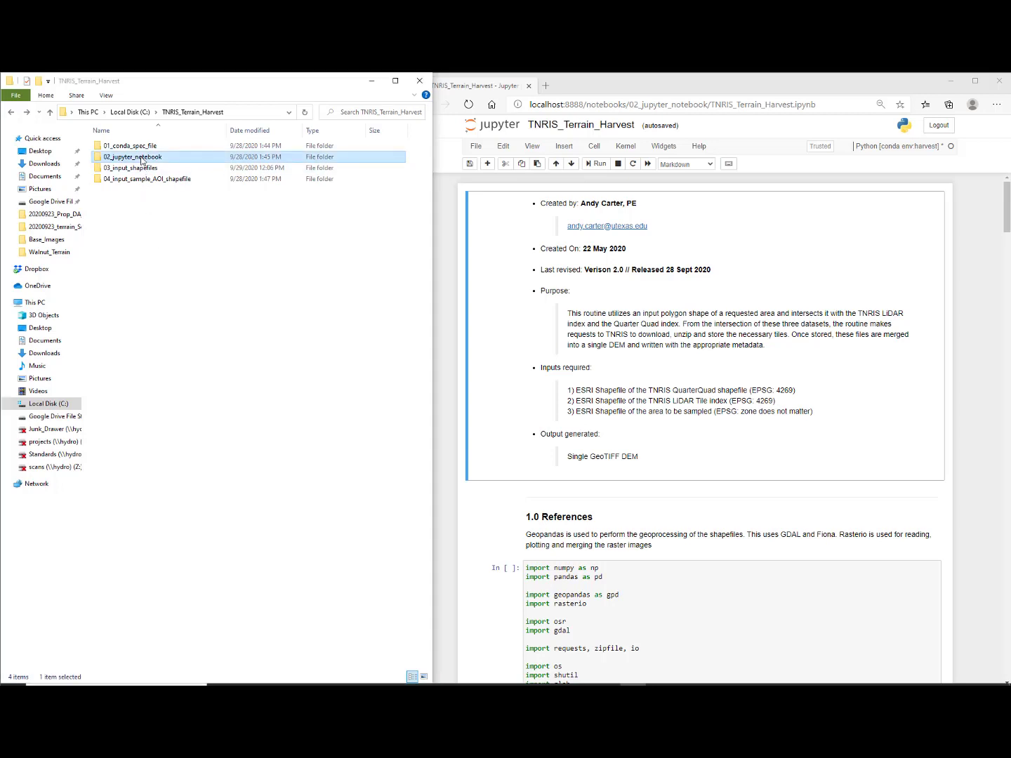
# Extract the StratMap QQ index and TNRIS LiDAR availability zips in 03_input_shapefiles and open the extracted folders.
pyautogui.click(130, 169)
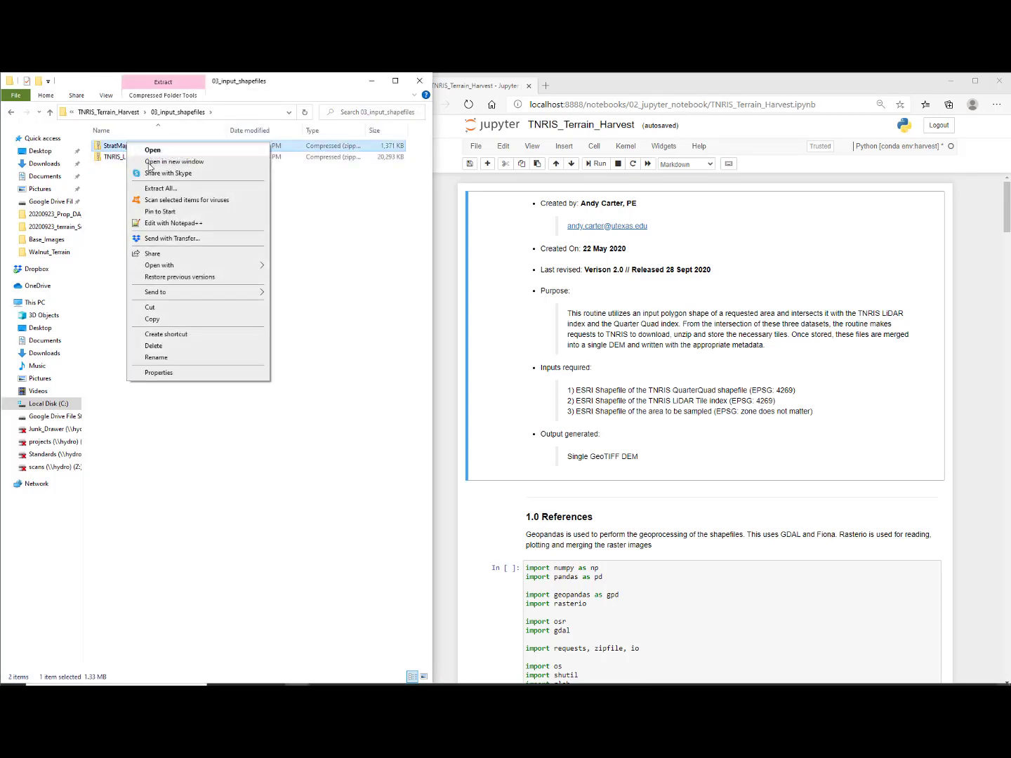
pyautogui.click(160, 188)
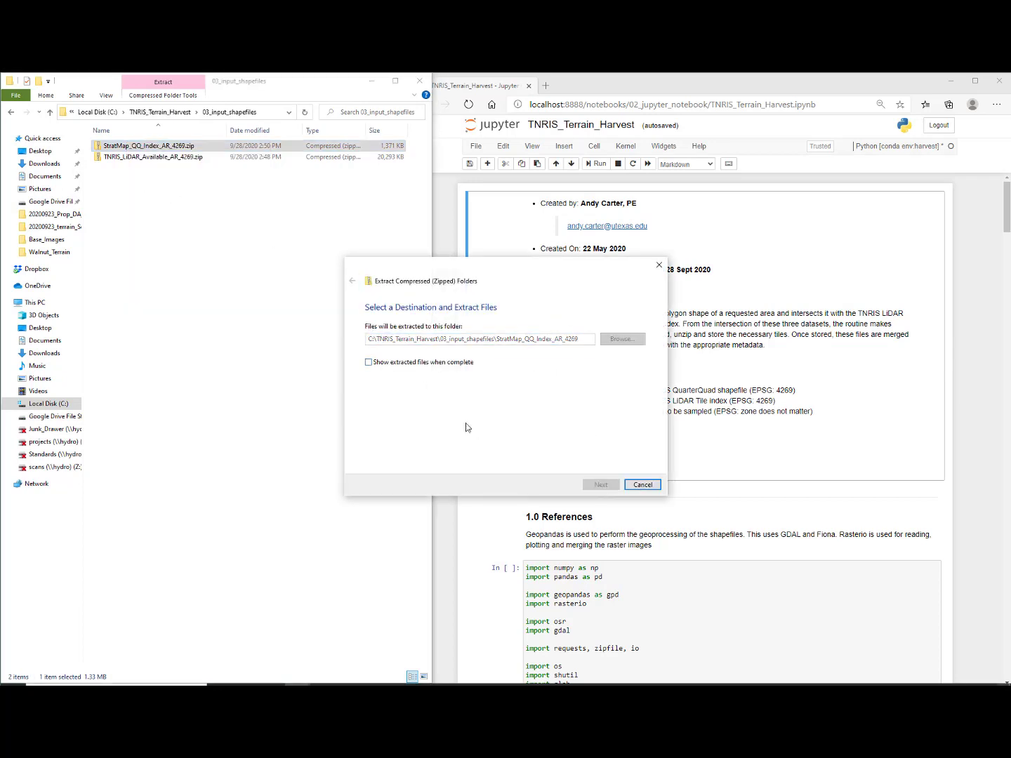
pyautogui.click(601, 485)
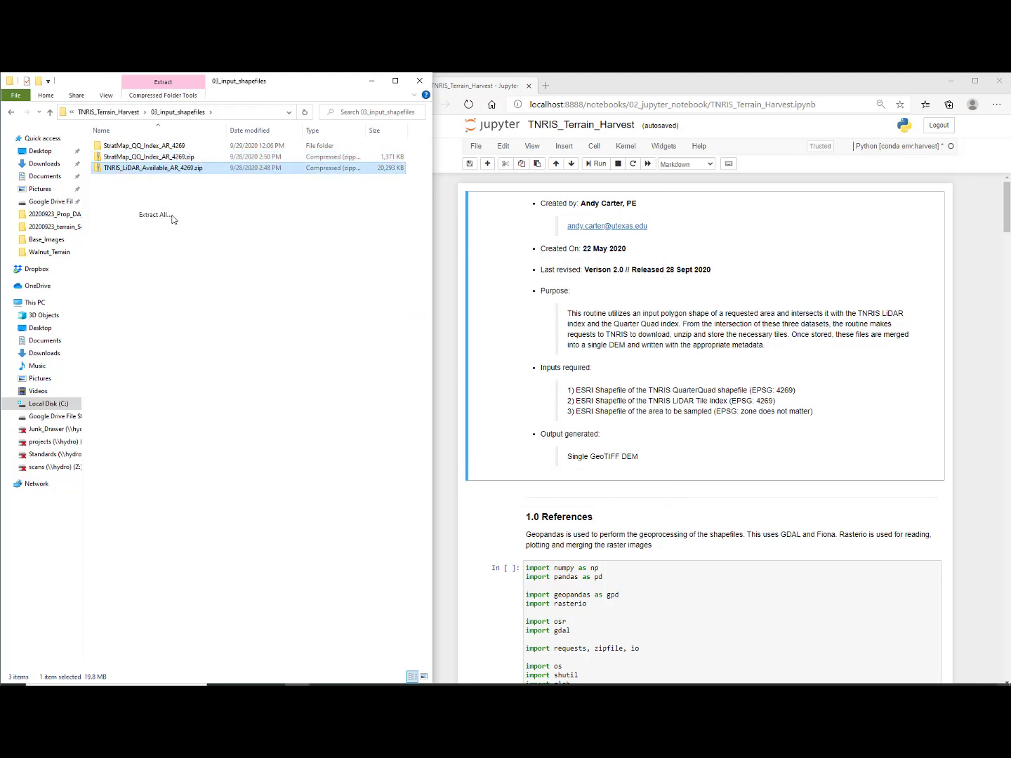
pyautogui.click(151, 215)
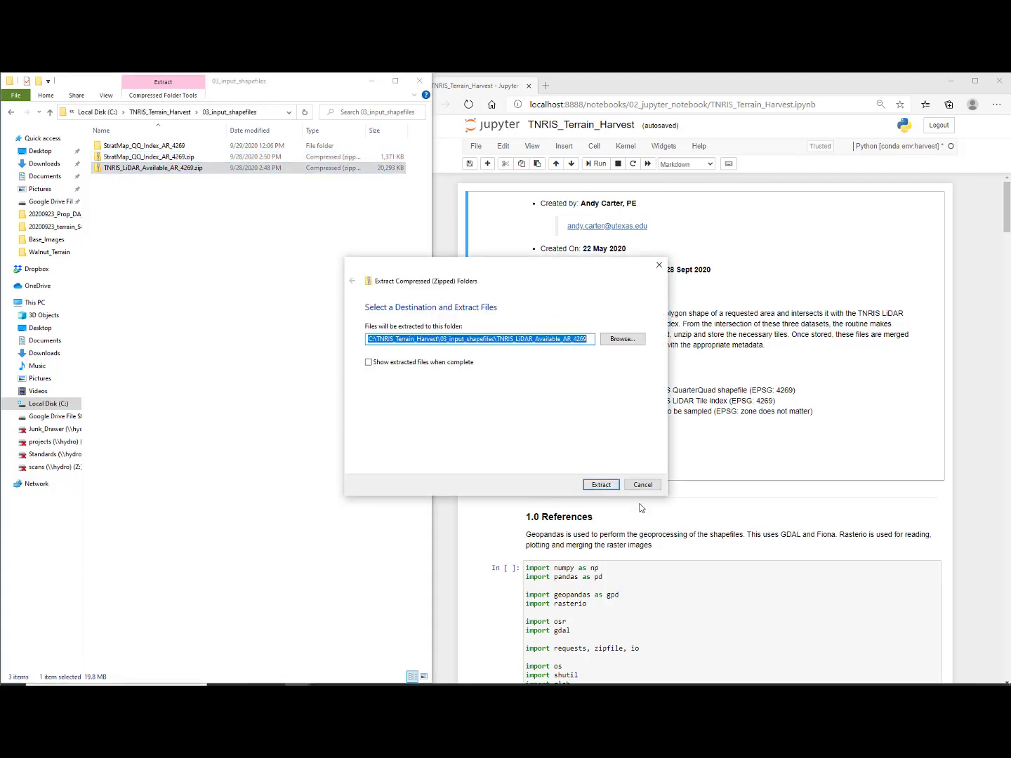
pyautogui.click(601, 484)
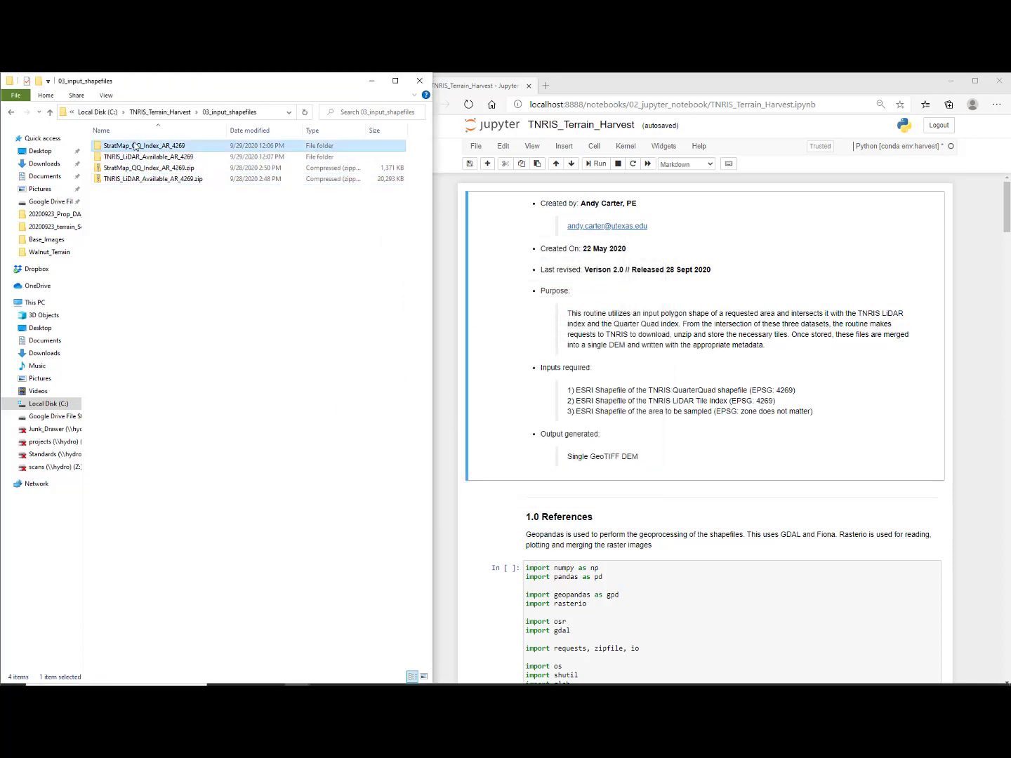
pyautogui.doubleClick(143, 146)
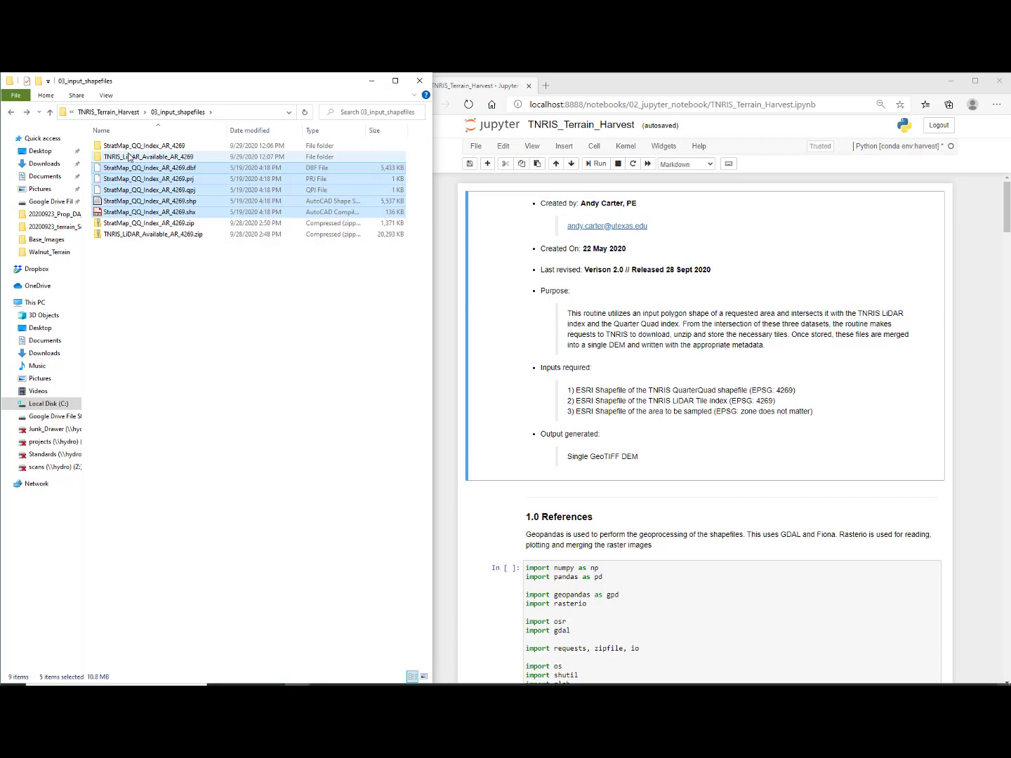
pyautogui.doubleClick(152, 157)
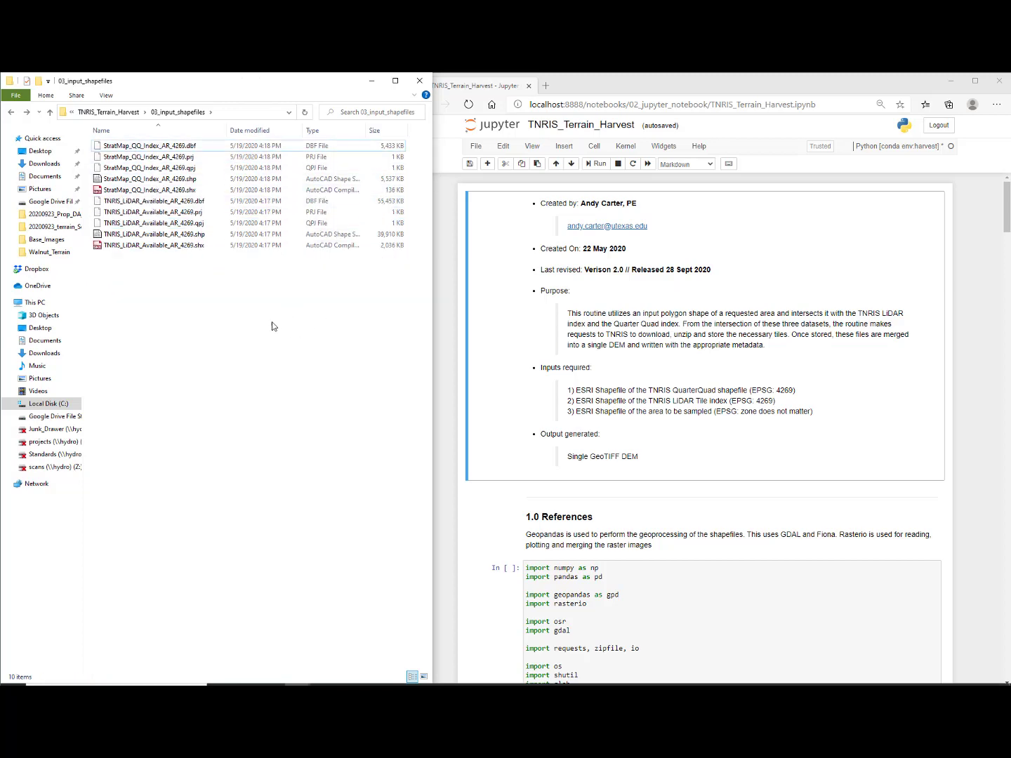
# Set strBounady_AR to C:\TNRIS_Terrain_Harvest\04_input_sample_AOI_shapefile\Walnut_AOI_AR_2277.shp in the Input Data cell.
pyautogui.scroll(-3)
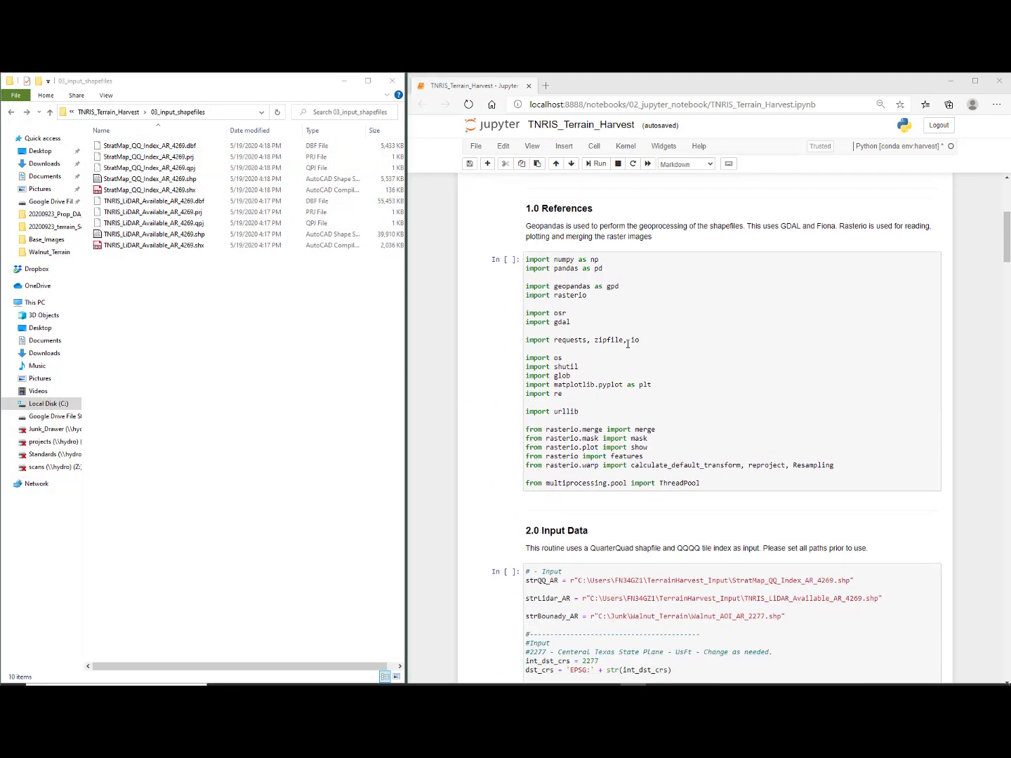
pyautogui.scroll(-3)
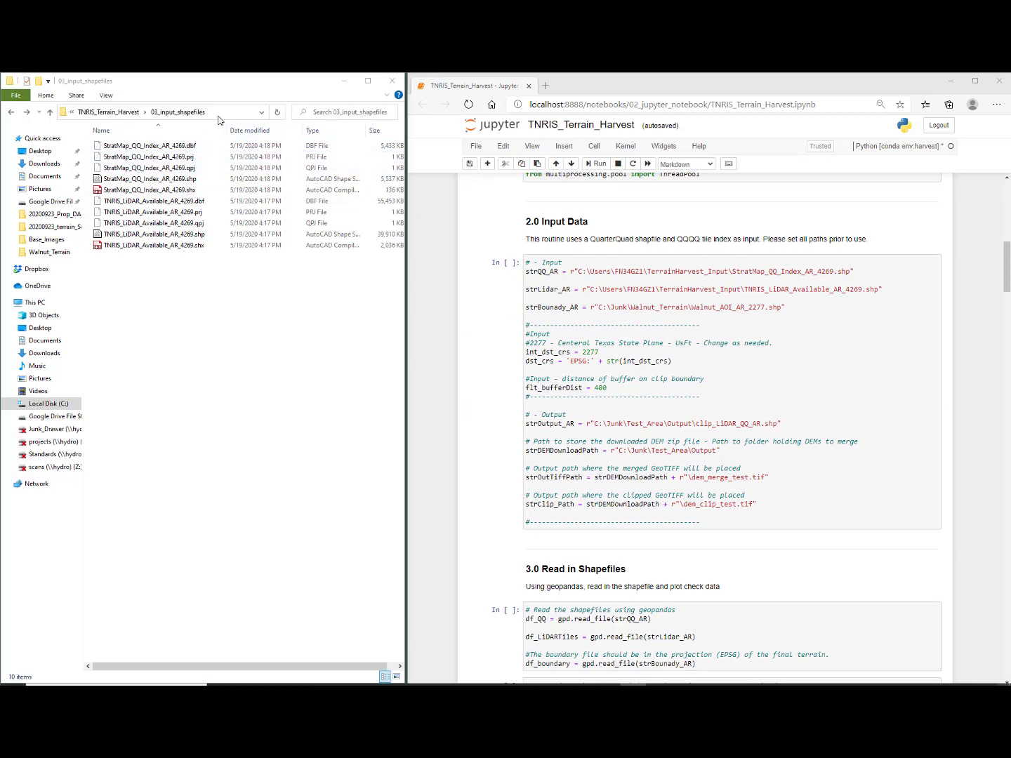
pyautogui.click(176, 113)
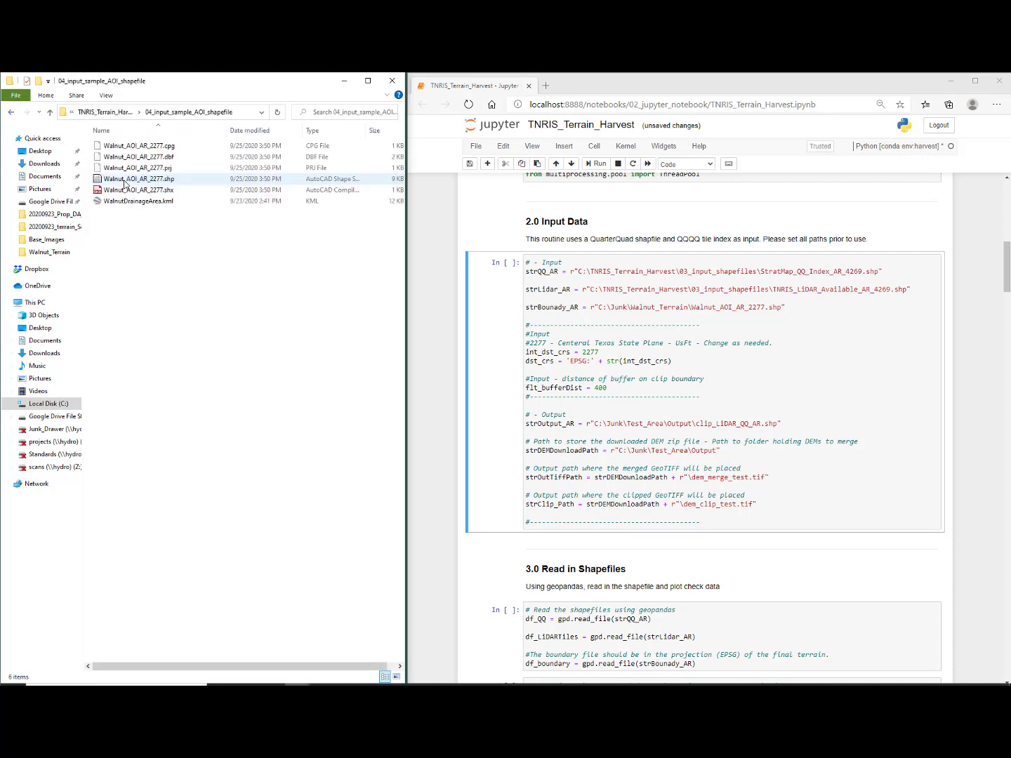
pyautogui.click(161, 112)
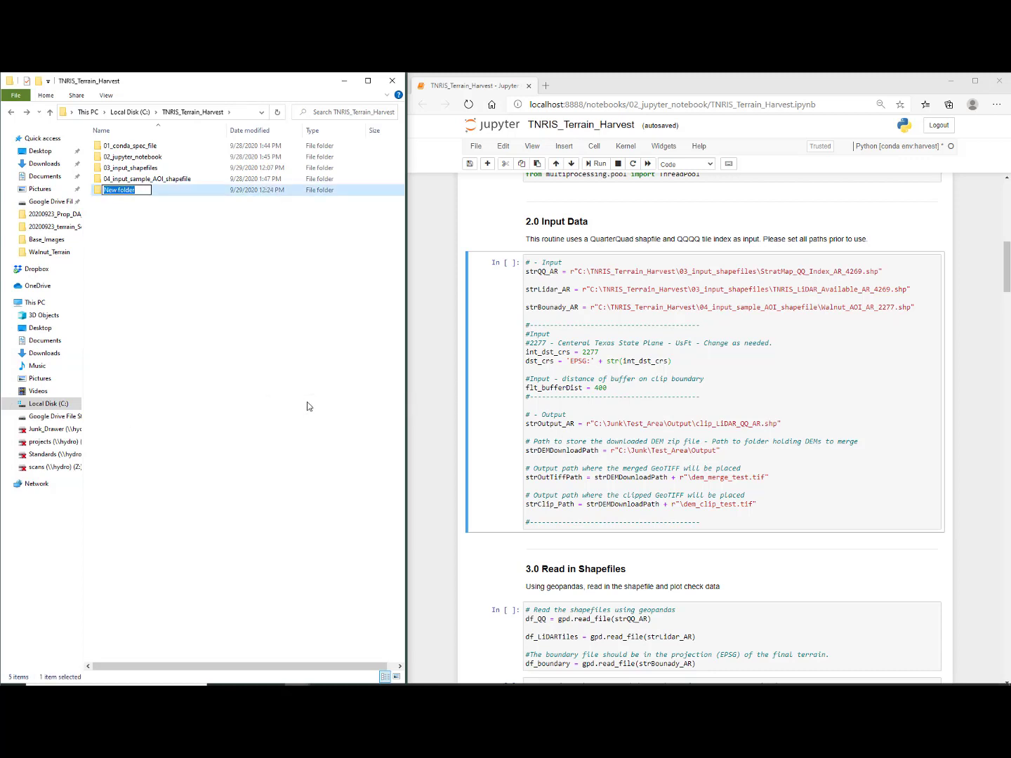
# Create the 05_output folder in the project and copy its full path from the address bar.
pyautogui.write('05_output')
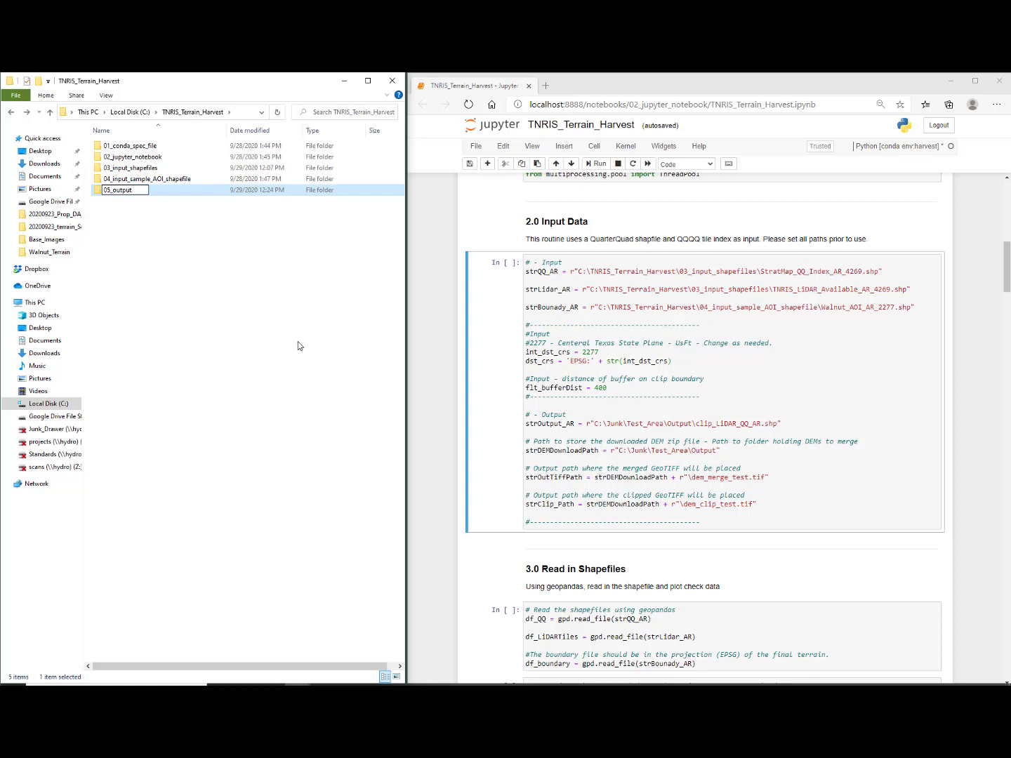
pyautogui.doubleClick(121, 190)
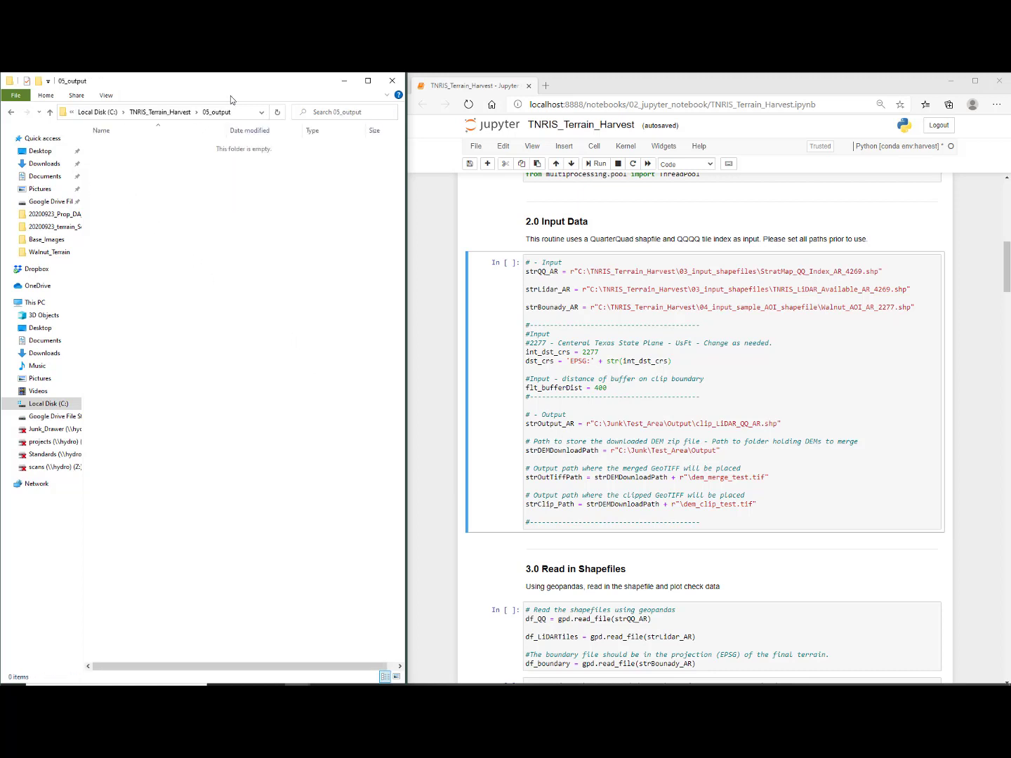
pyautogui.click(161, 112)
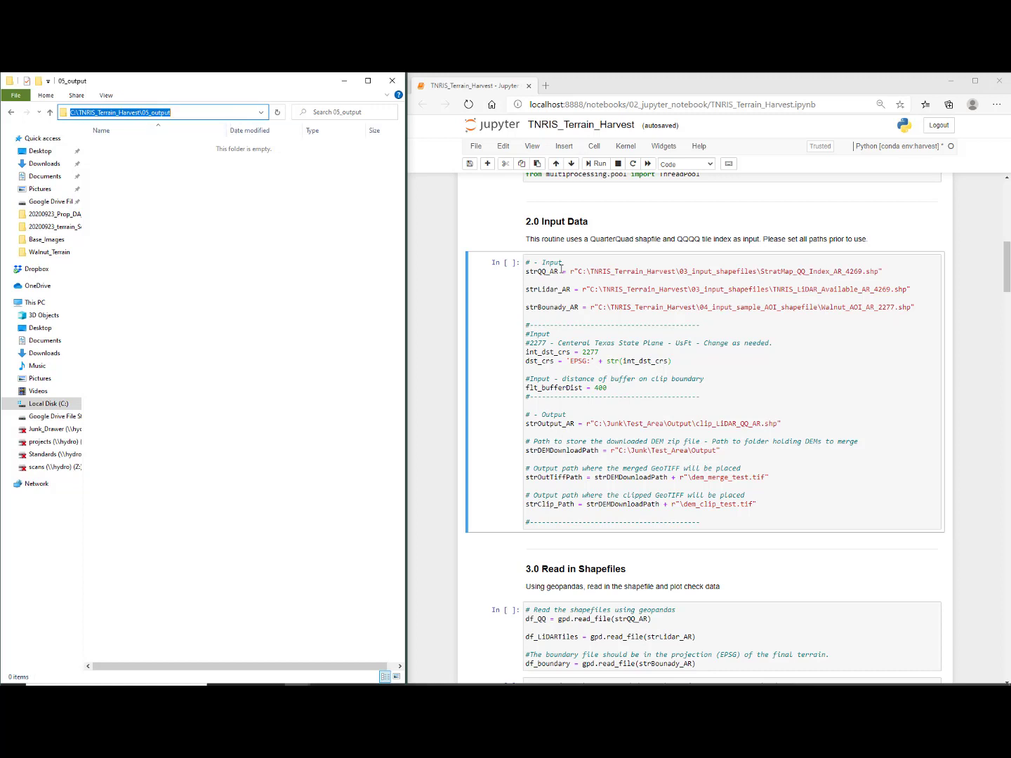
# Point the notebook's output paths at 05_output with rasters named dem_merge_walnut and dem_clip_walnut.
pyautogui.click(595, 424)
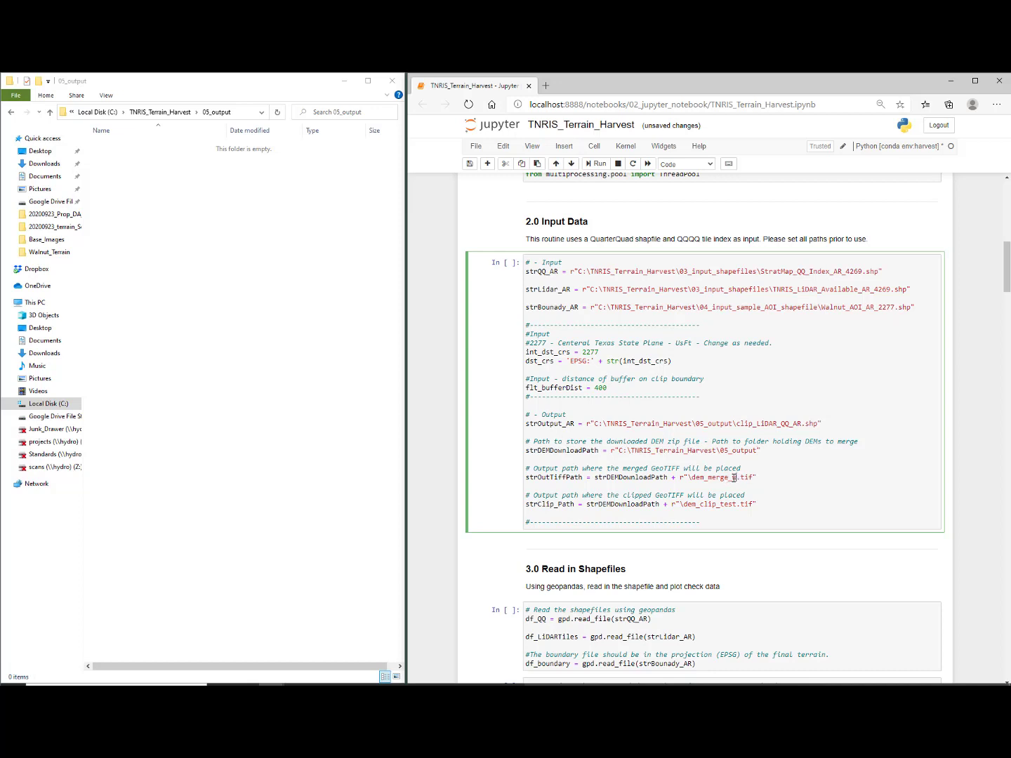
pyautogui.write('_walnut')
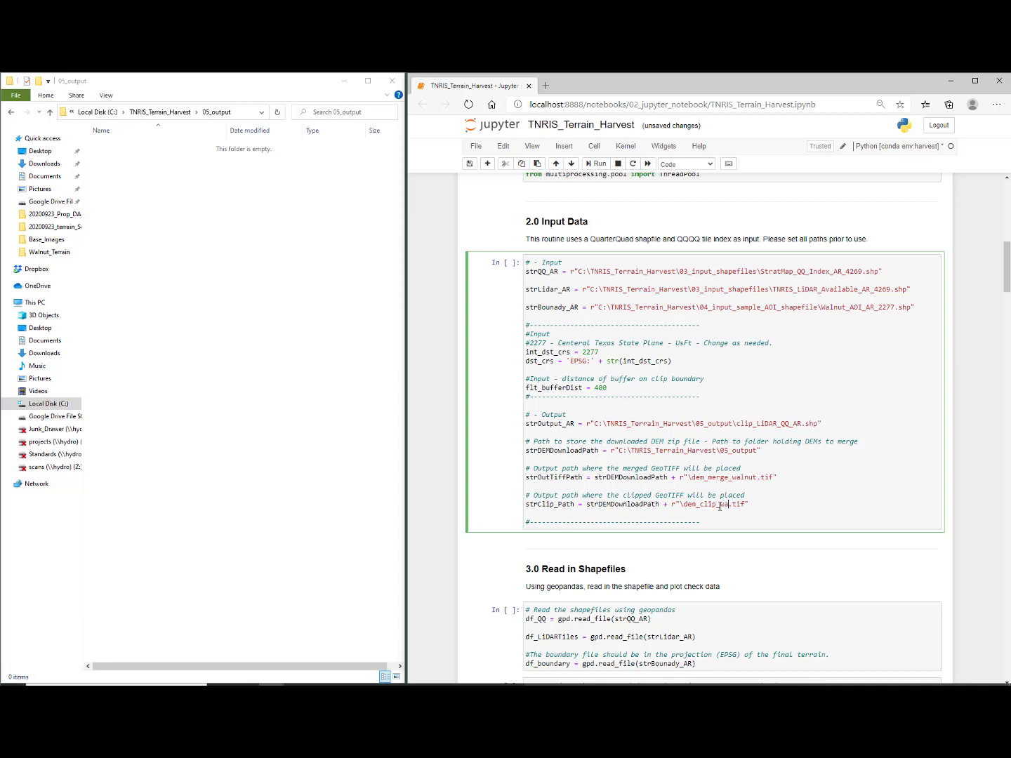
pyautogui.write('walnut')
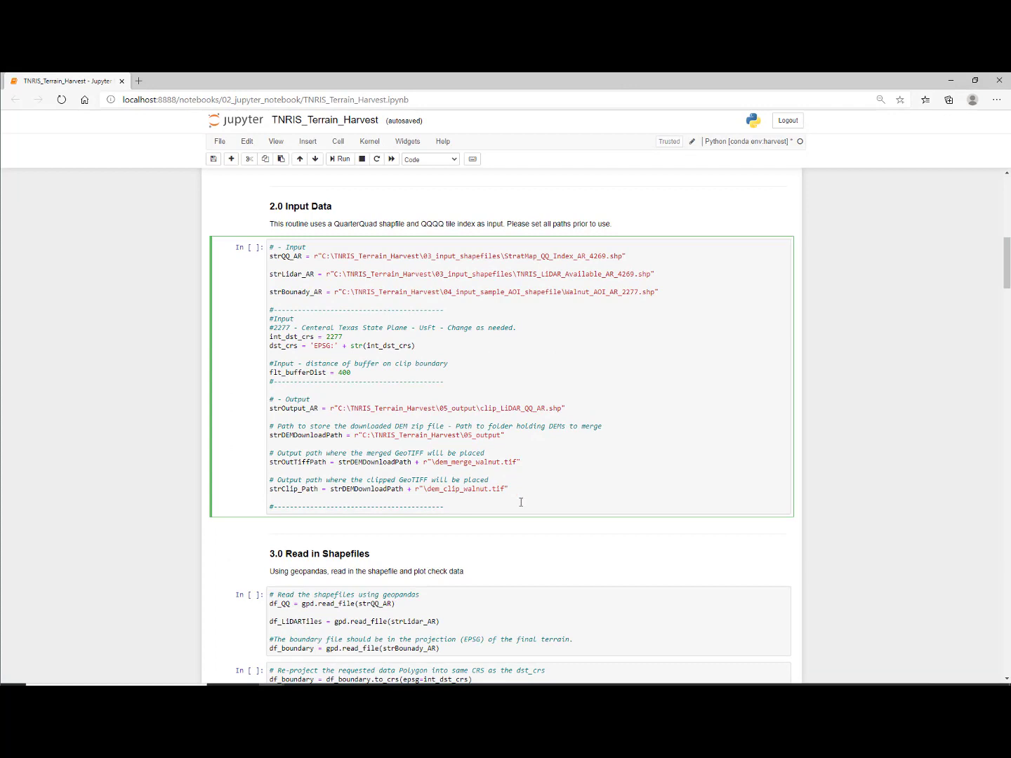
pyautogui.click(368, 141)
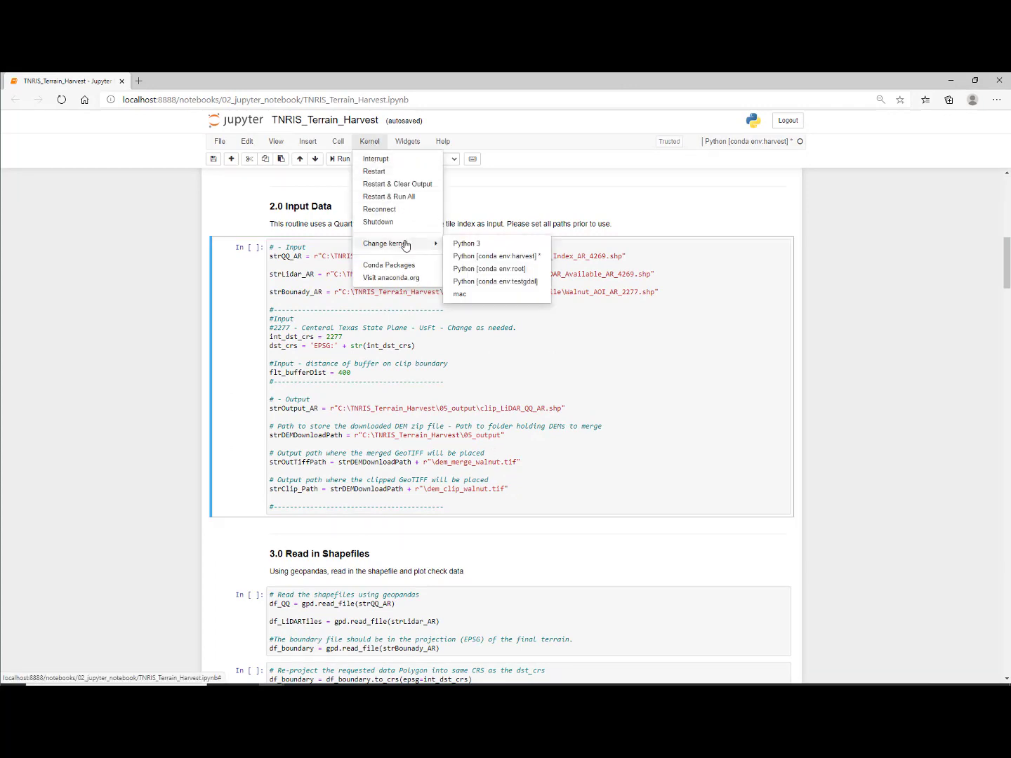
pyautogui.moveTo(511, 259)
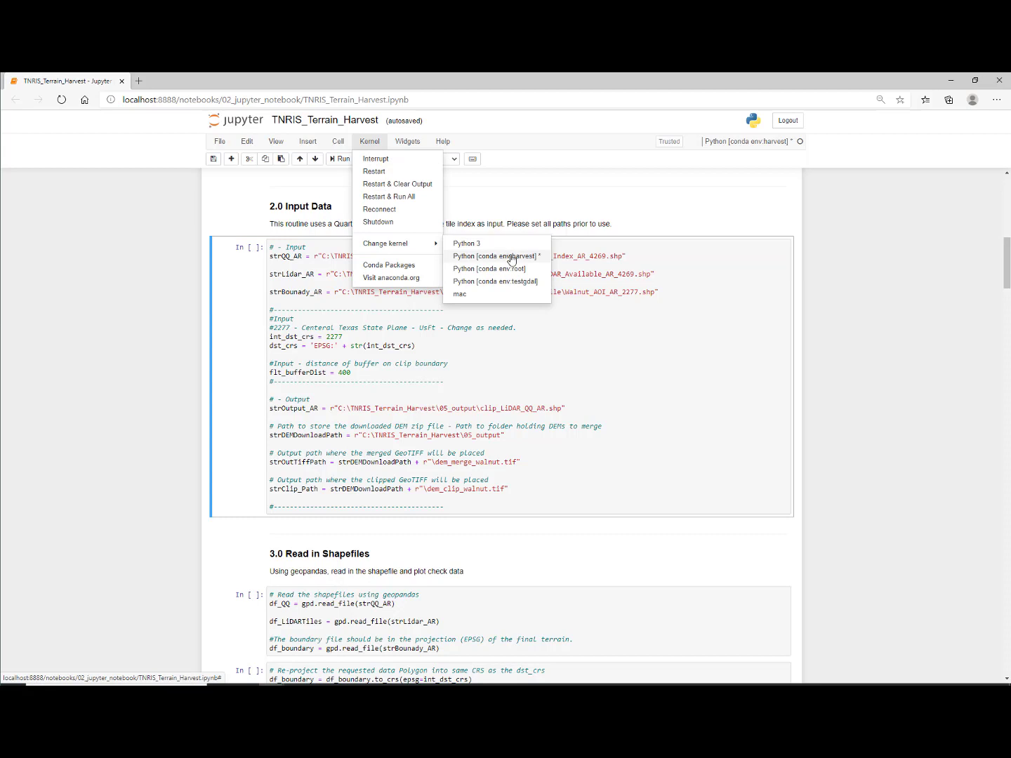
pyautogui.moveTo(542, 259)
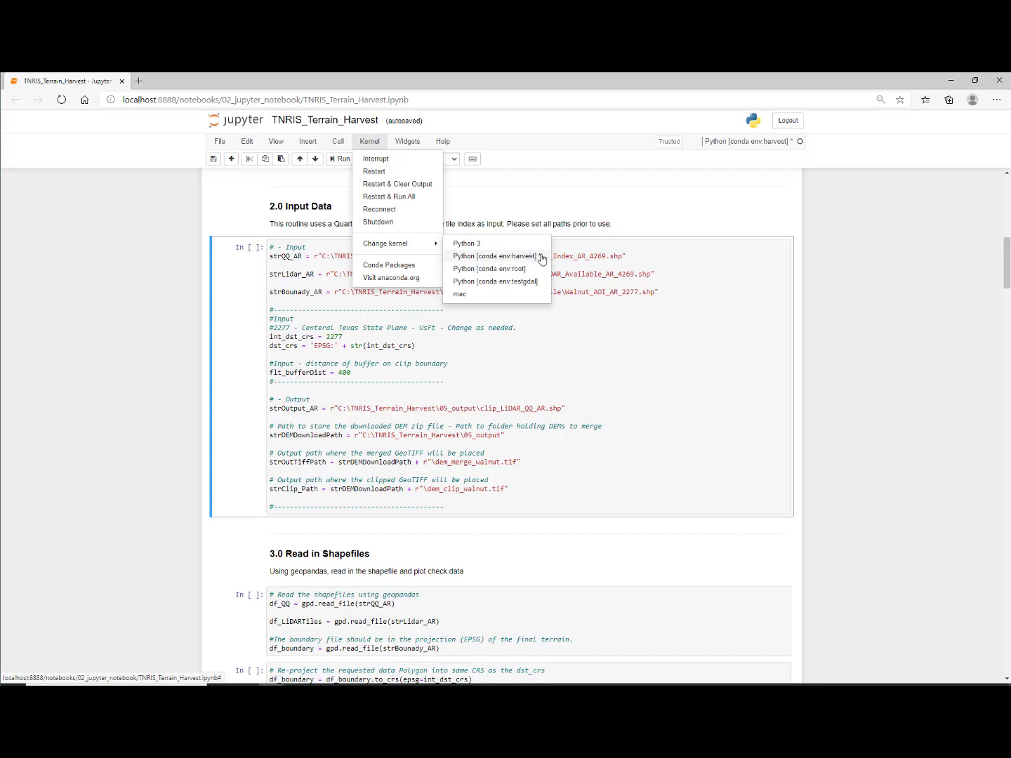
pyautogui.click(494, 255)
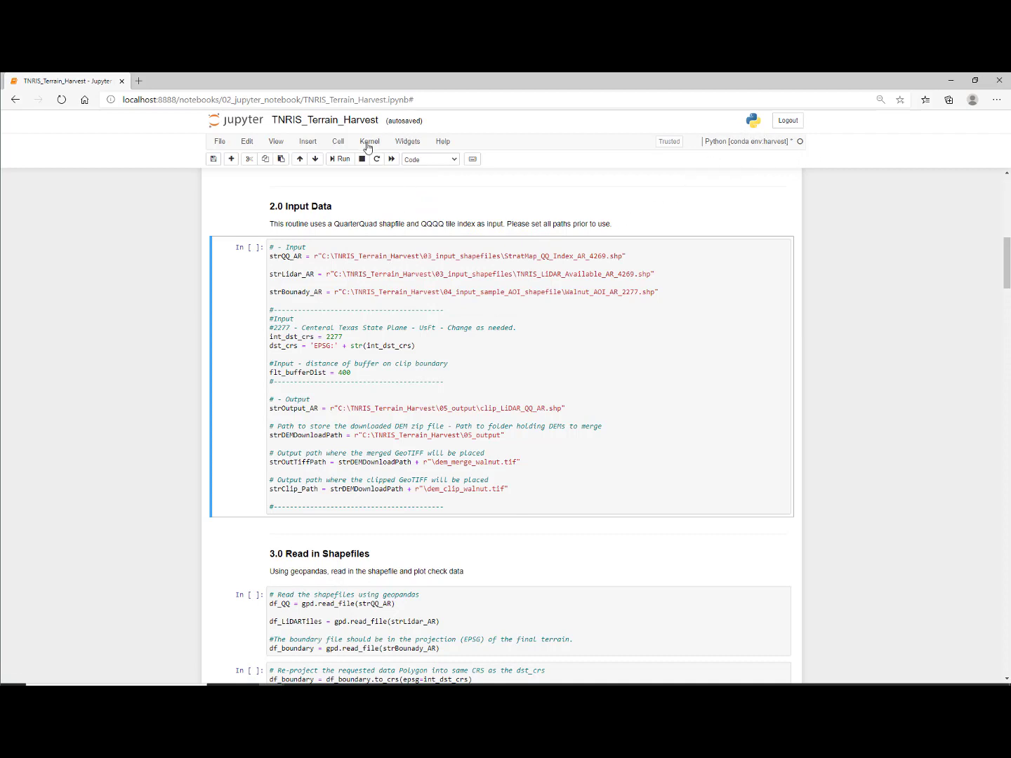
# Restart the kernel via Kernel > Restart & Run All and confirm, re-running all cells.
pyautogui.click(369, 141)
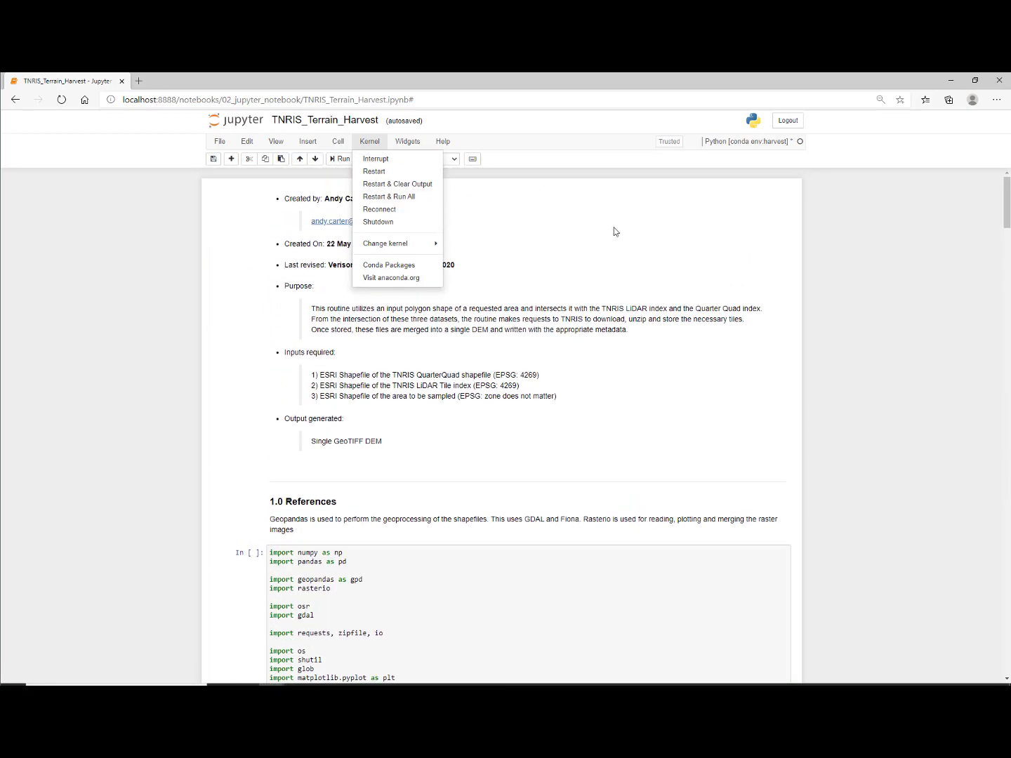
pyautogui.click(388, 197)
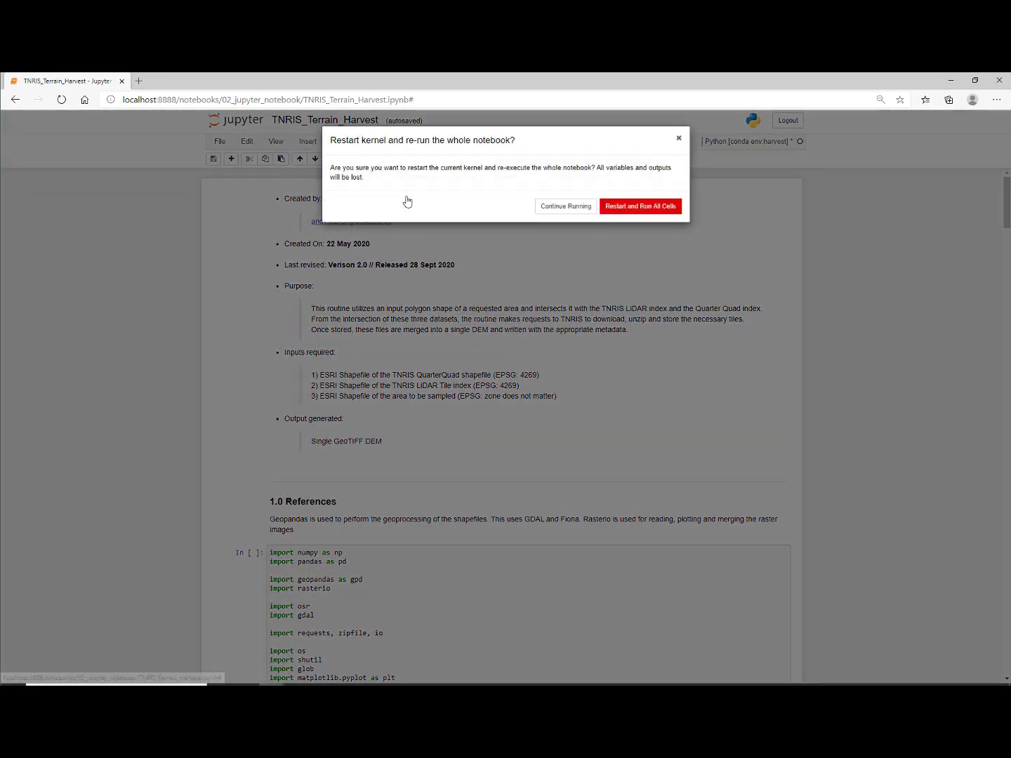
pyautogui.click(640, 205)
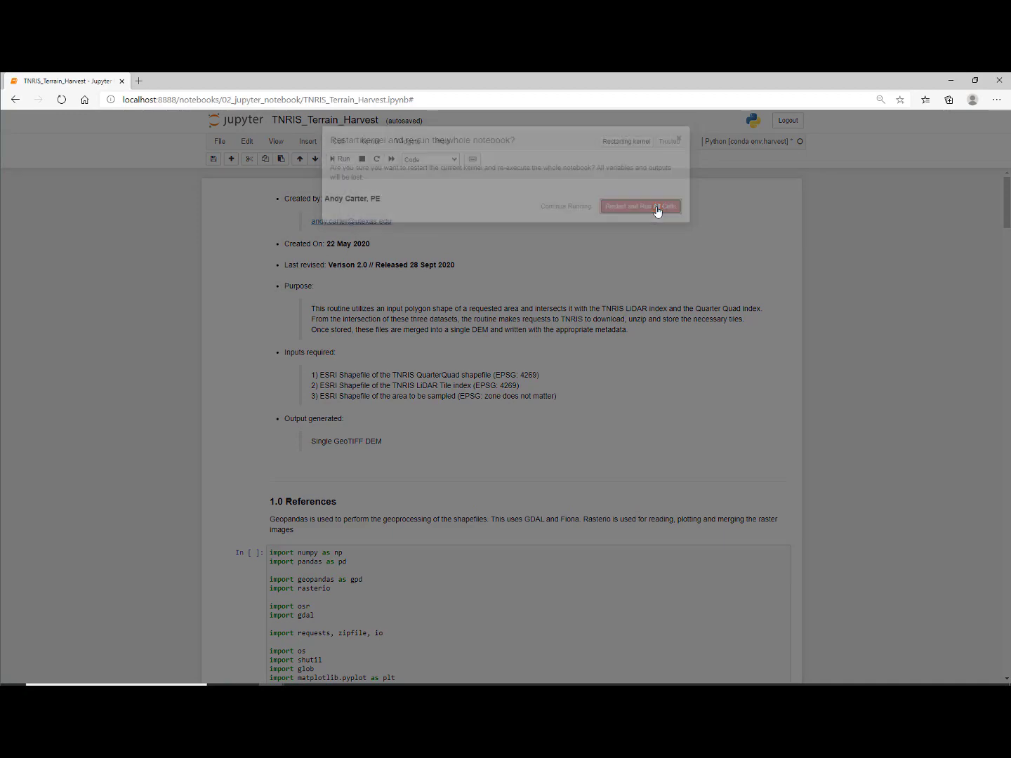
pyautogui.click(641, 205)
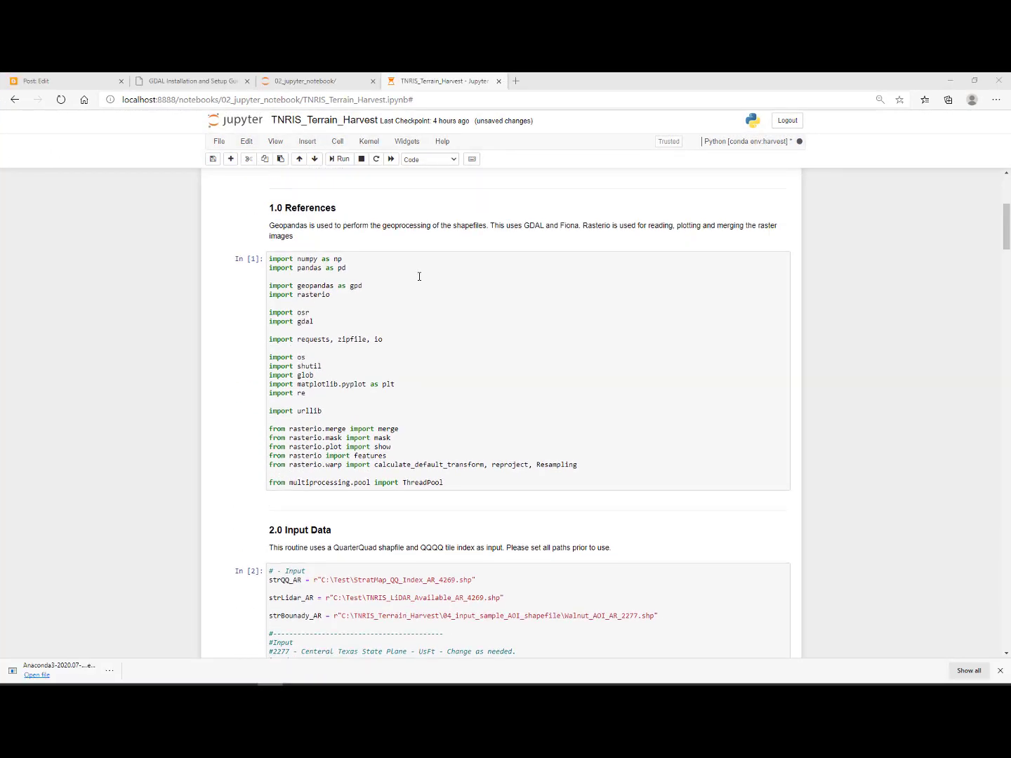
# Follow the executing cells down past the Texas quad map and red watershed boundary plots.
pyautogui.scroll(-3)
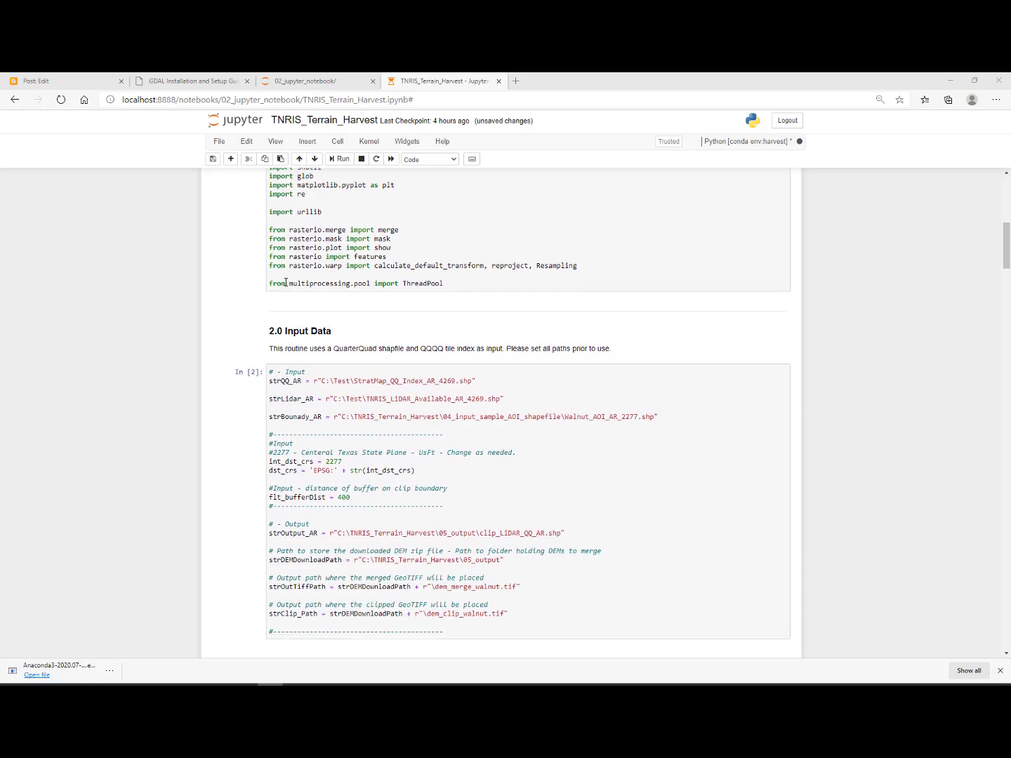
pyautogui.scroll(-3)
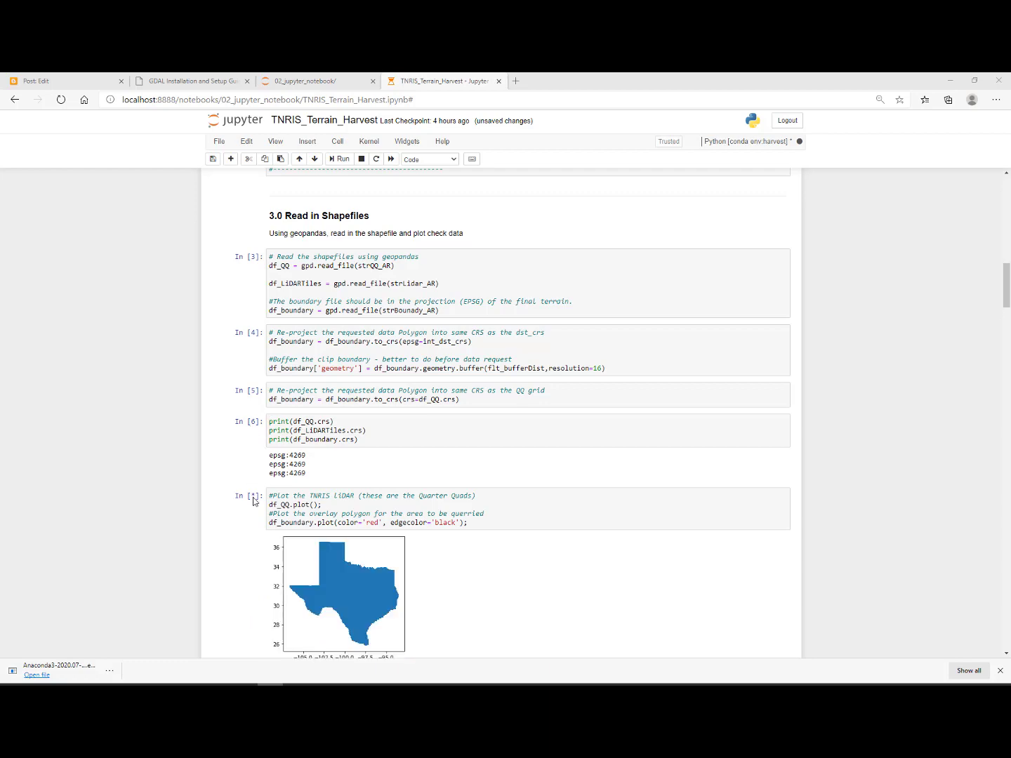
pyautogui.scroll(-3)
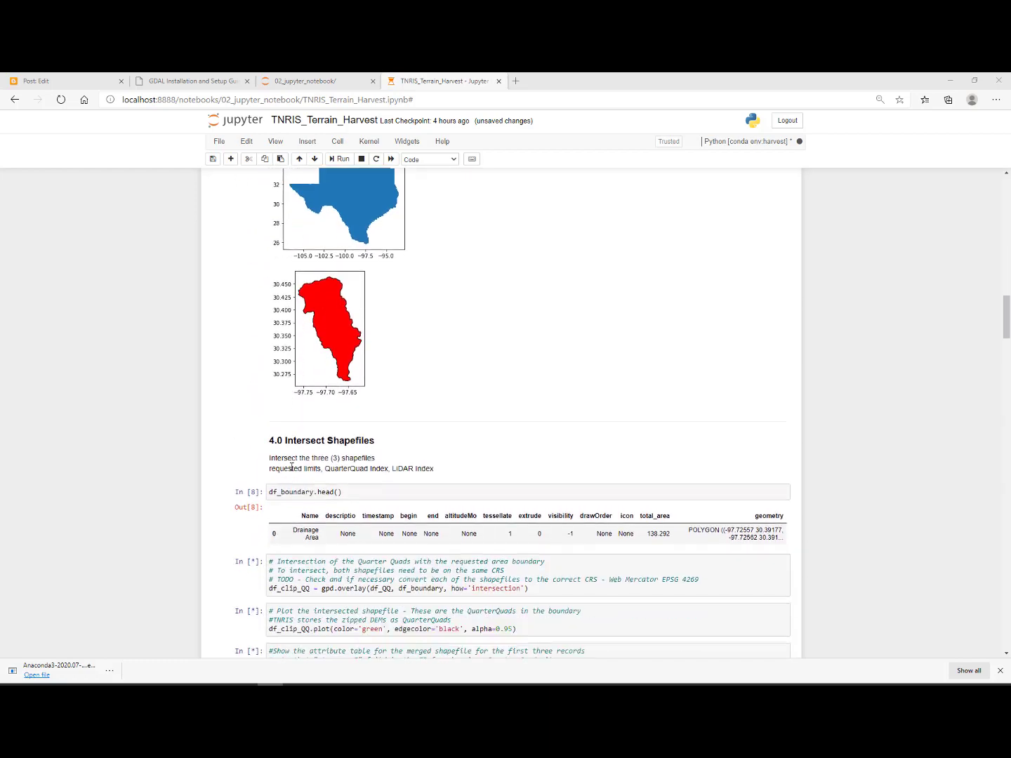
pyautogui.scroll(-3)
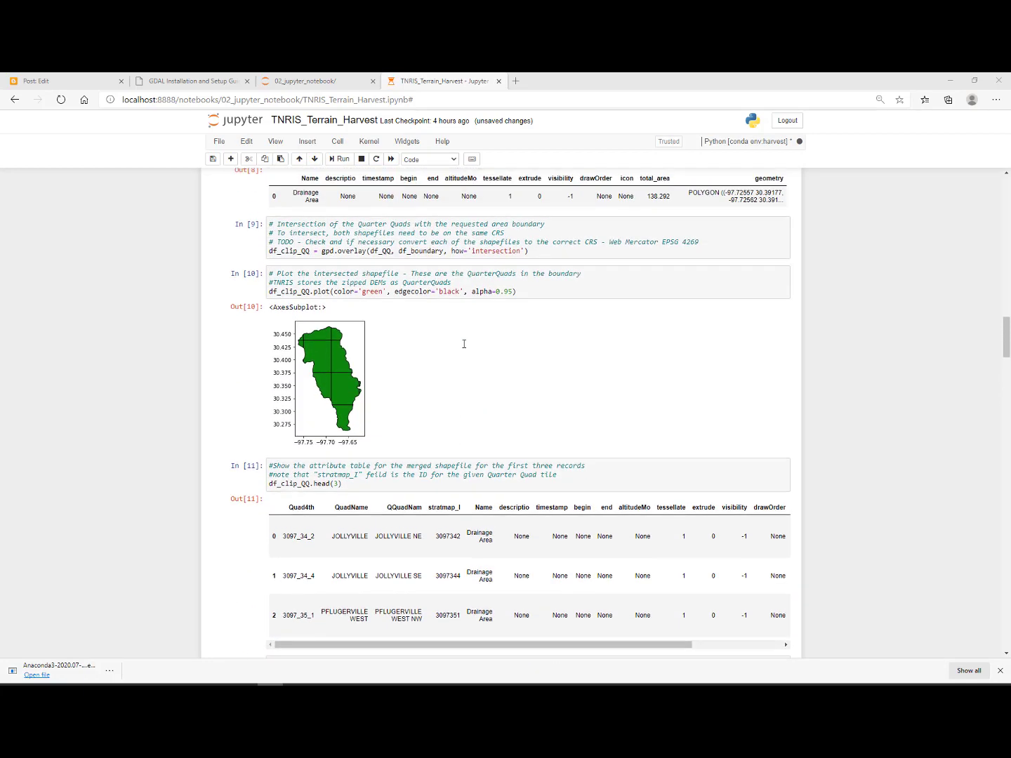
pyautogui.scroll(-3)
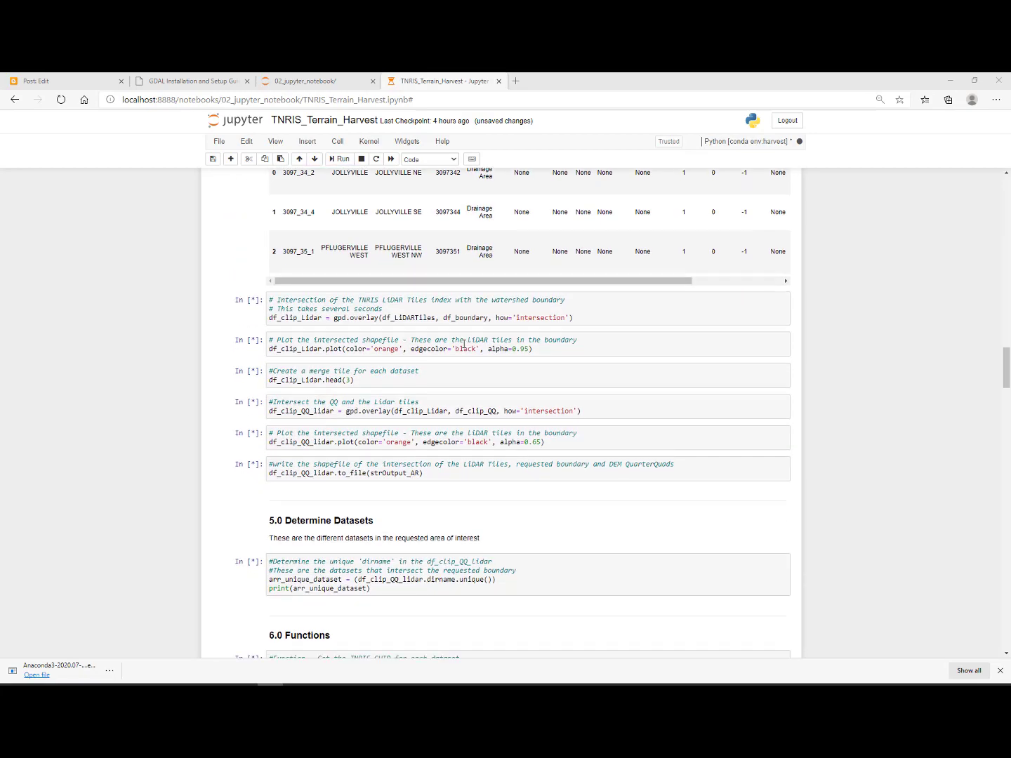
pyautogui.scroll(-3)
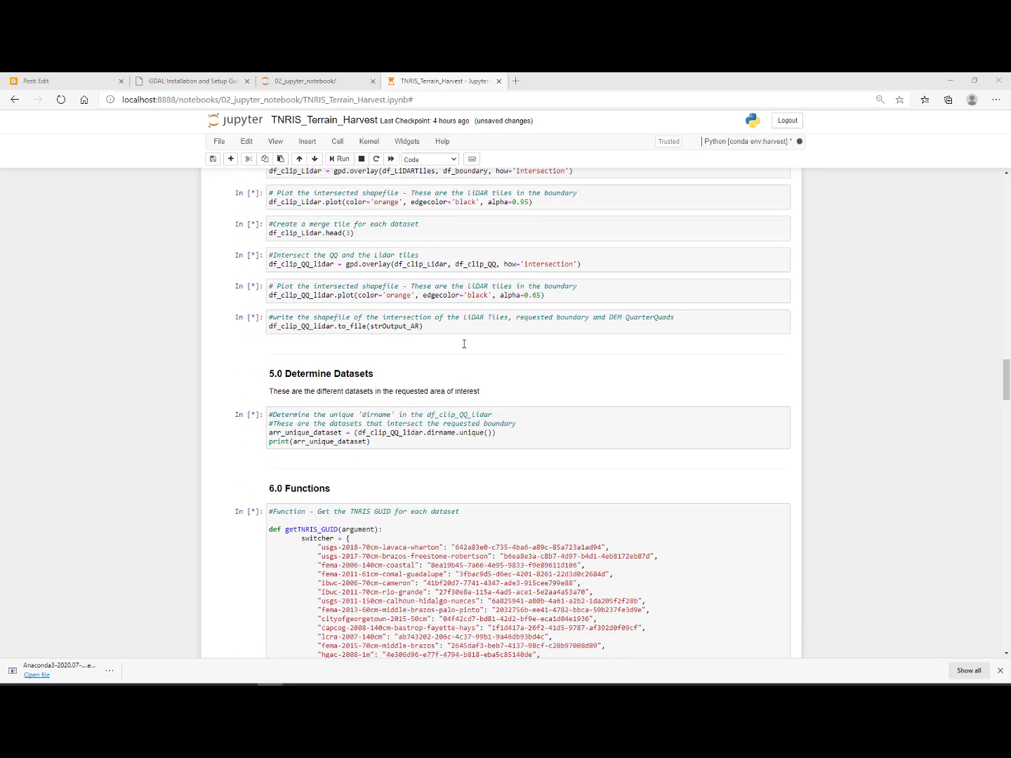
pyautogui.scroll(-3)
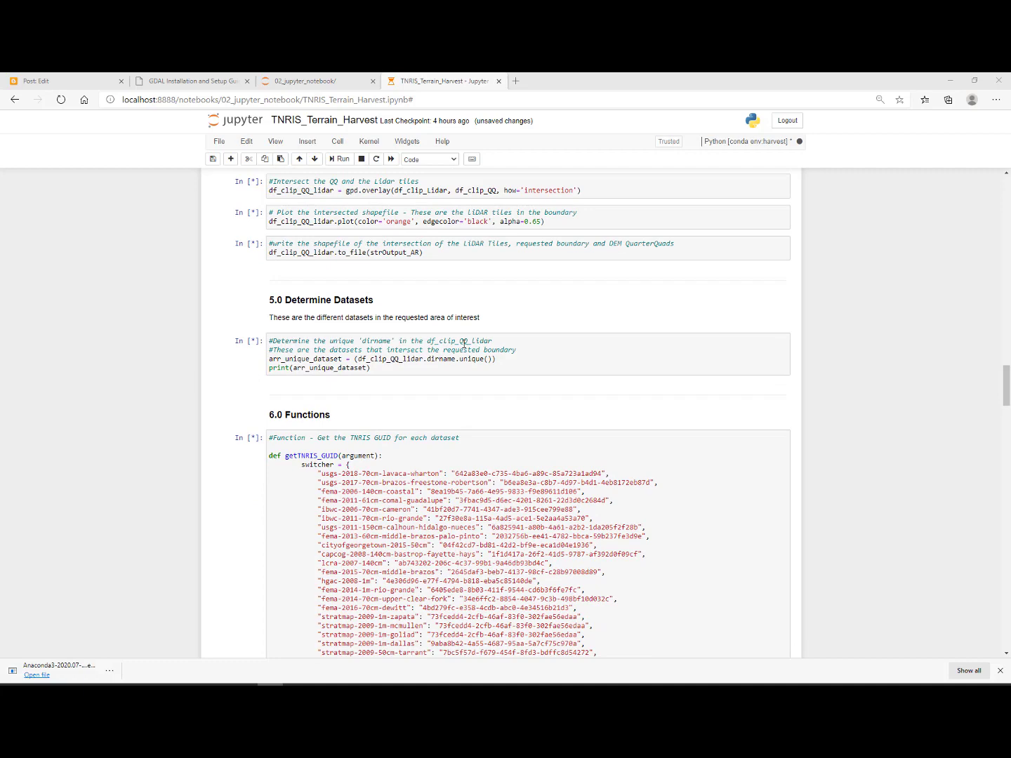
pyautogui.scroll(3)
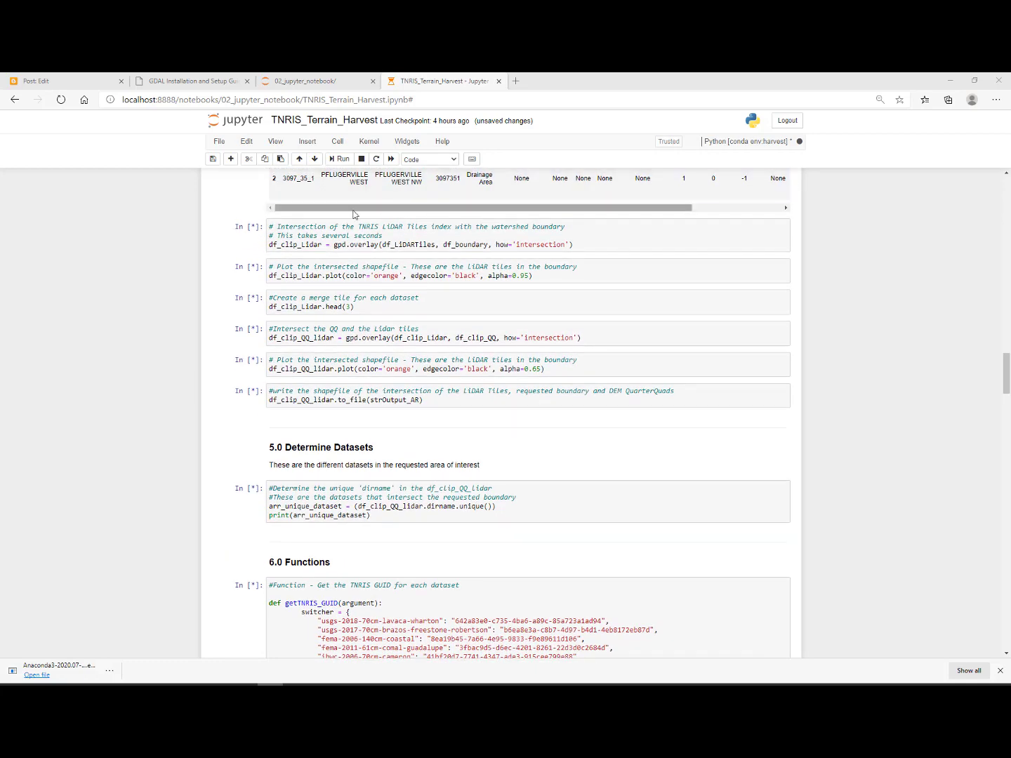
# Select the LIDAR tile intersection cell and view the green quarter-quad plot and attribute table.
pyautogui.click(401, 238)
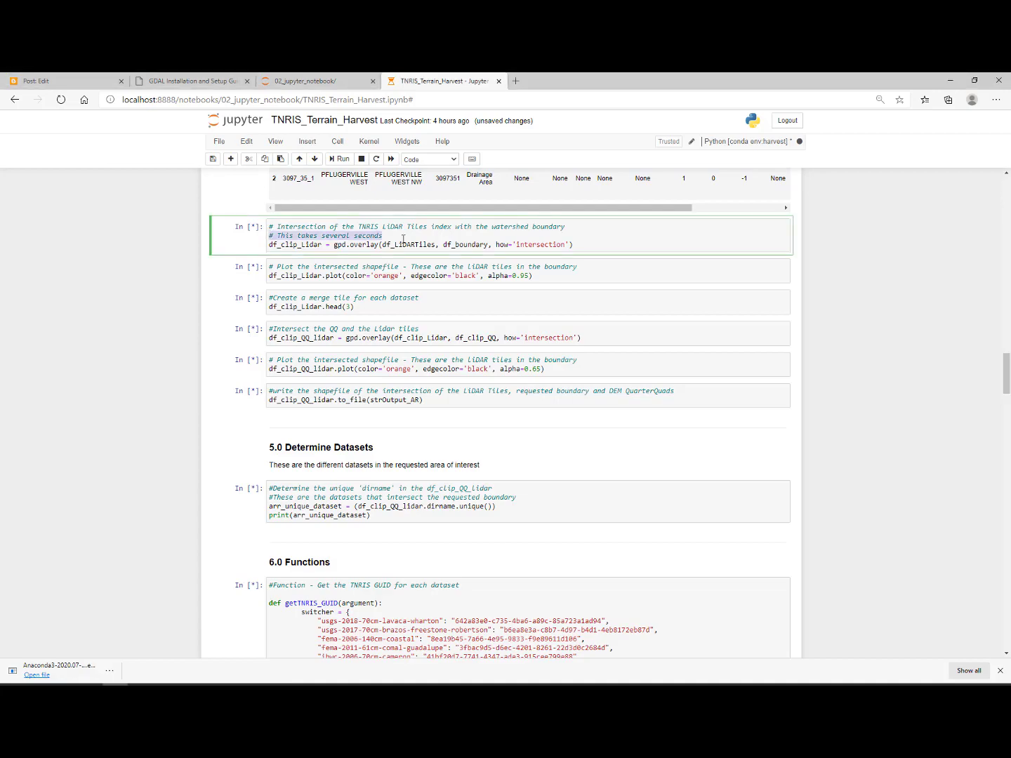
pyautogui.scroll(-3)
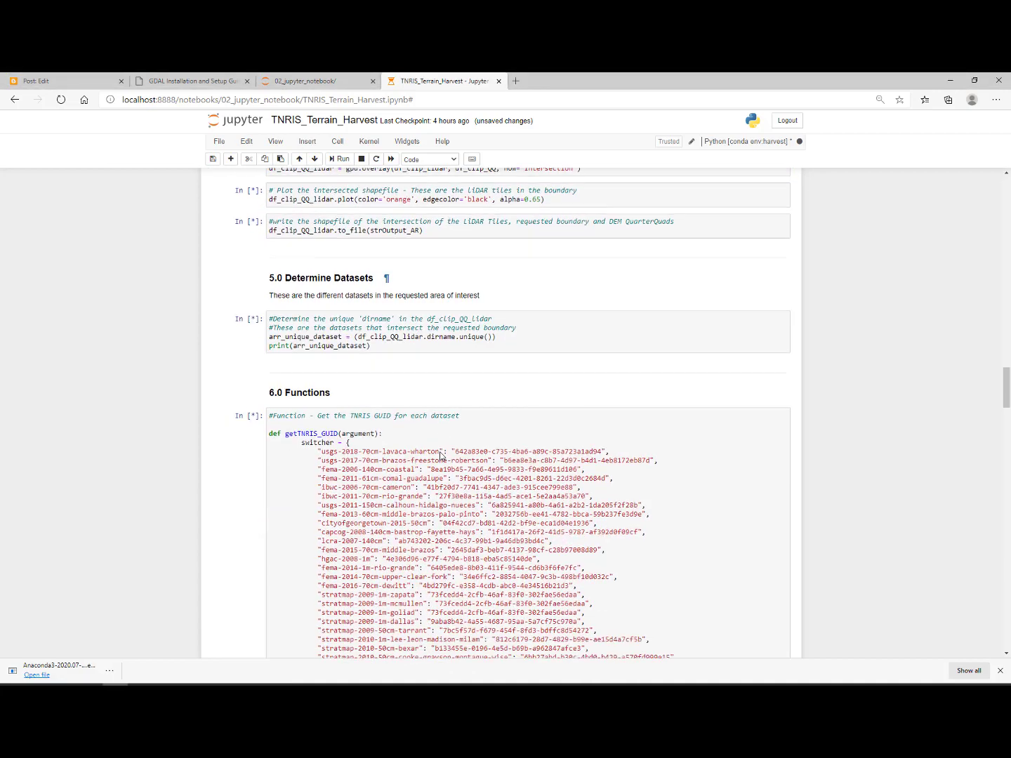
pyautogui.scroll(-3)
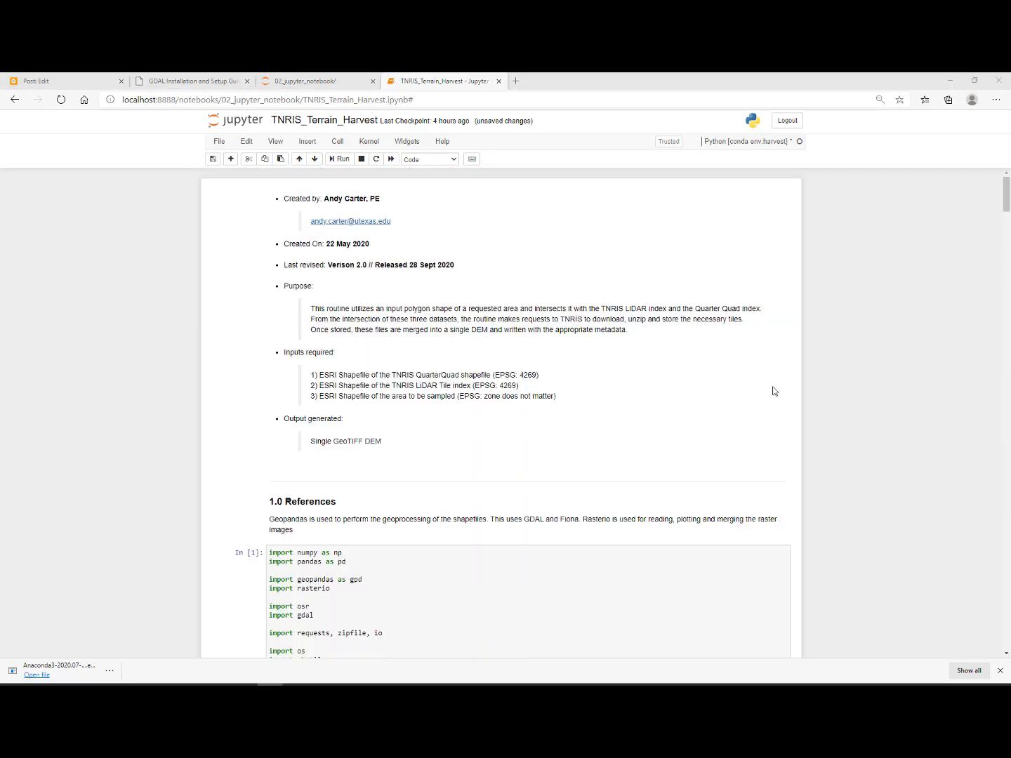
pyautogui.scroll(-3)
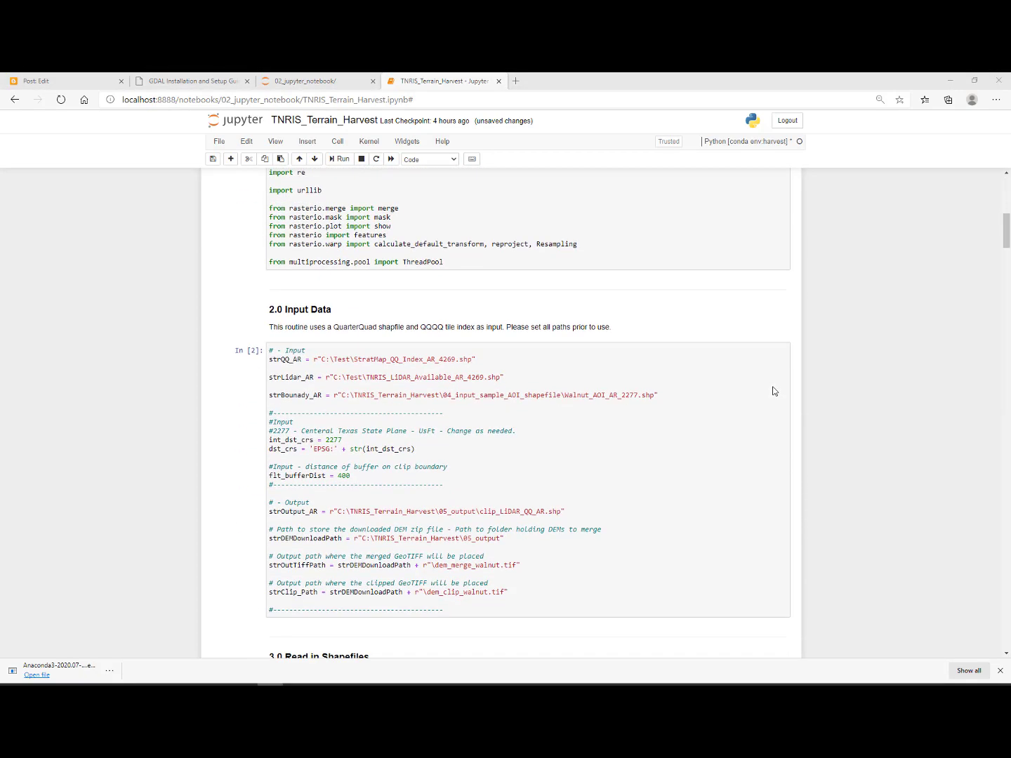
pyautogui.scroll(-3)
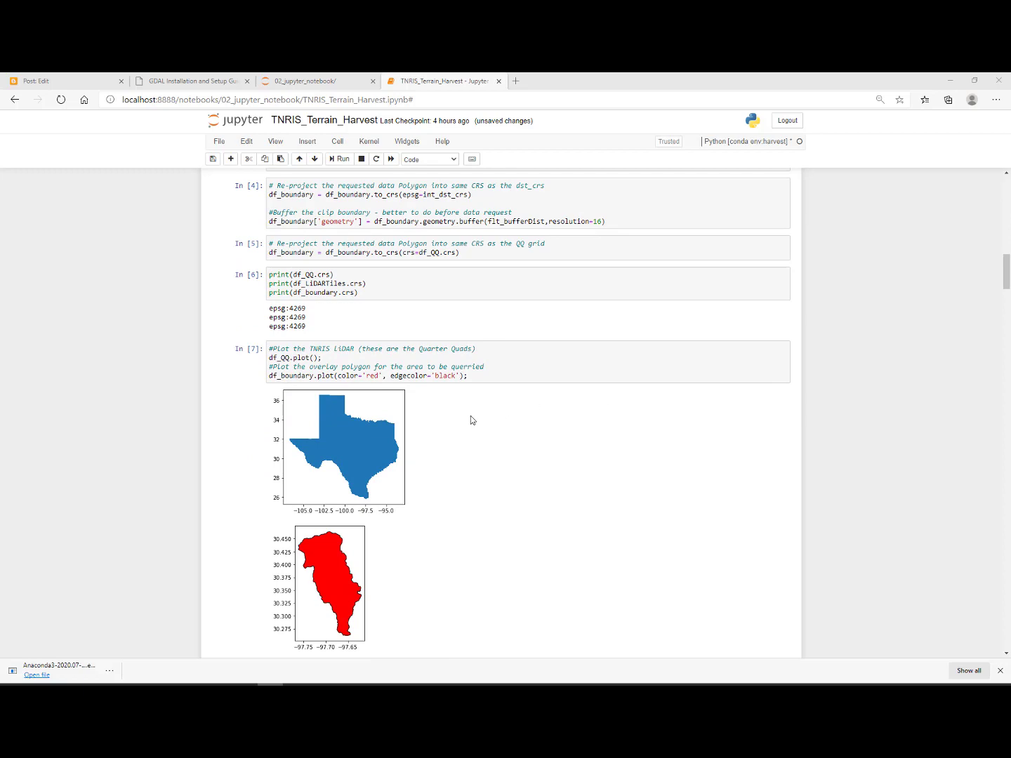
pyautogui.scroll(-3)
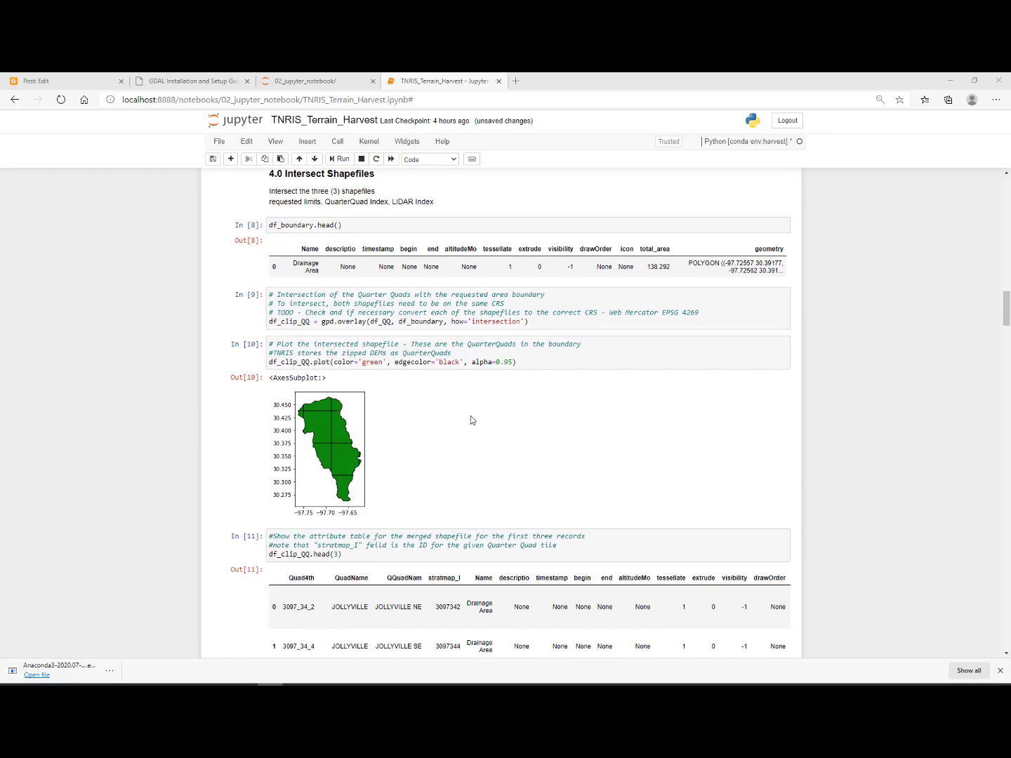
pyautogui.scroll(-3)
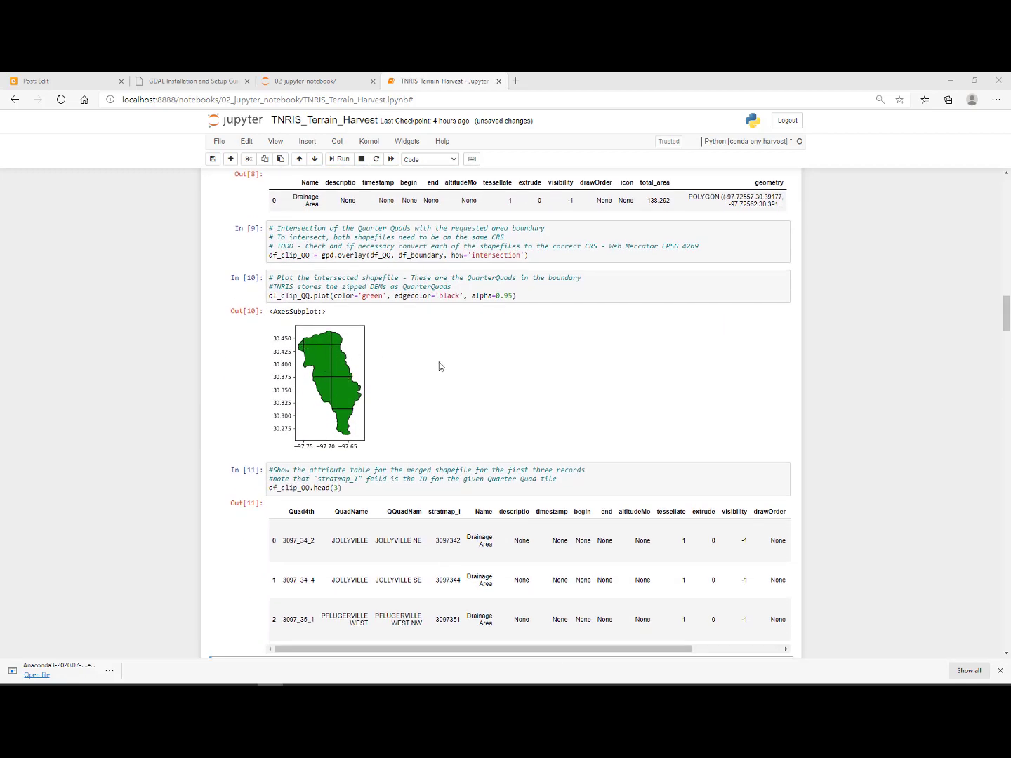
pyautogui.scroll(-3)
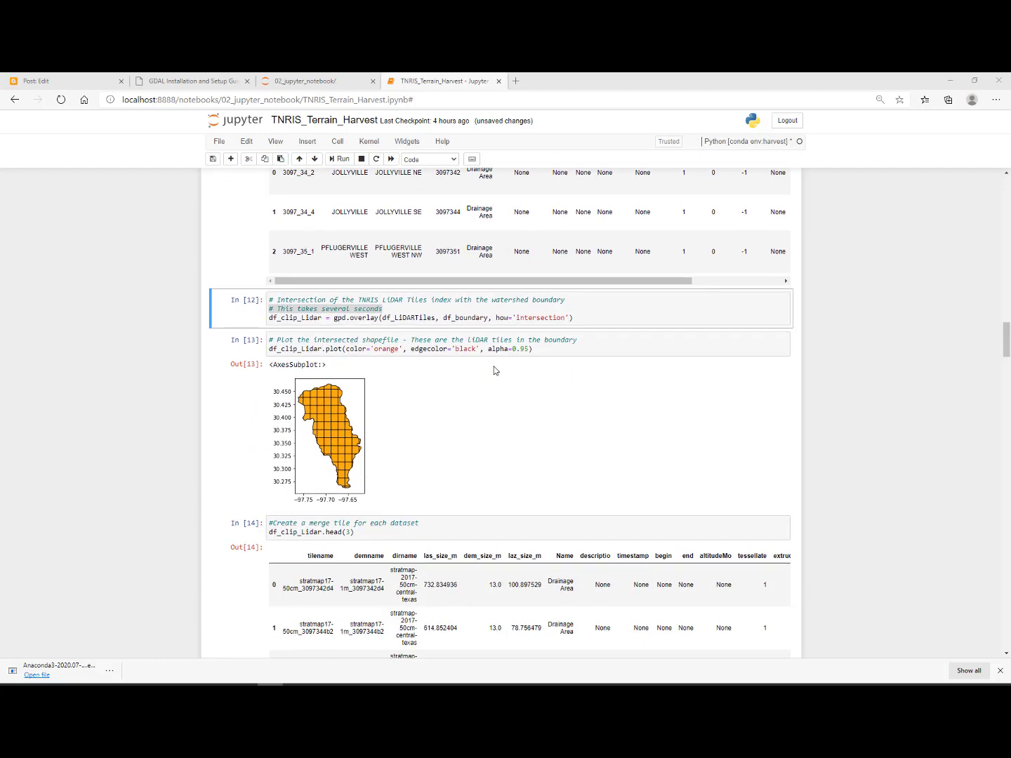
pyautogui.scroll(-3)
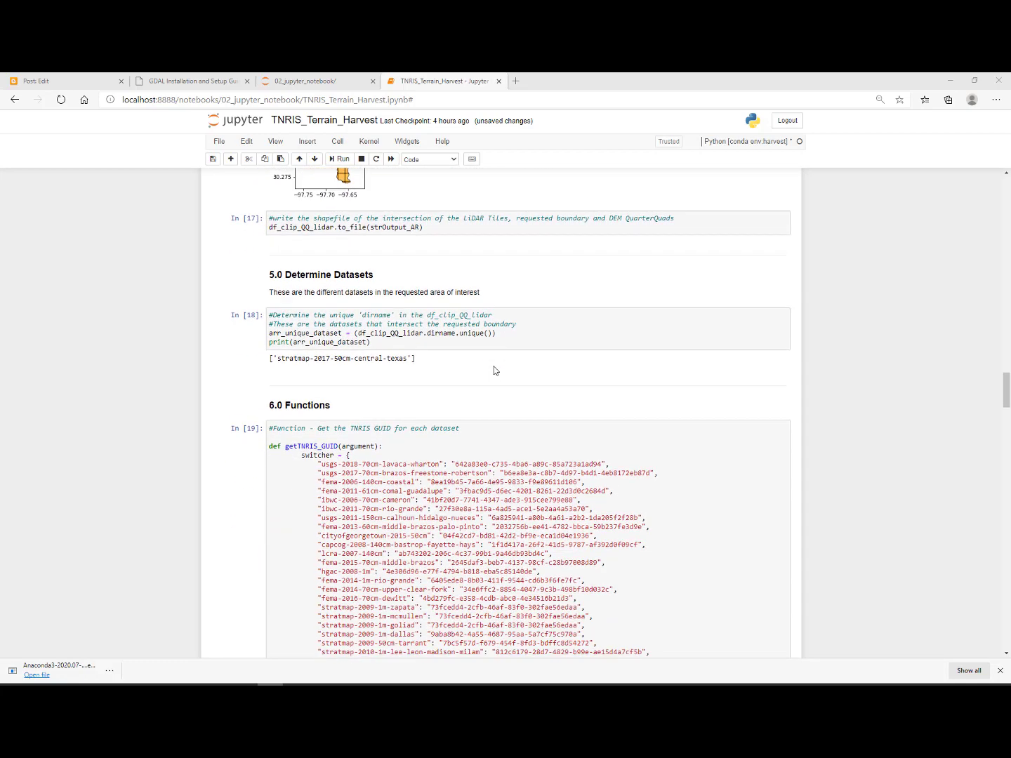
pyautogui.scroll(-3)
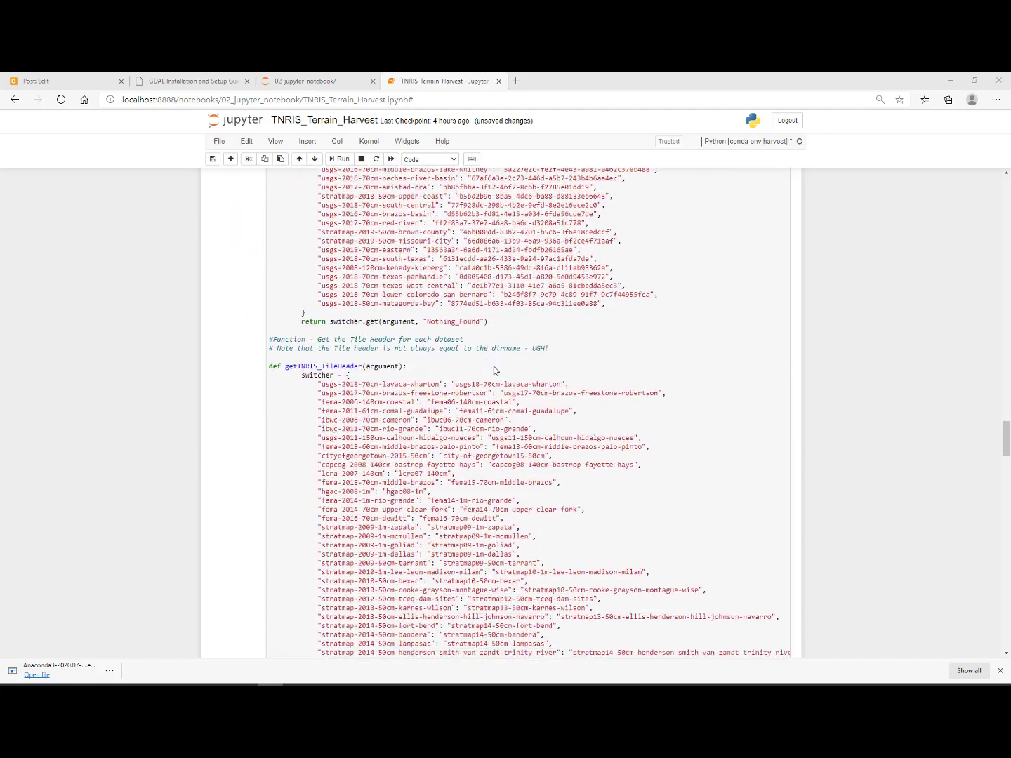
pyautogui.scroll(-3)
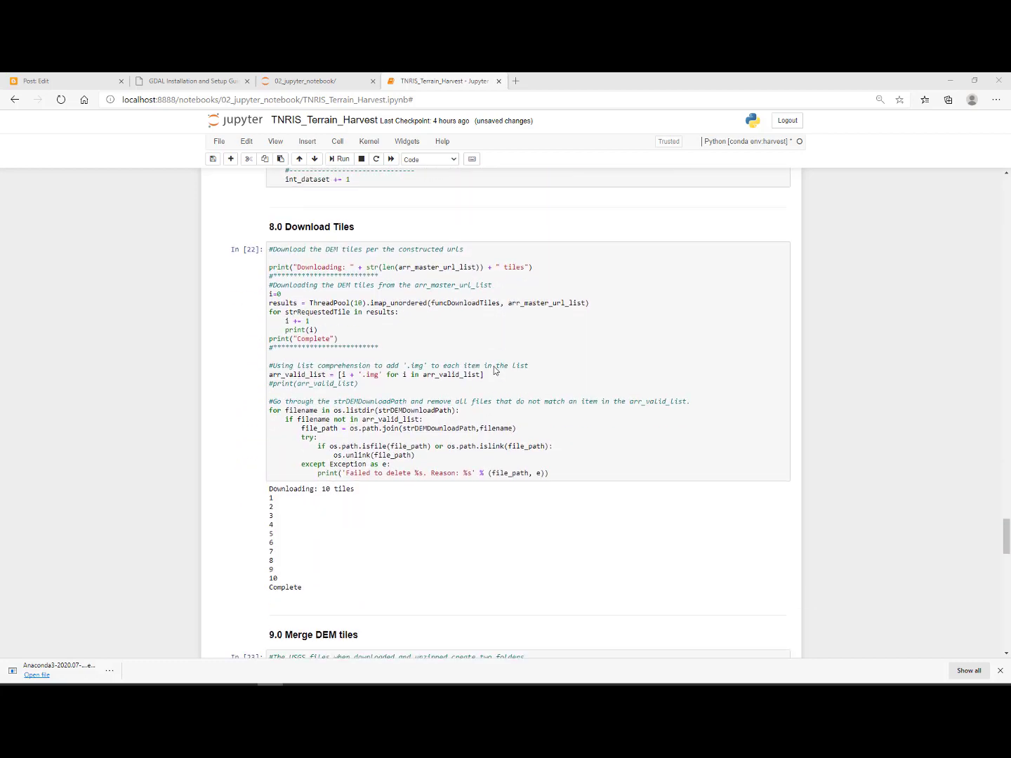
pyautogui.scroll(-3)
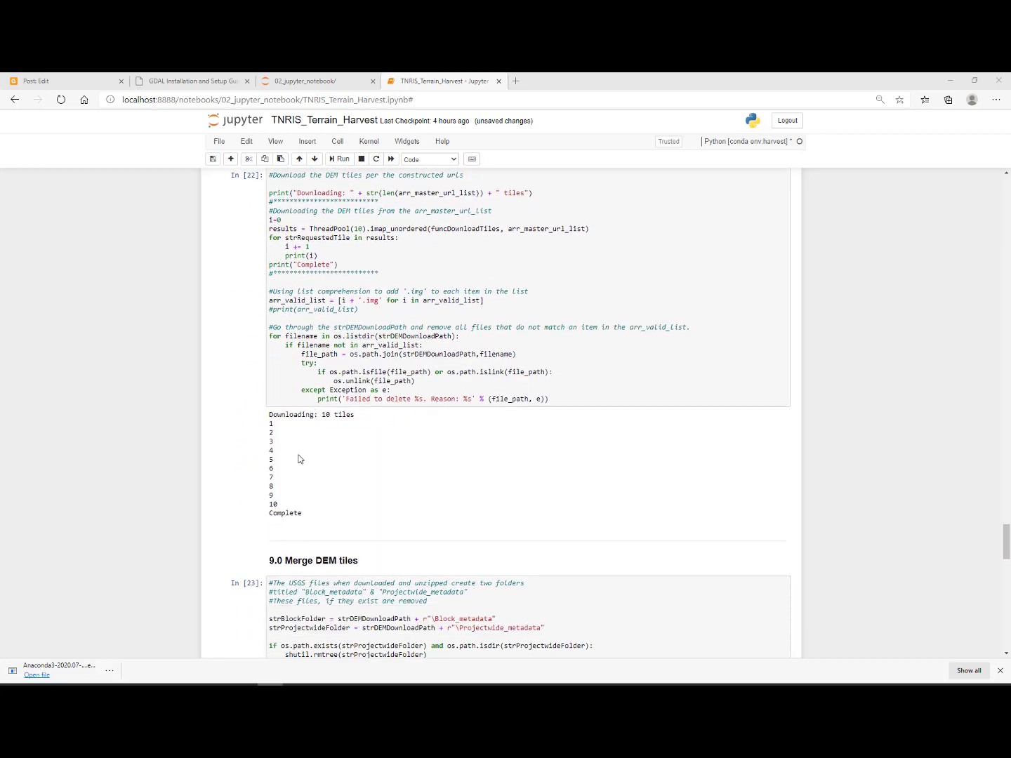
pyautogui.scroll(-3)
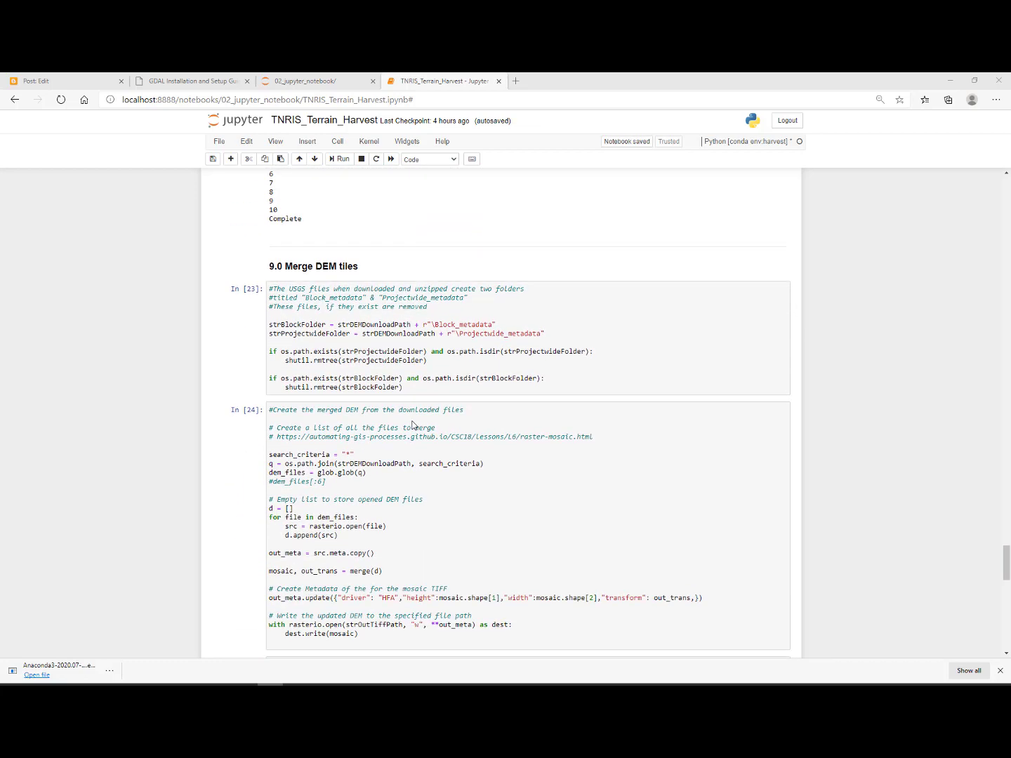
pyautogui.scroll(-3)
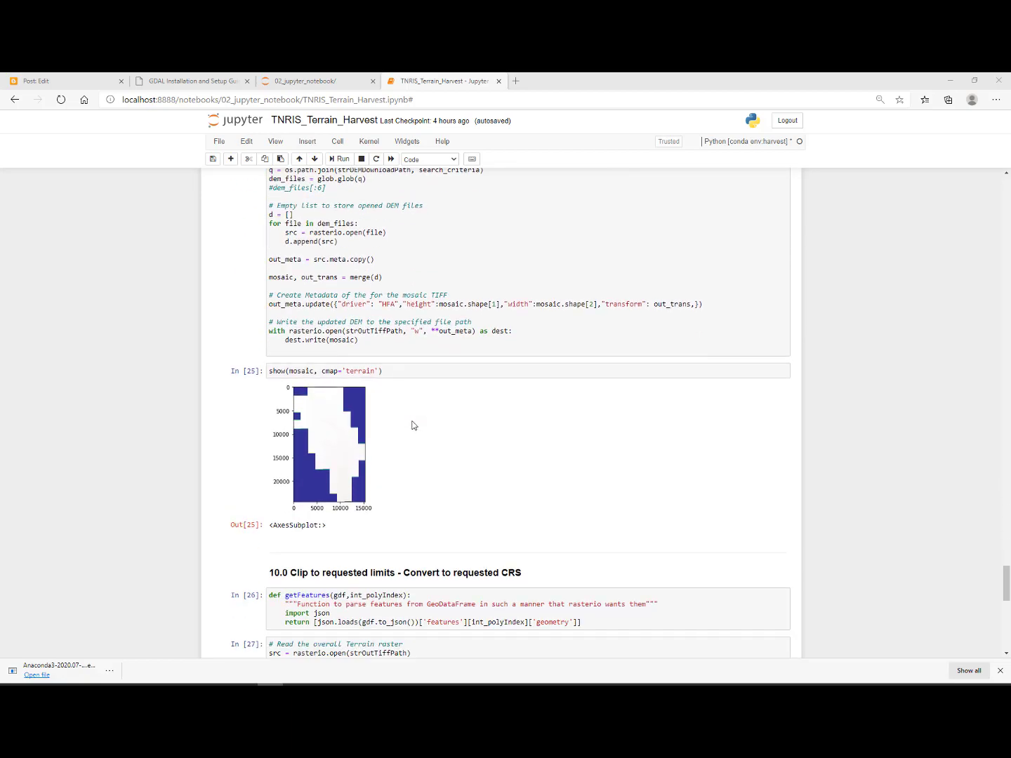
pyautogui.scroll(-3)
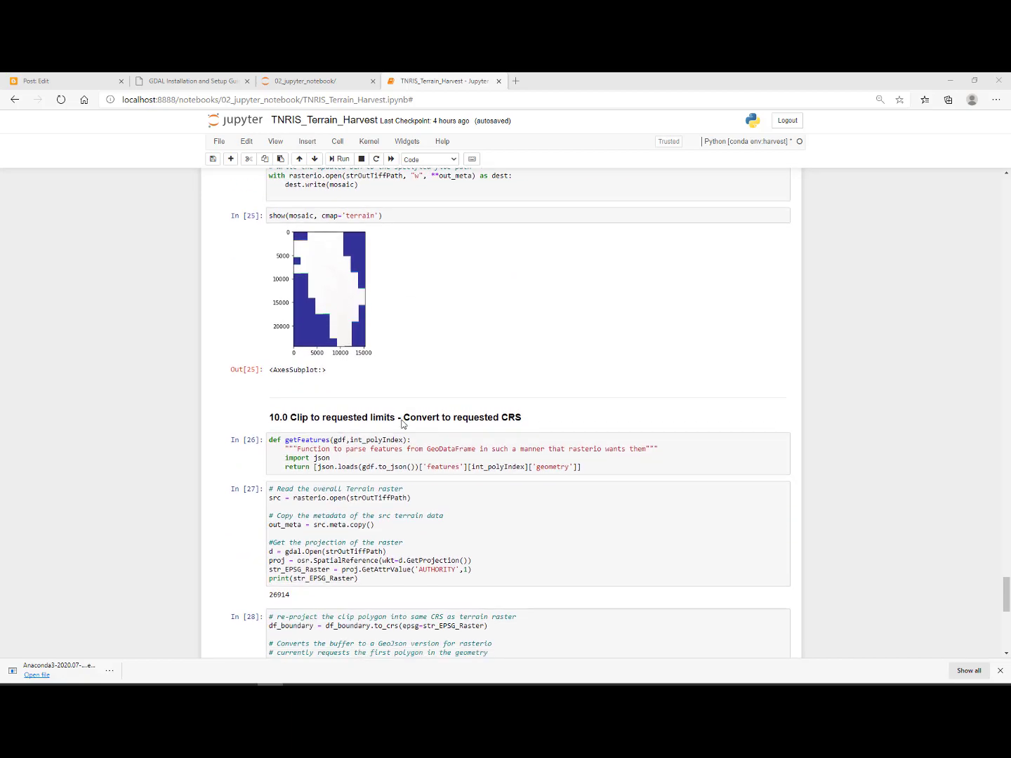
pyautogui.scroll(-3)
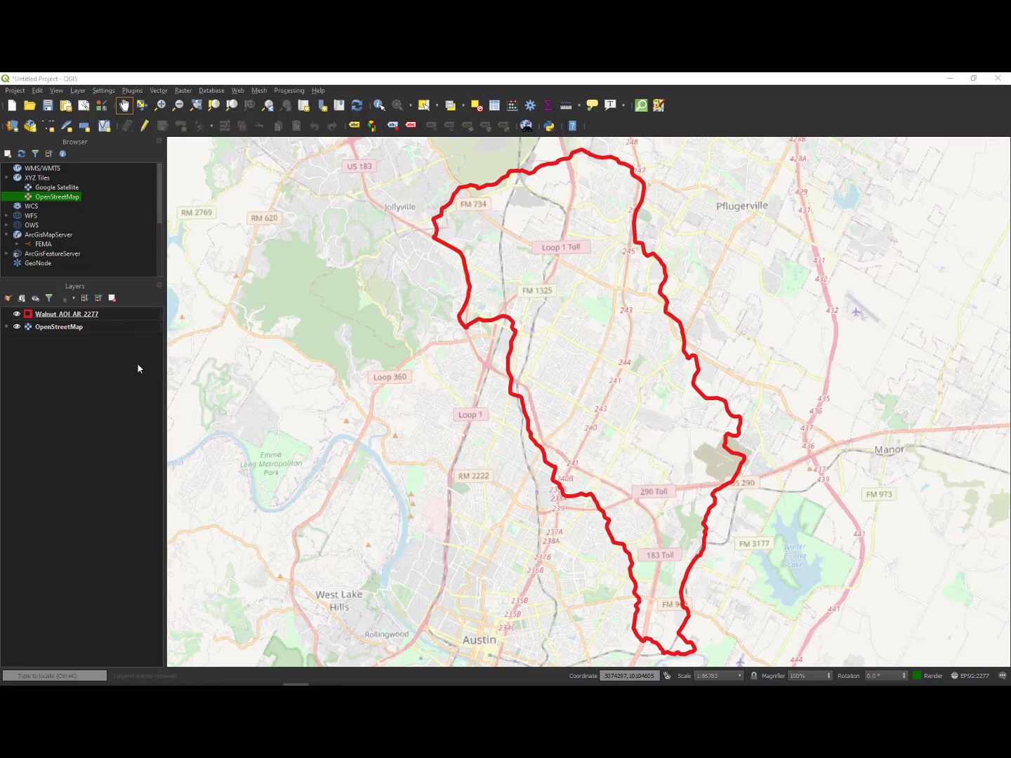
# Add dem_clip_walnut.tif from 05_output as a raster layer via the Data Source Manager.
pyautogui.click(67, 313)
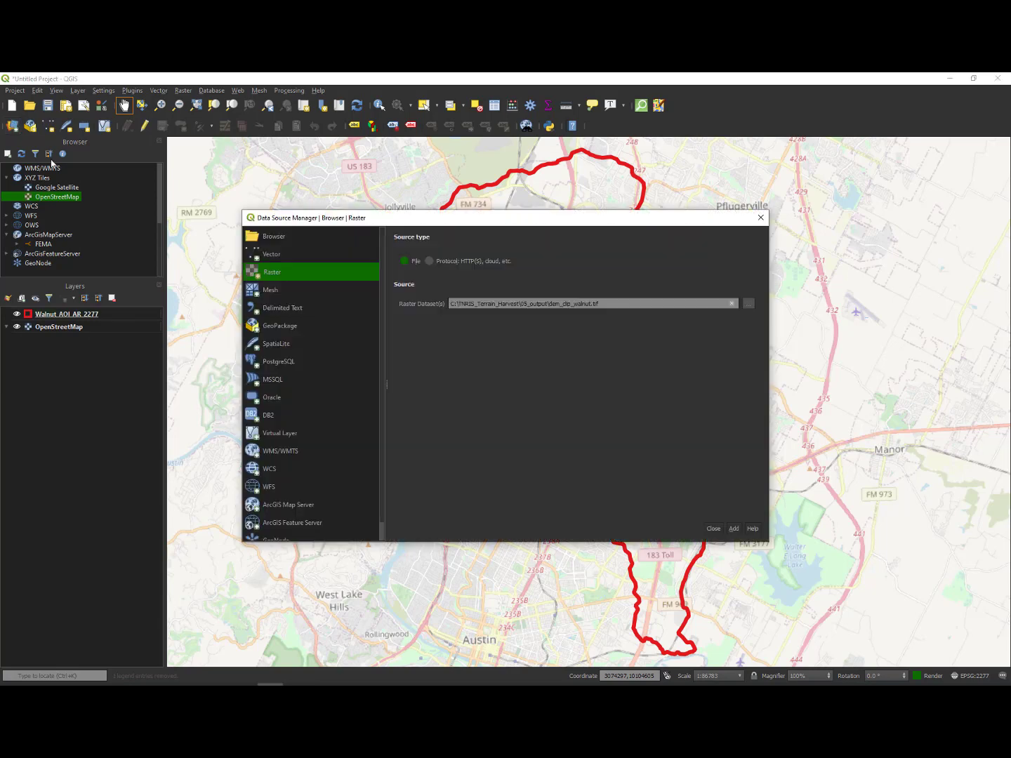
pyautogui.moveTo(809, 306)
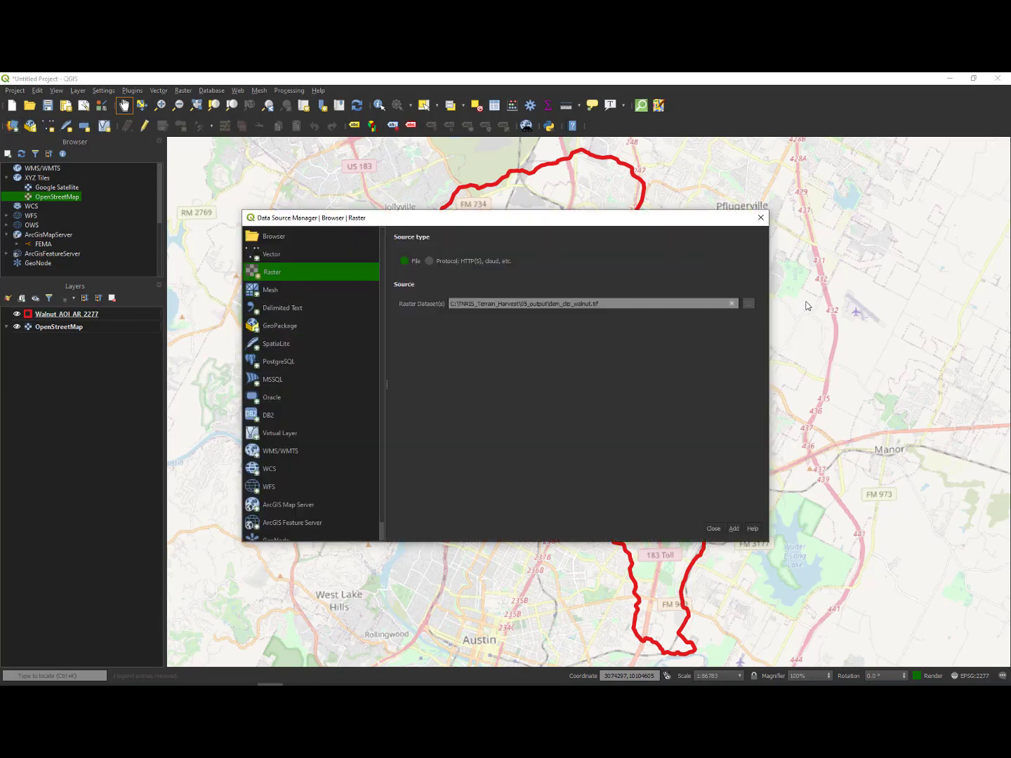
pyautogui.click(748, 303)
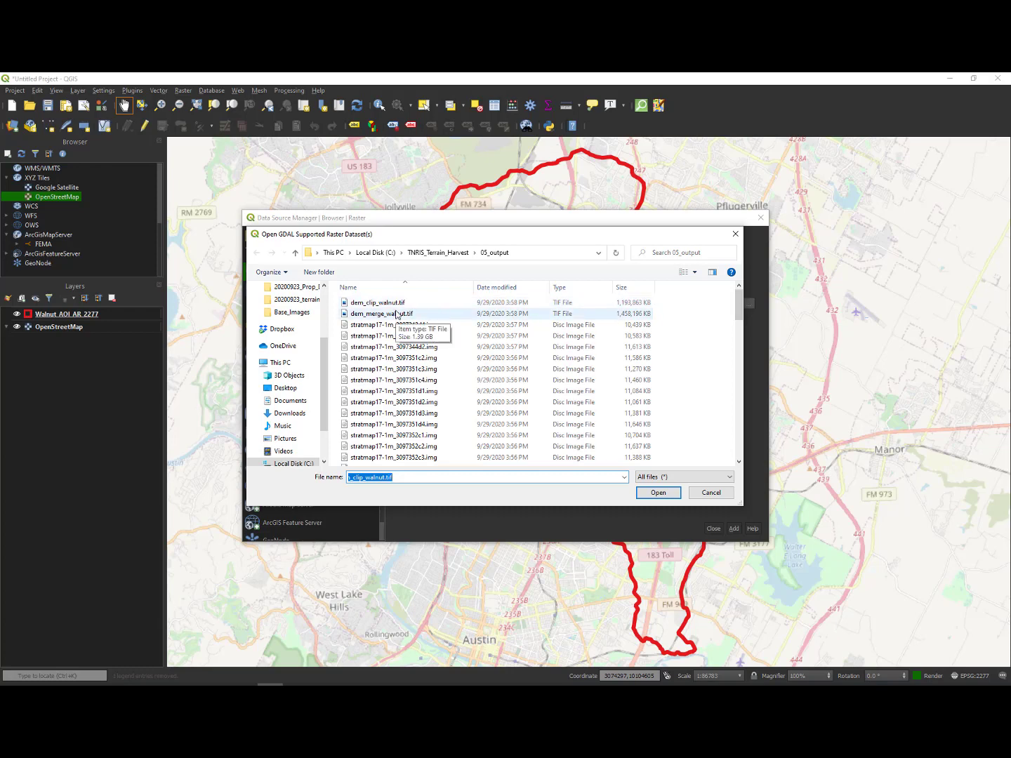
pyautogui.click(379, 301)
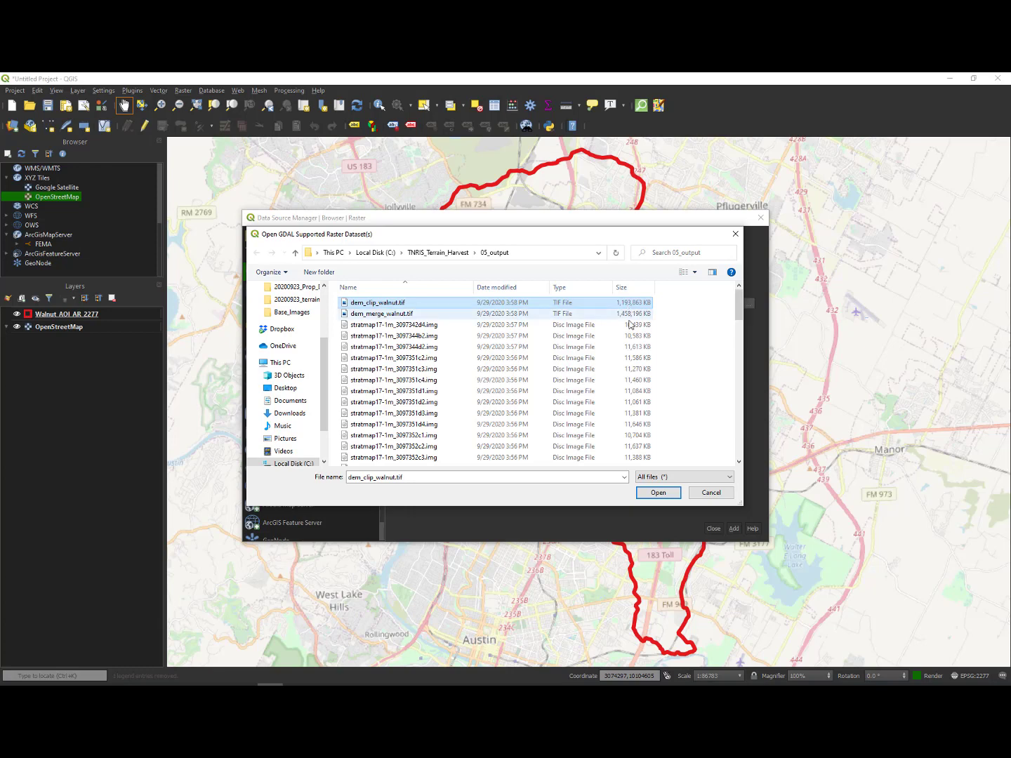
pyautogui.click(657, 491)
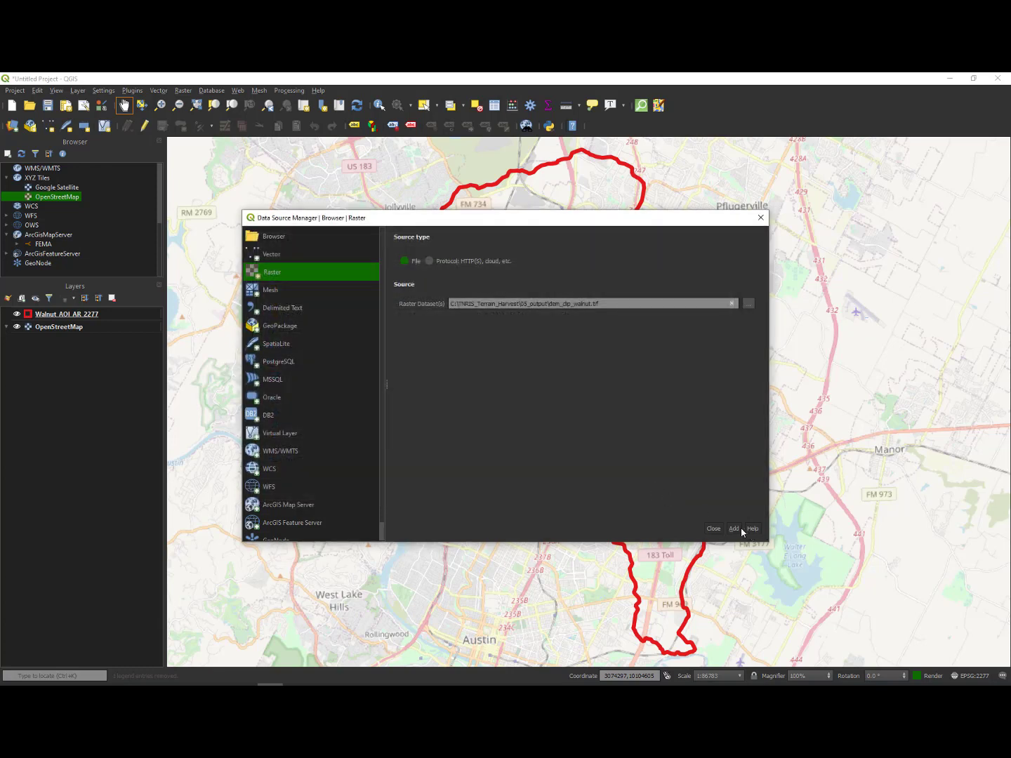
pyautogui.click(733, 528)
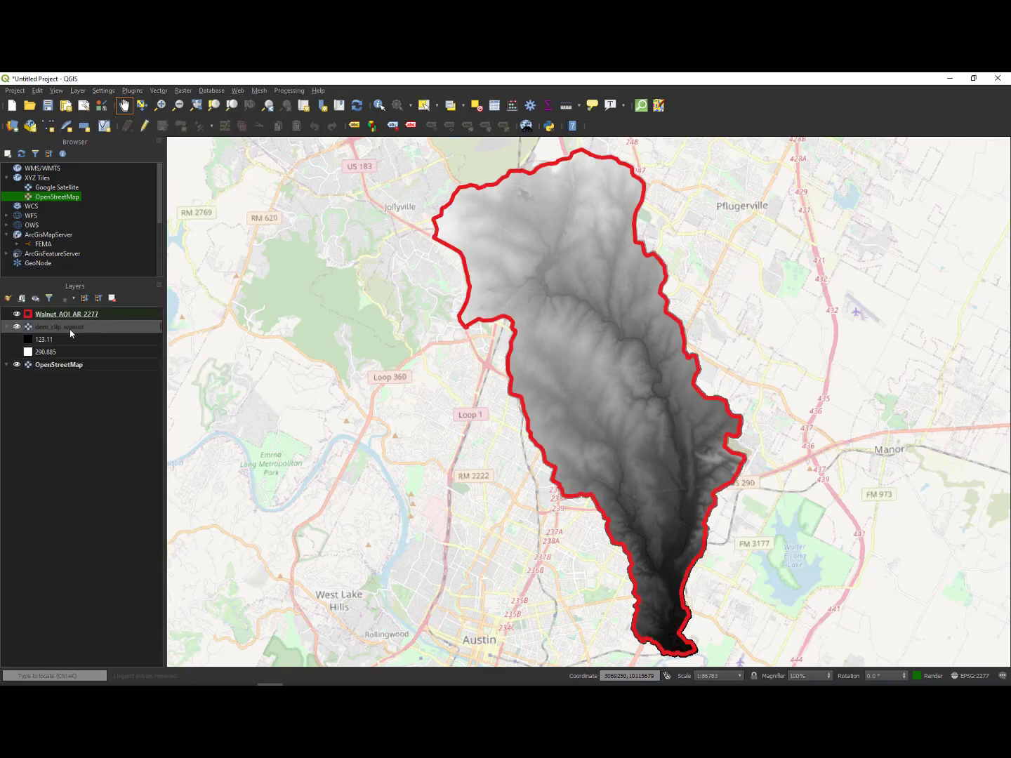
pyautogui.moveTo(81, 333)
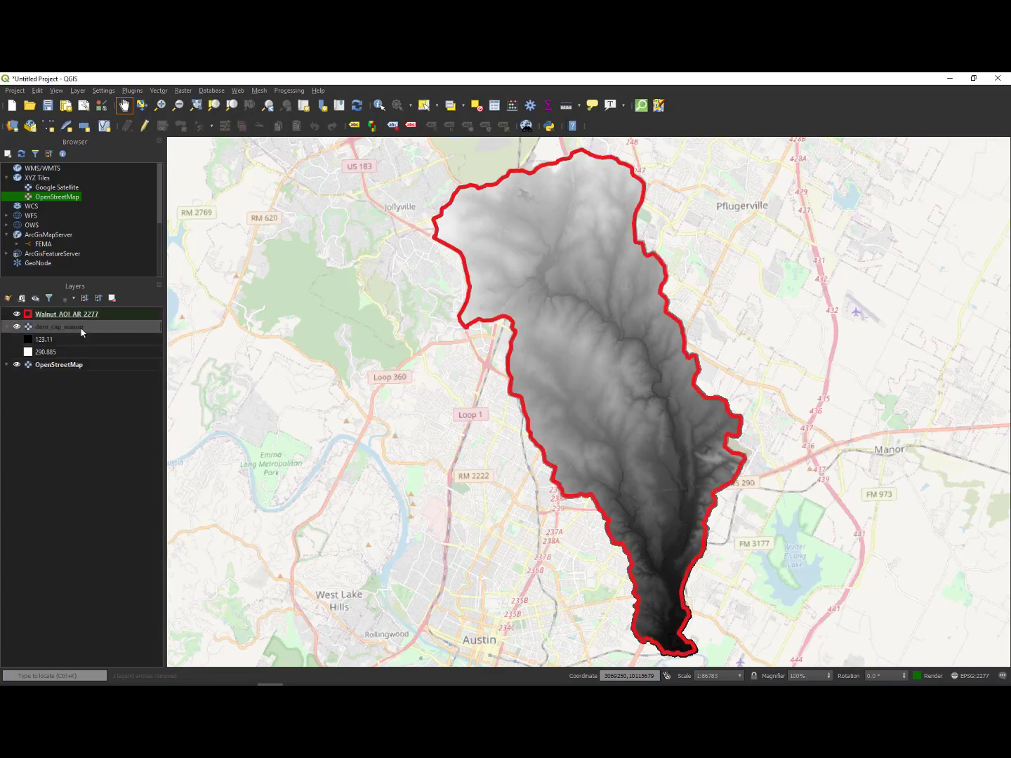
# View dem_clip_walnut's Source properties showing CRS EPSG:26914 NAD83 / UTM zone 14N.
pyautogui.click(59, 326)
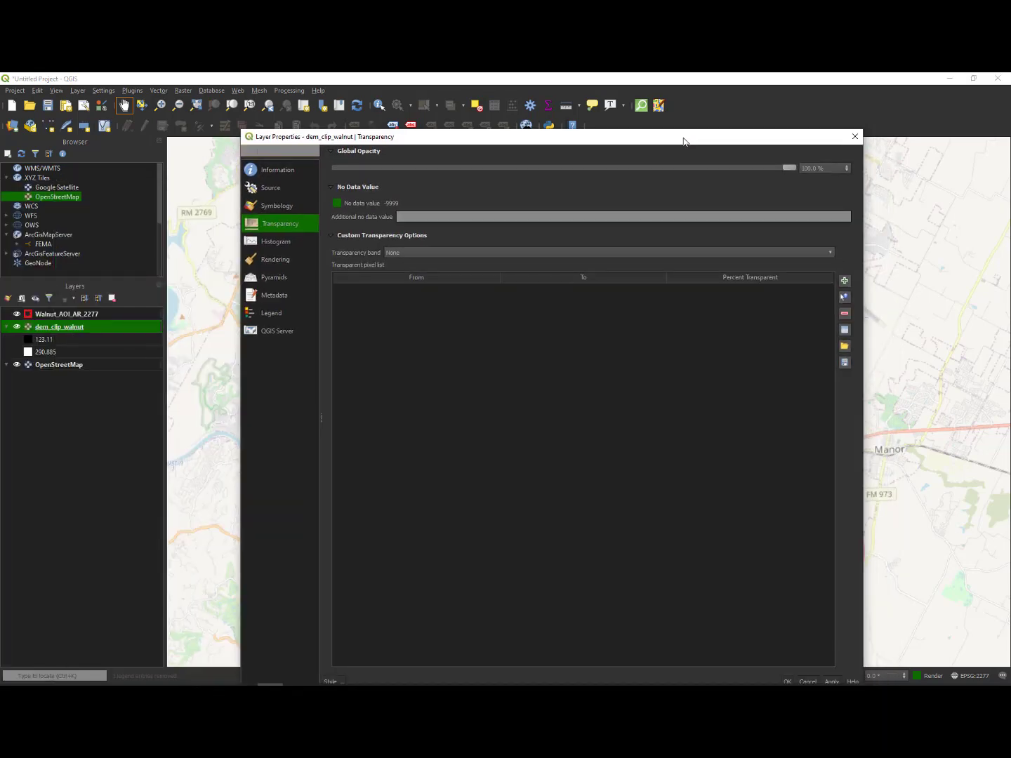
pyautogui.click(271, 188)
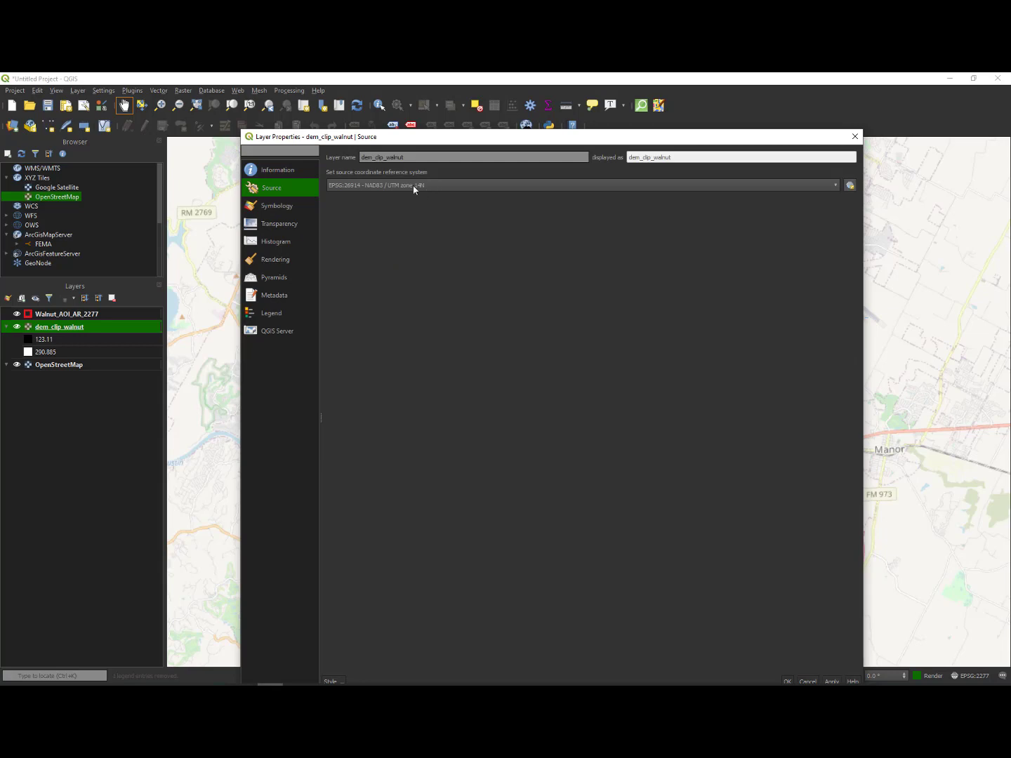
pyautogui.moveTo(798, 180)
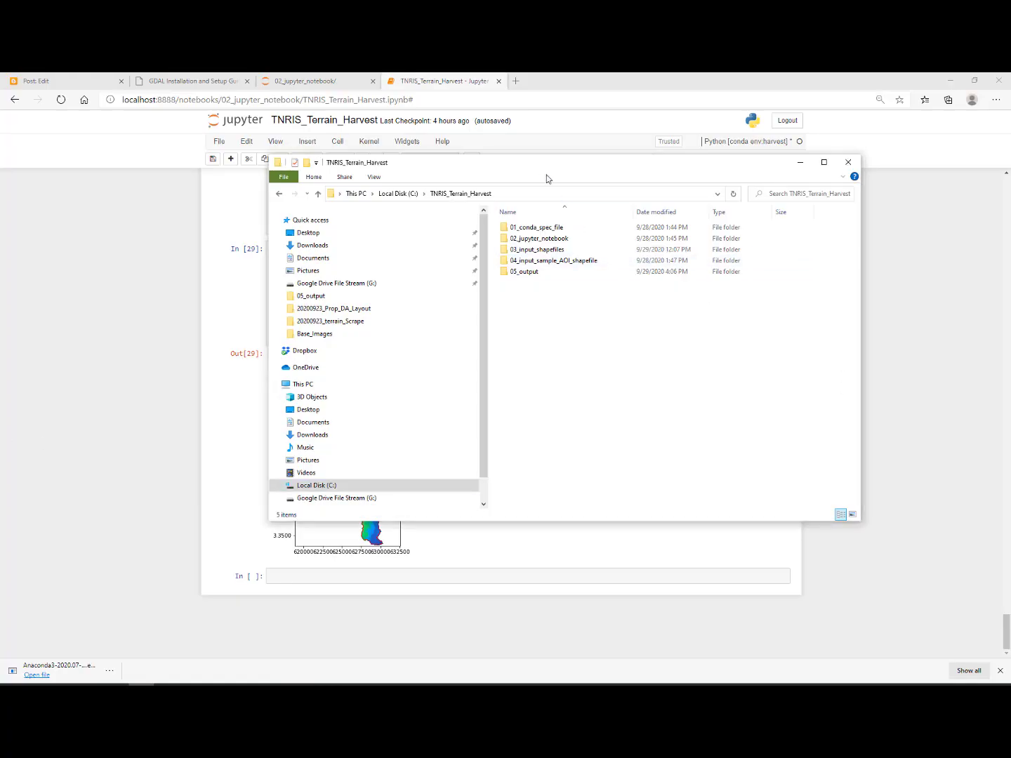
# Enter 05_output and check the size of dem_clip_walnut.tif among the merged and tile GeoTIFFs.
pyautogui.doubleClick(525, 271)
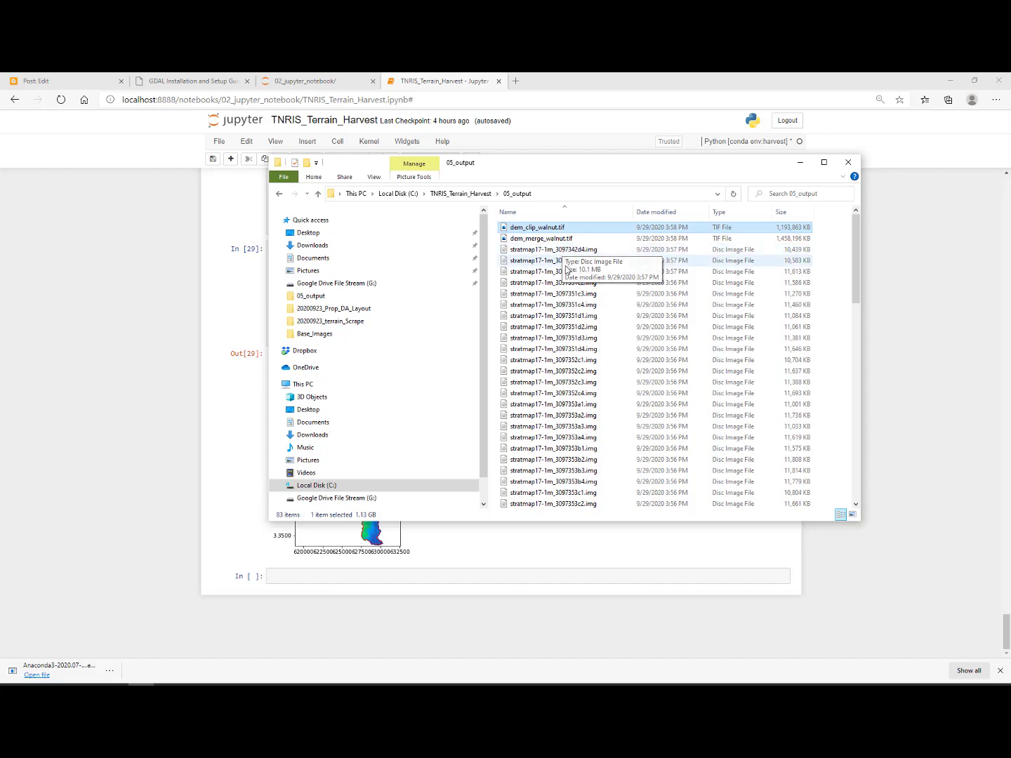
pyautogui.click(543, 238)
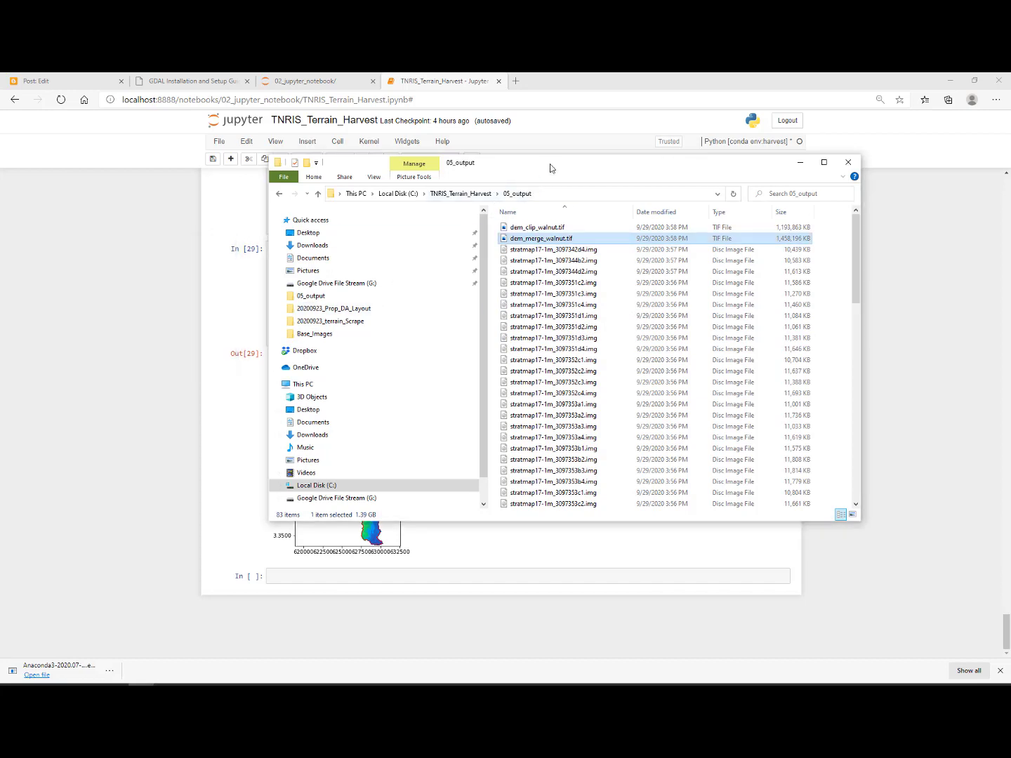
# Restart the kernel with Kernel > Restart & Clear Output and confirm clearing all outputs.
pyautogui.click(367, 141)
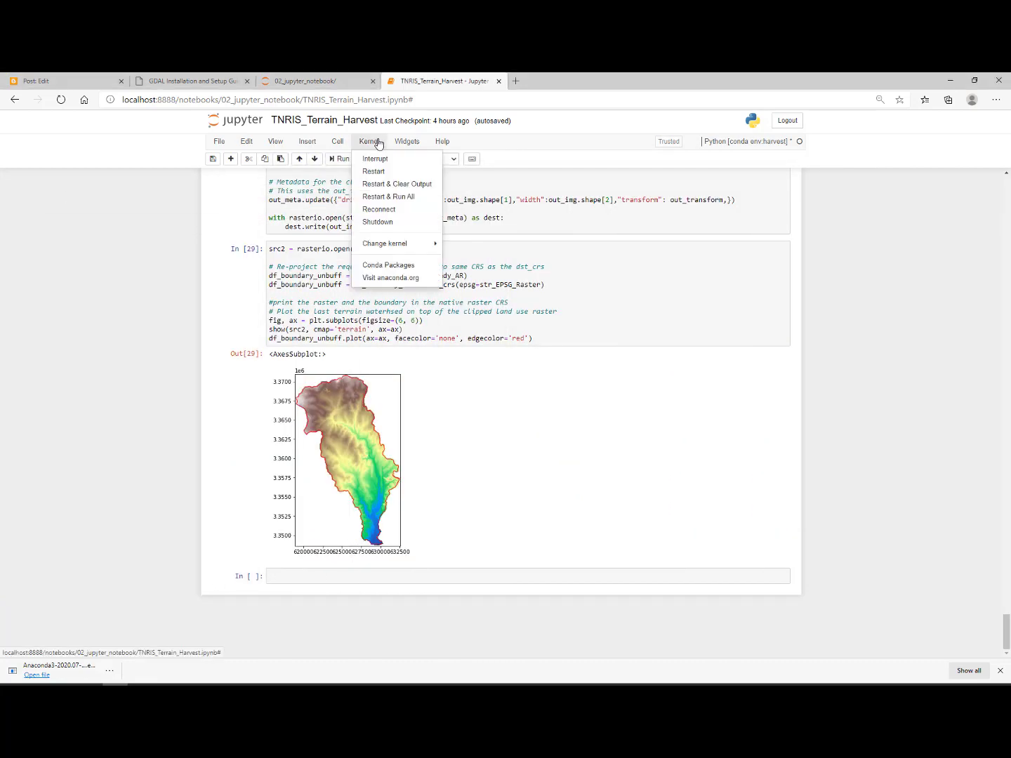
pyautogui.moveTo(407, 197)
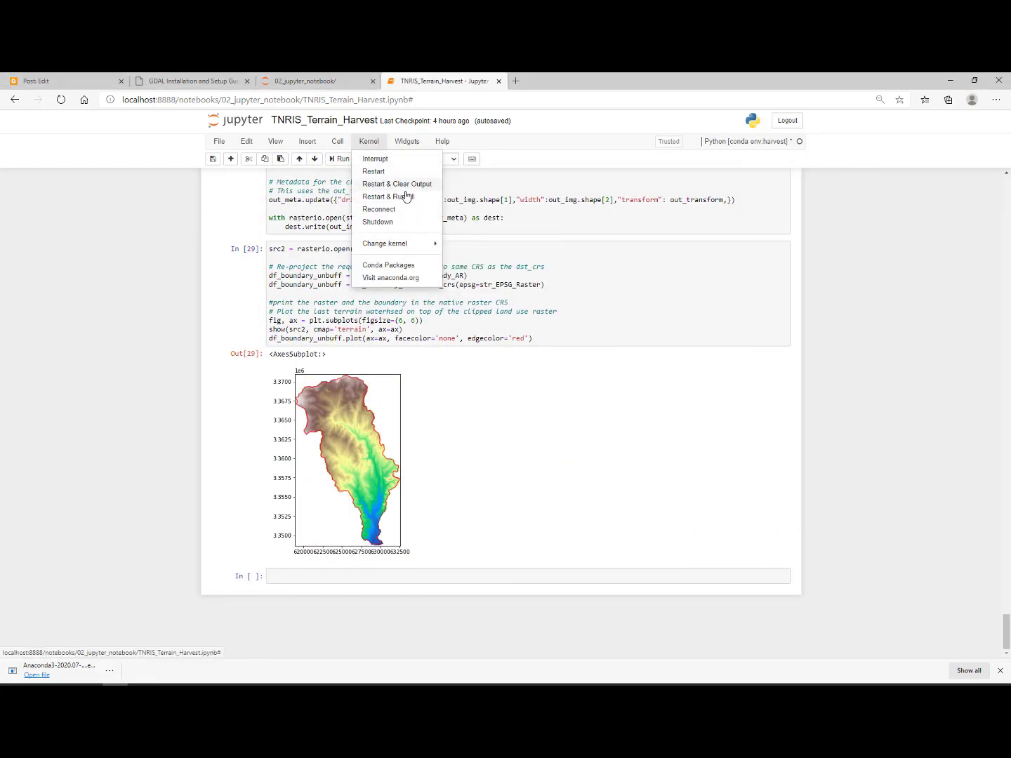
pyautogui.click(396, 184)
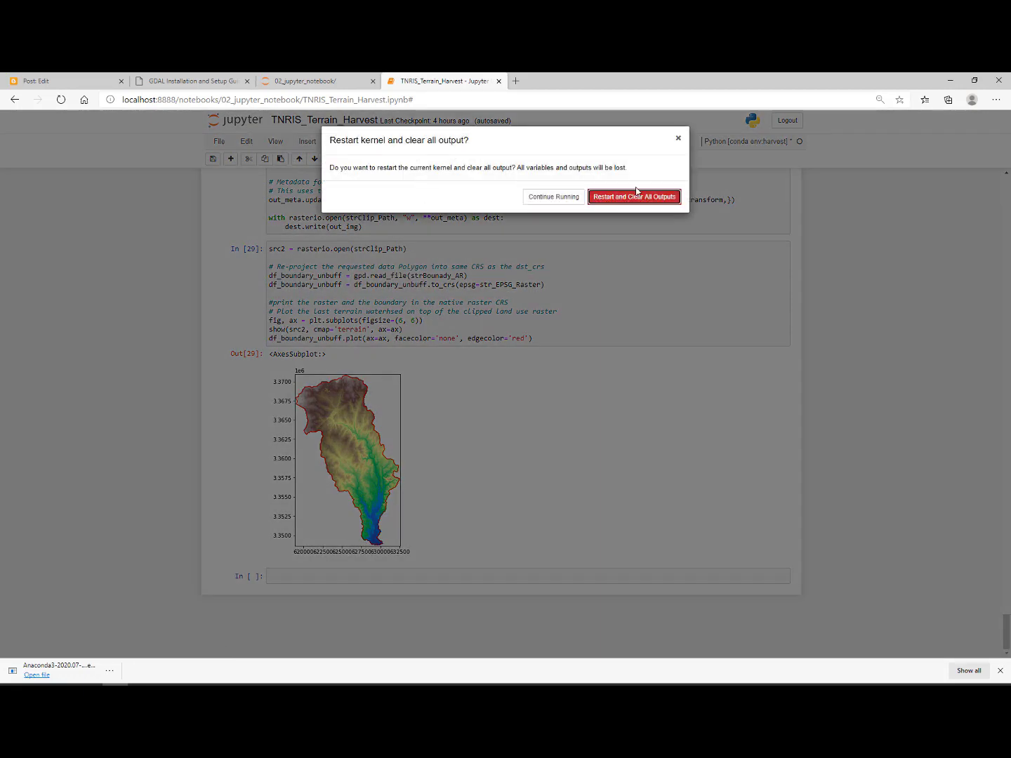
pyautogui.click(634, 196)
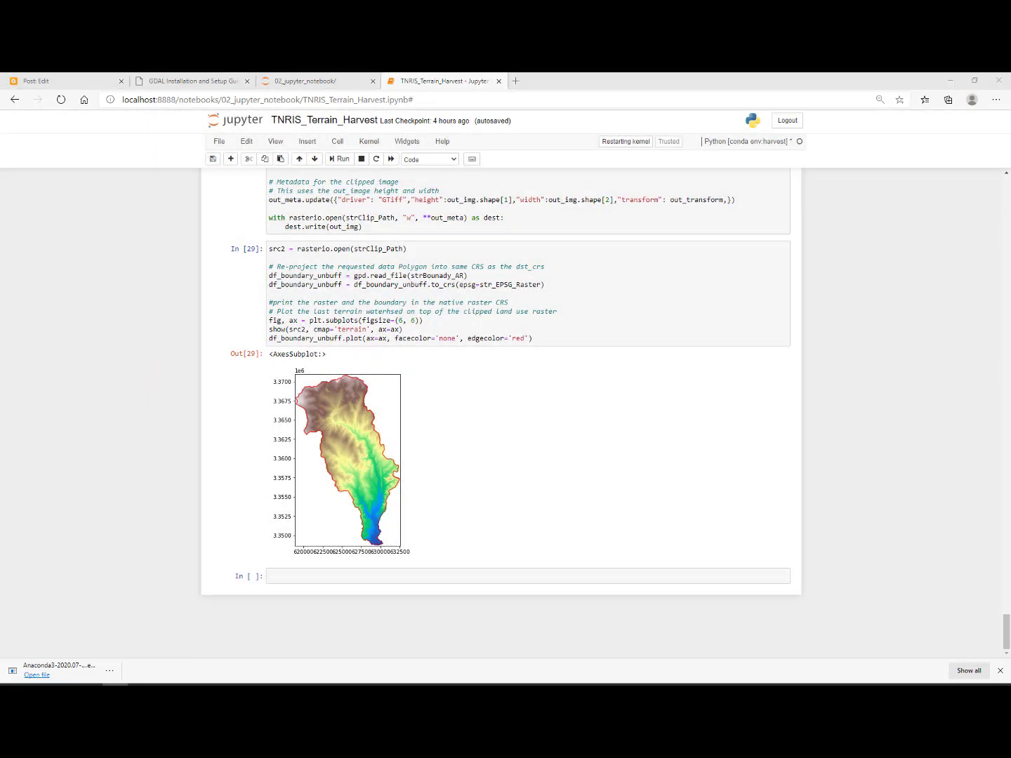